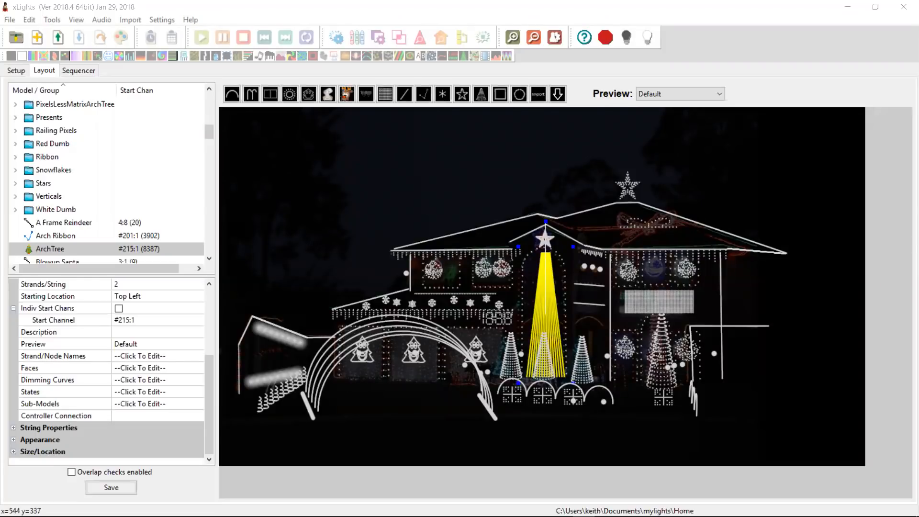
Step: In File Explorer, open OddFace01.zip in faces_break to list its 11 mouth-shape images
key(alt+tab)
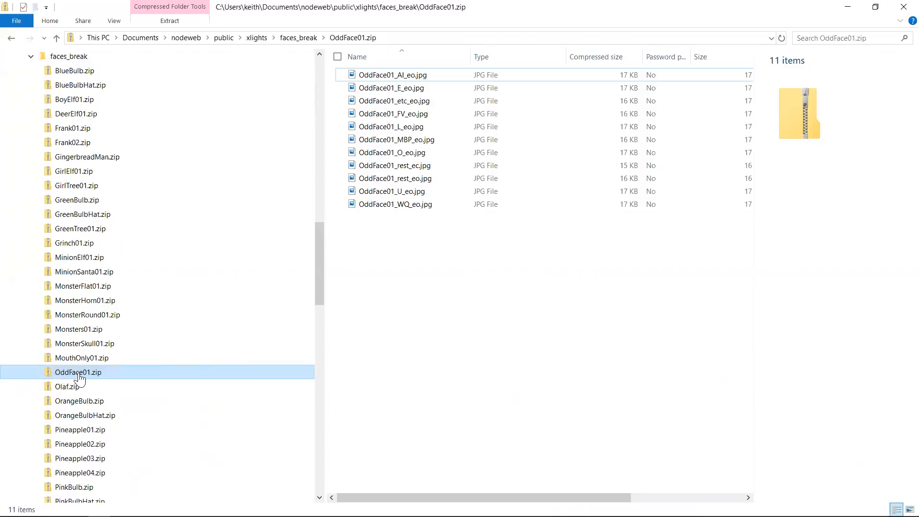
mouse_move(76, 381)
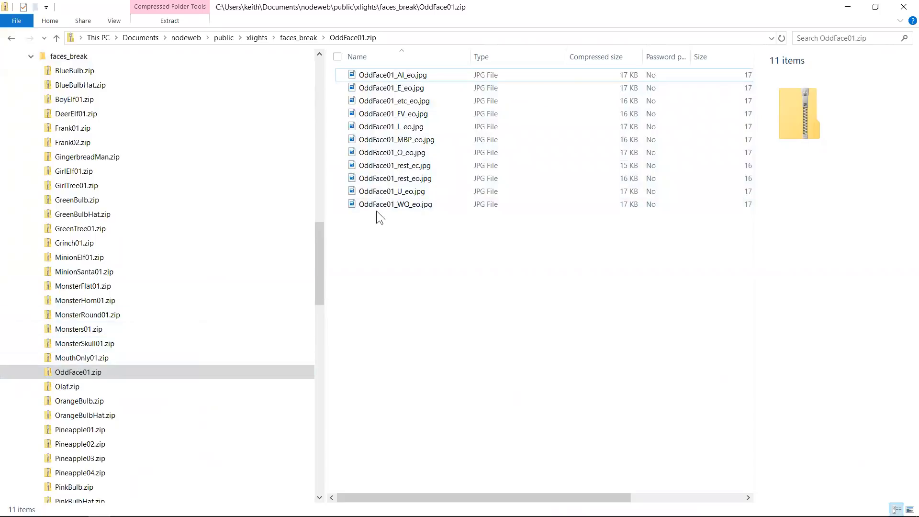
mouse_move(401, 231)
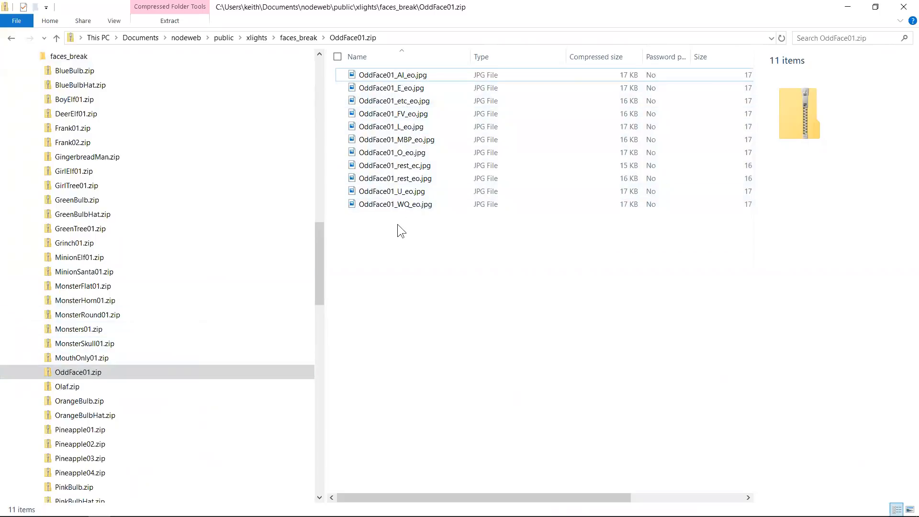
click(393, 75)
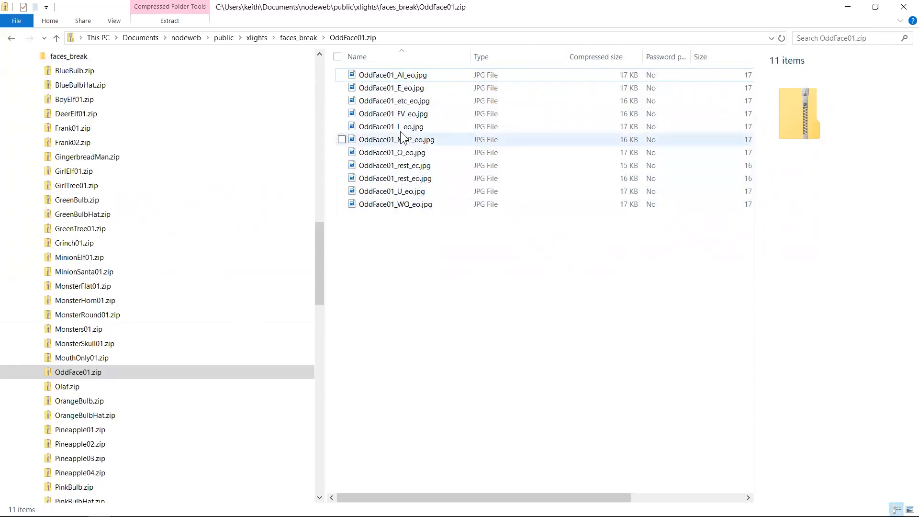
mouse_move(402, 170)
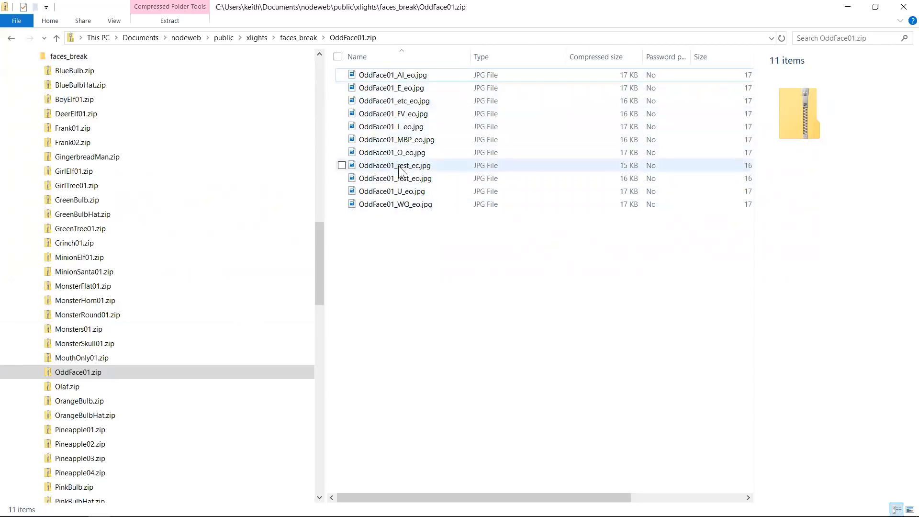
mouse_move(395, 204)
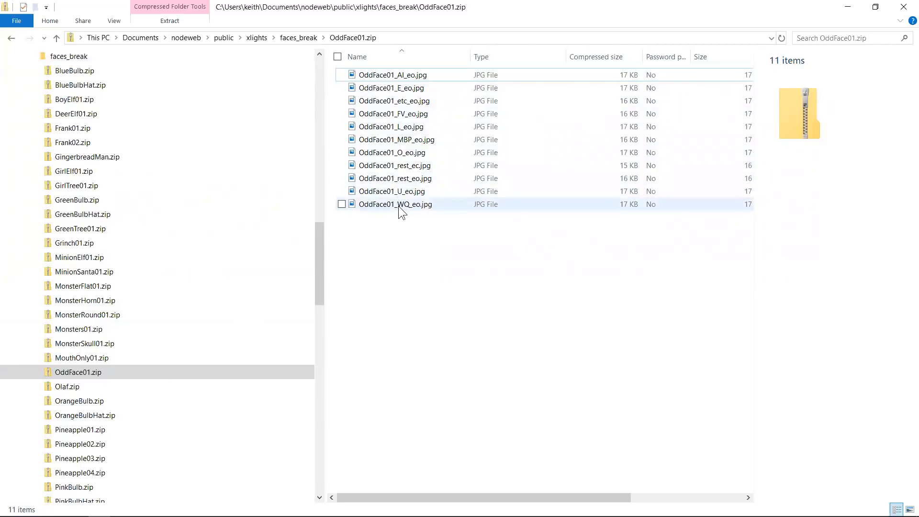
Step: Compare the Green Tree face definition's mouth list in xLights, then return to File Explorer
key(alt+tab)
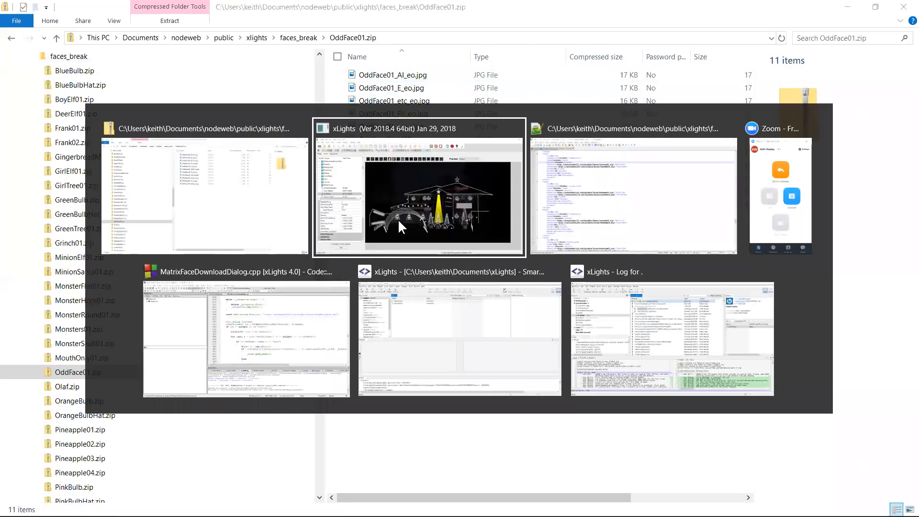
click(418, 194)
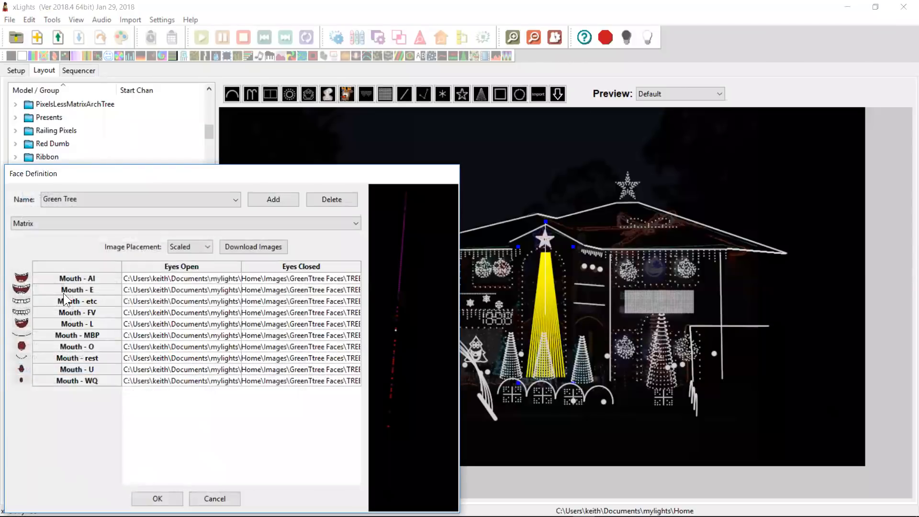
mouse_move(89, 389)
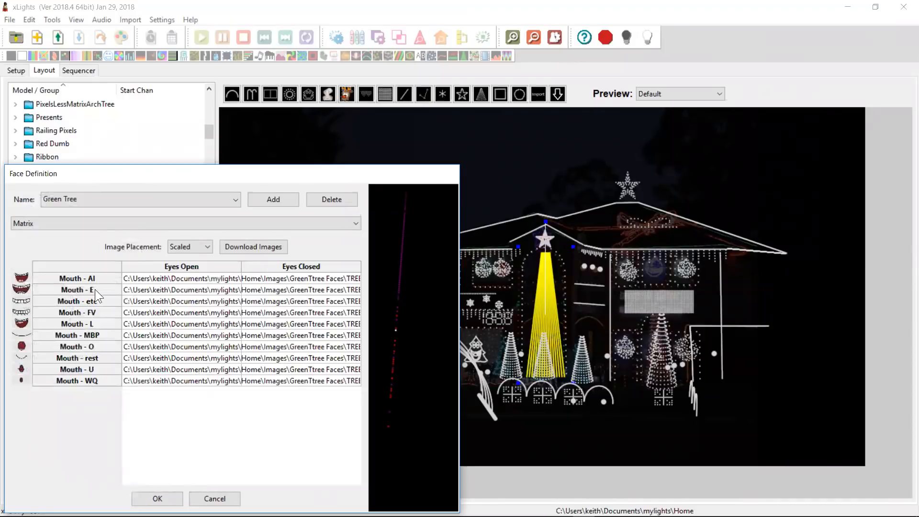
mouse_move(97, 361)
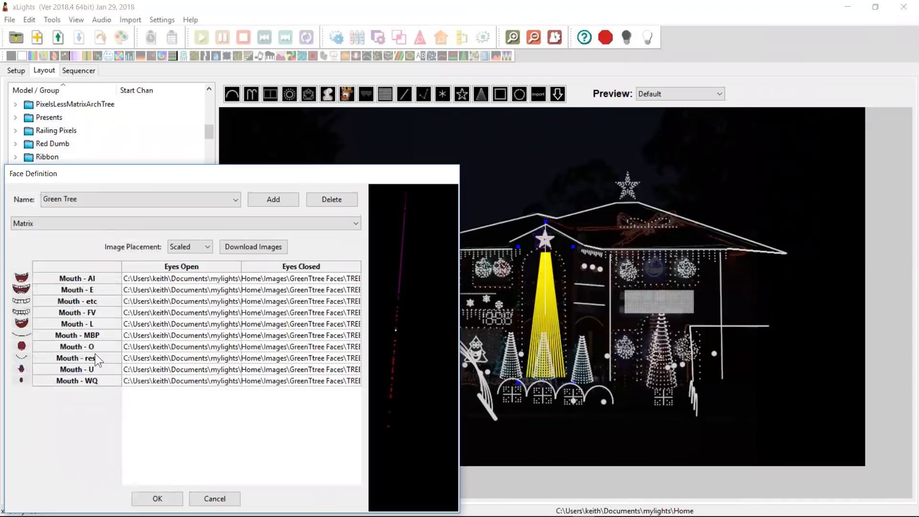
key(alt+tab)
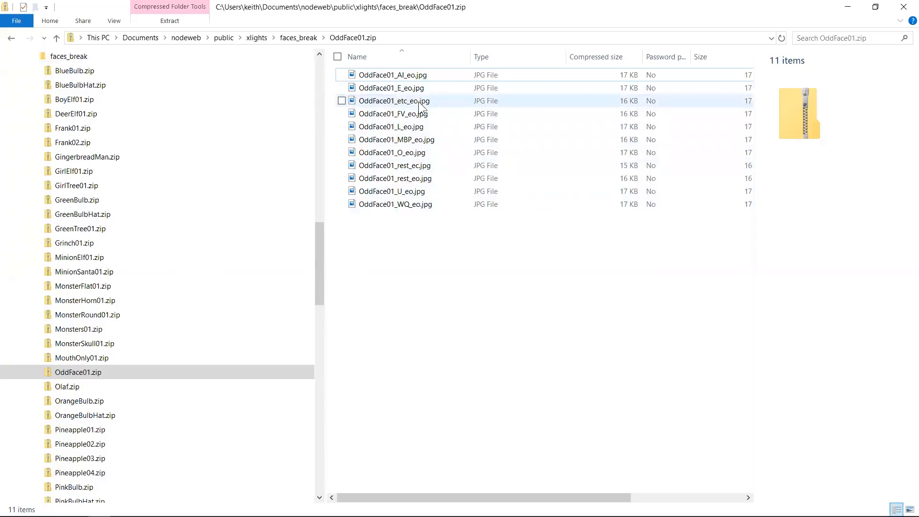
mouse_move(463, 104)
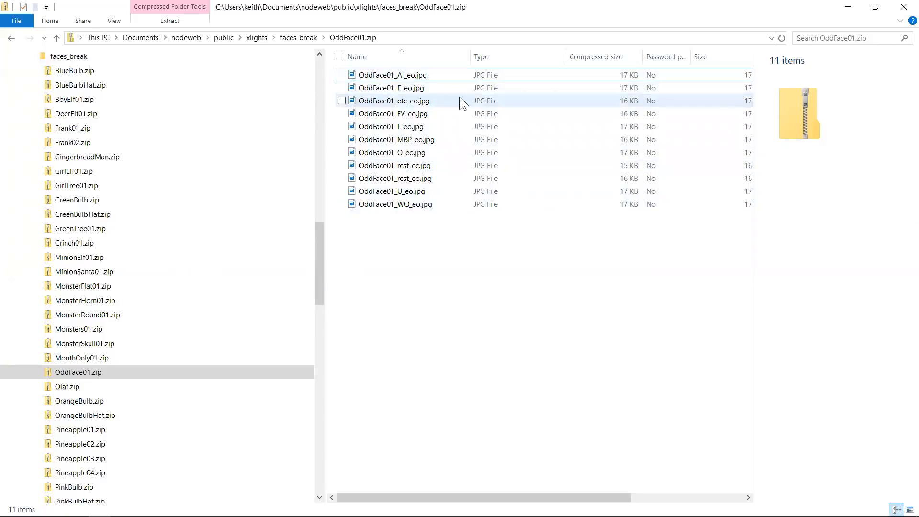
Step: Look over the 11 OddFace01 mouth JPGs inside the zip one by one
click(392, 75)
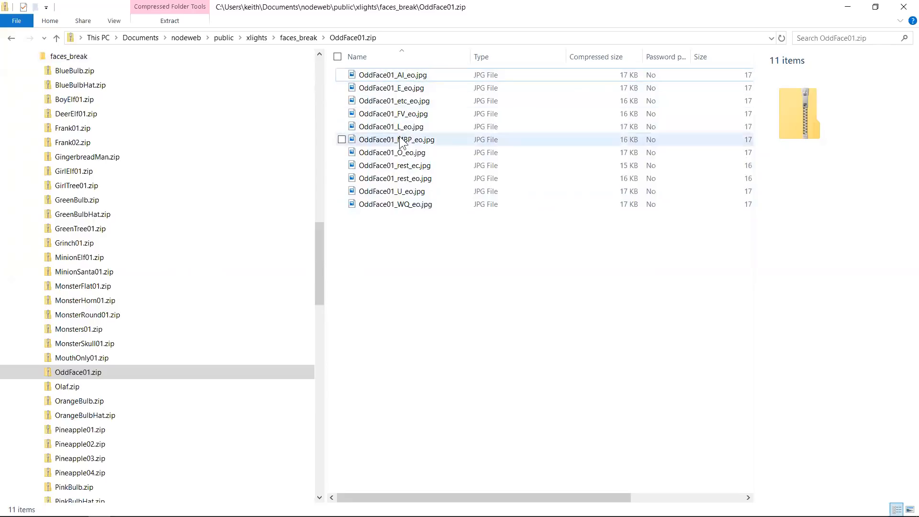
mouse_move(415, 170)
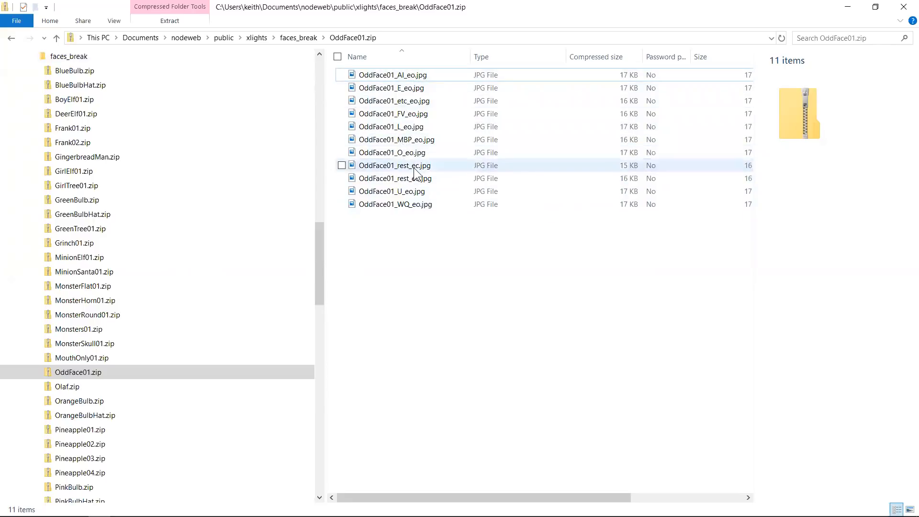
mouse_move(413, 178)
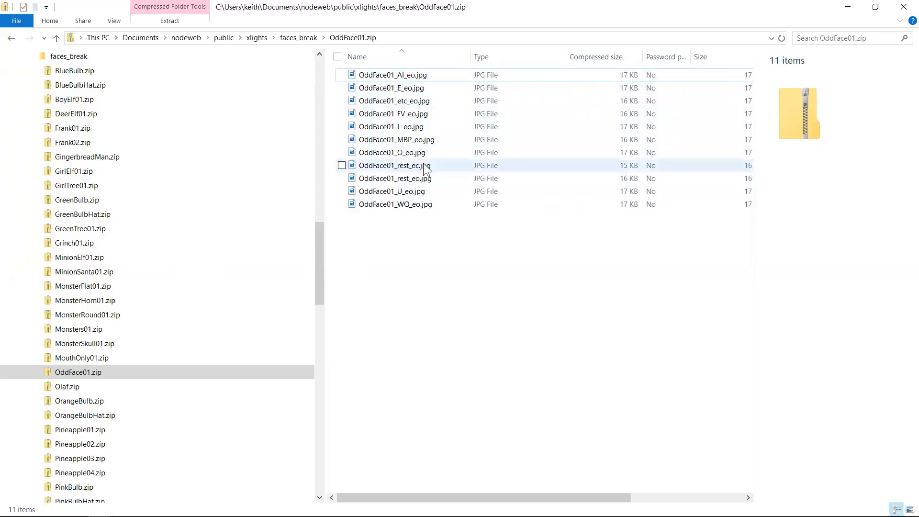
mouse_move(451, 178)
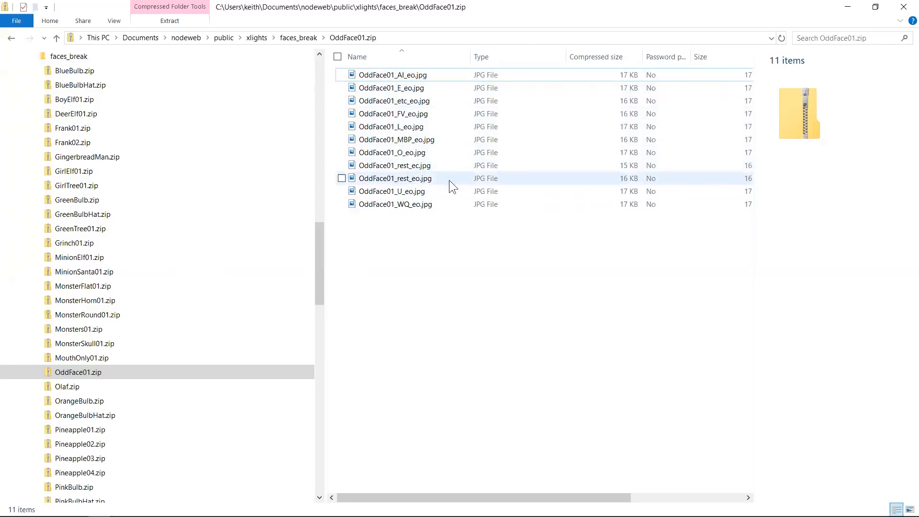
mouse_move(434, 165)
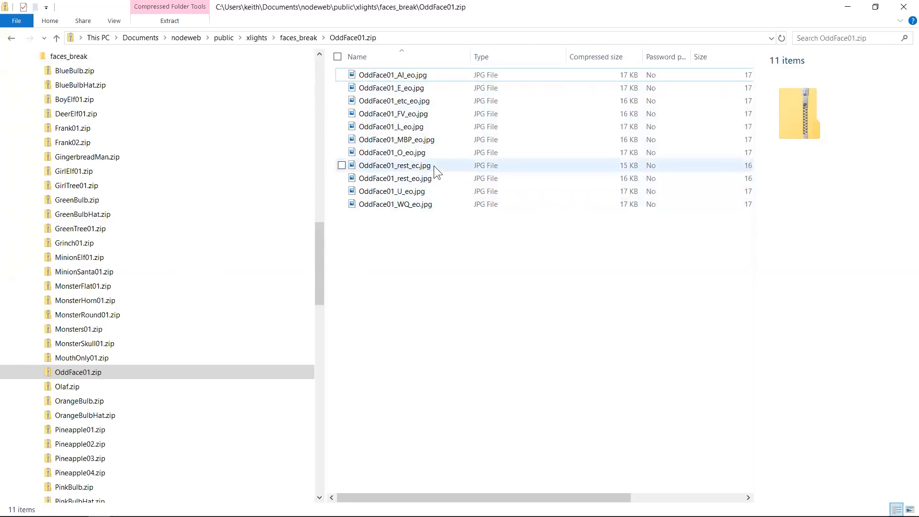
mouse_move(405, 175)
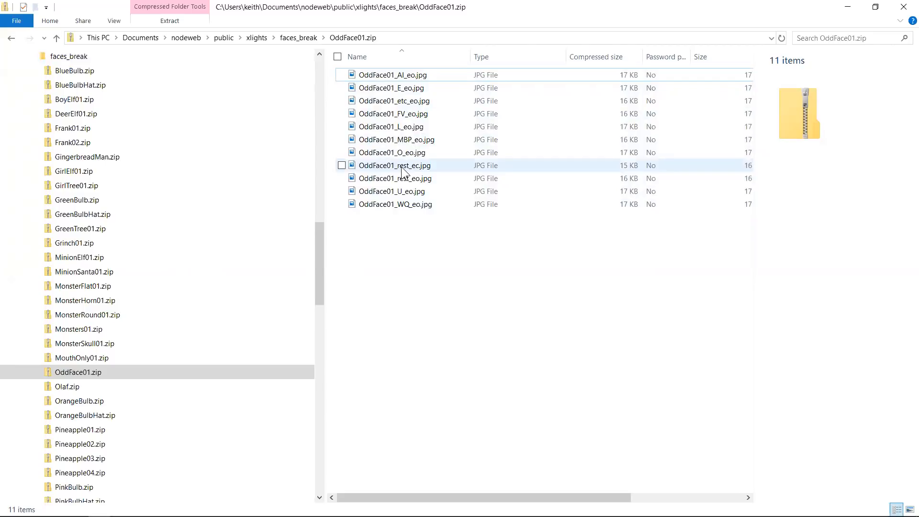
mouse_move(422, 100)
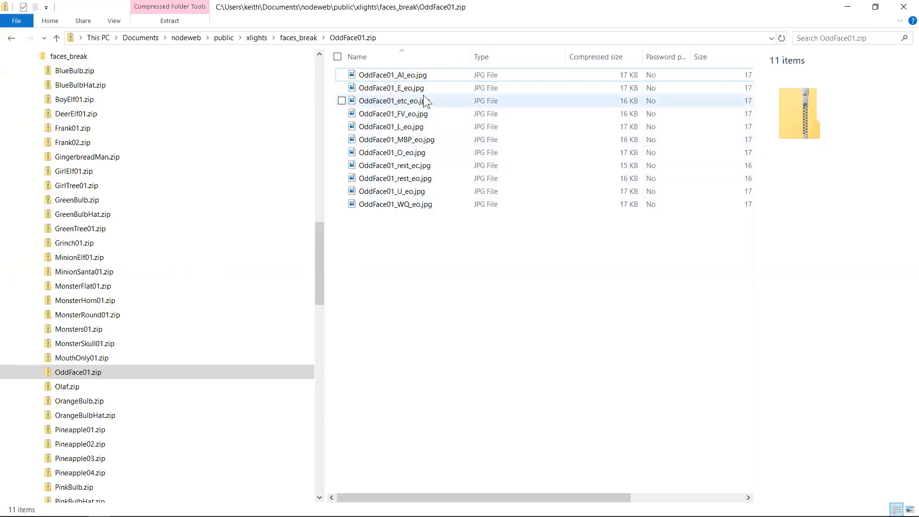
mouse_move(402, 166)
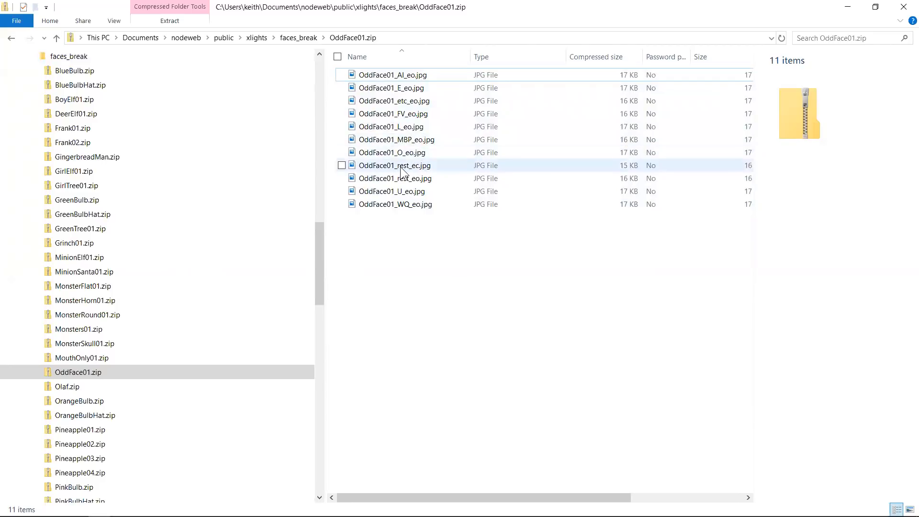
mouse_move(415, 174)
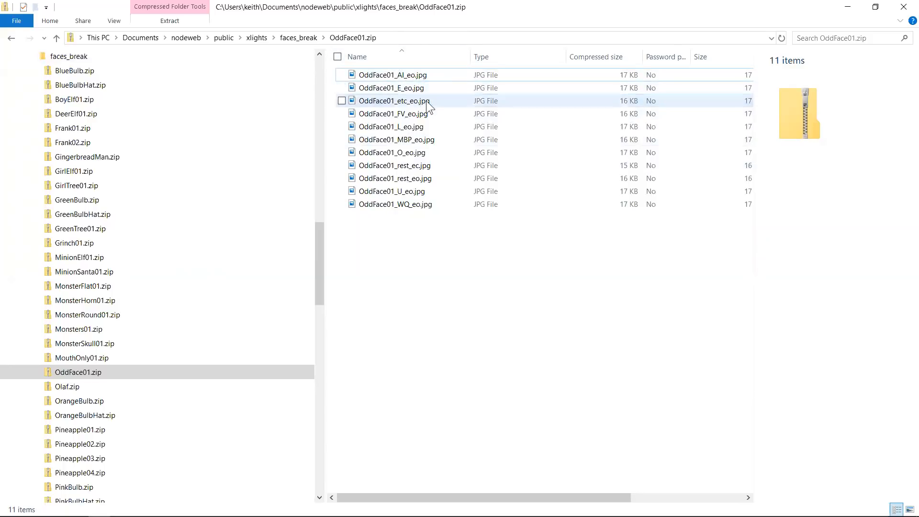
mouse_move(422, 204)
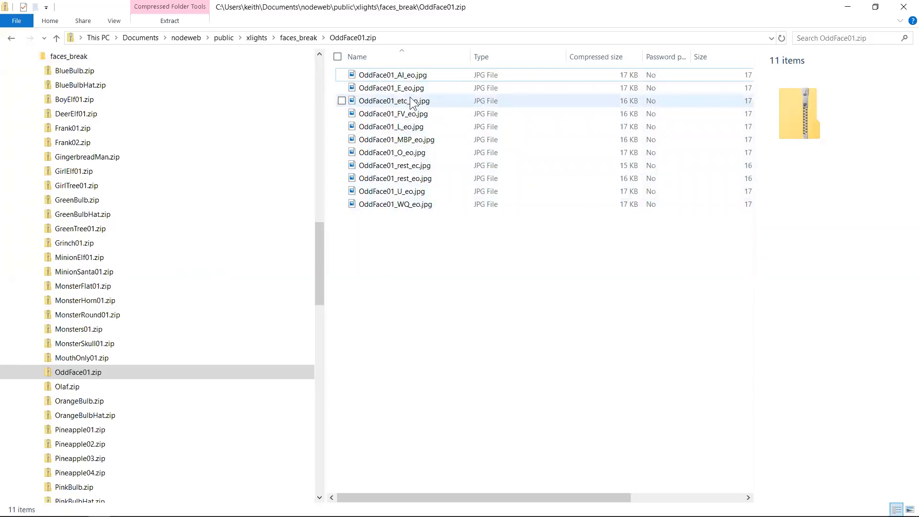
mouse_move(395, 165)
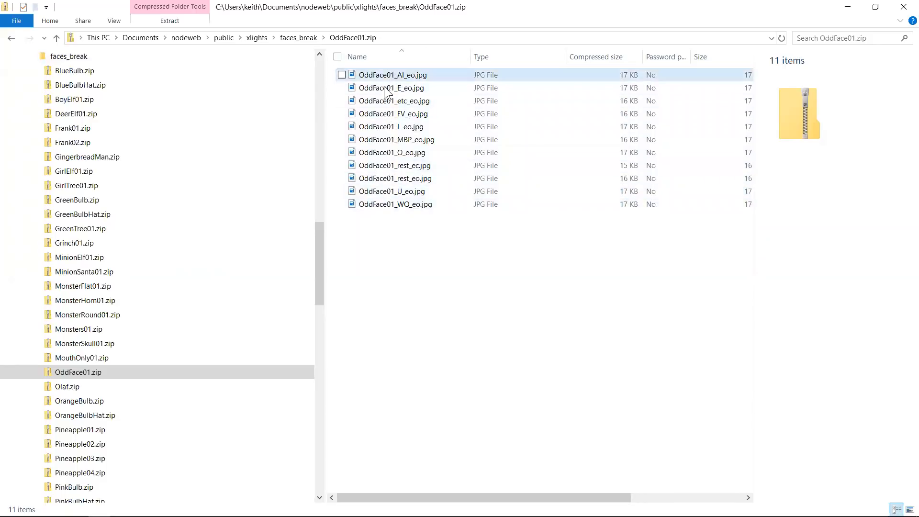
mouse_move(387, 204)
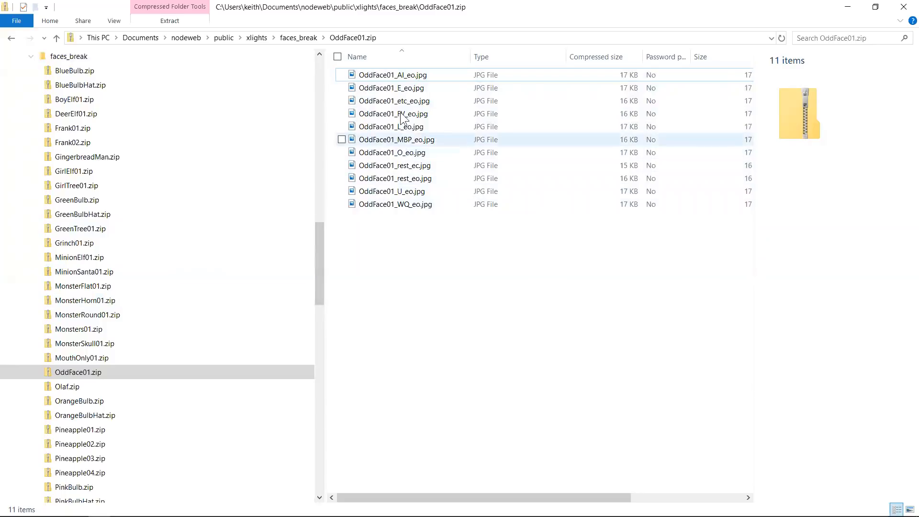
mouse_move(404, 106)
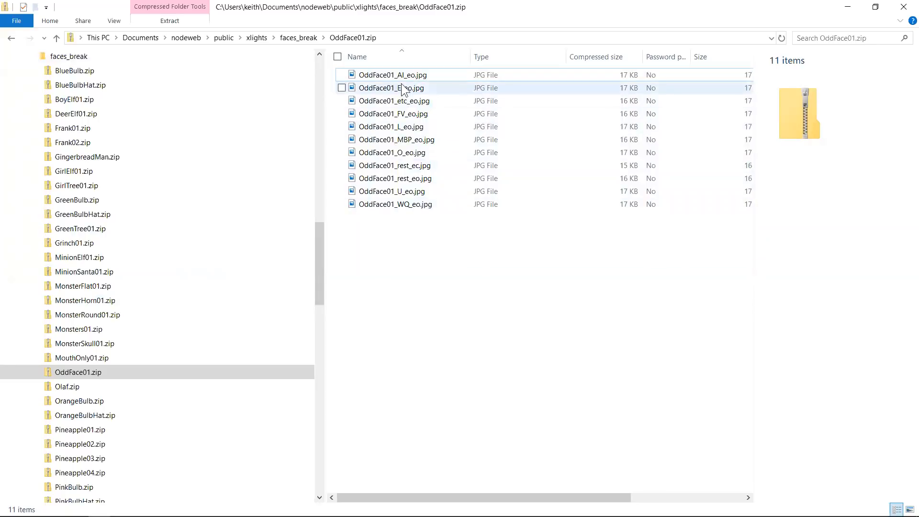
click(392, 75)
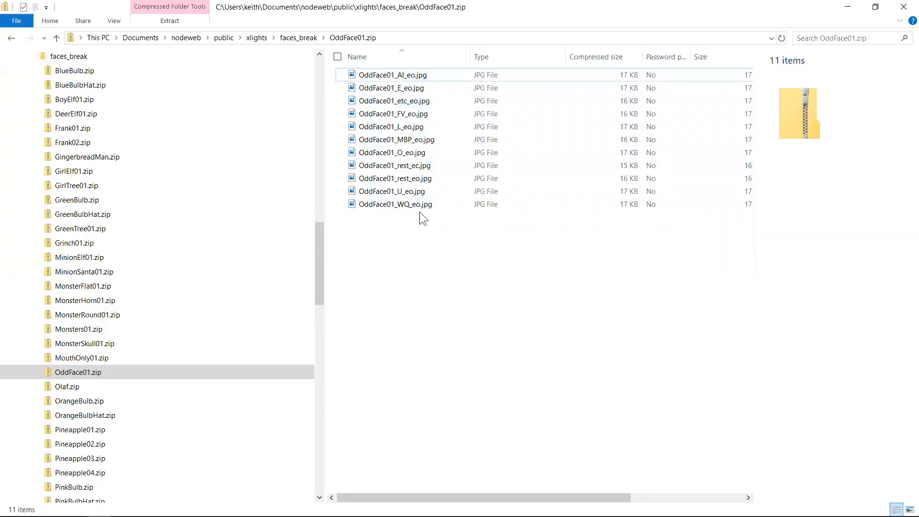
mouse_move(392, 191)
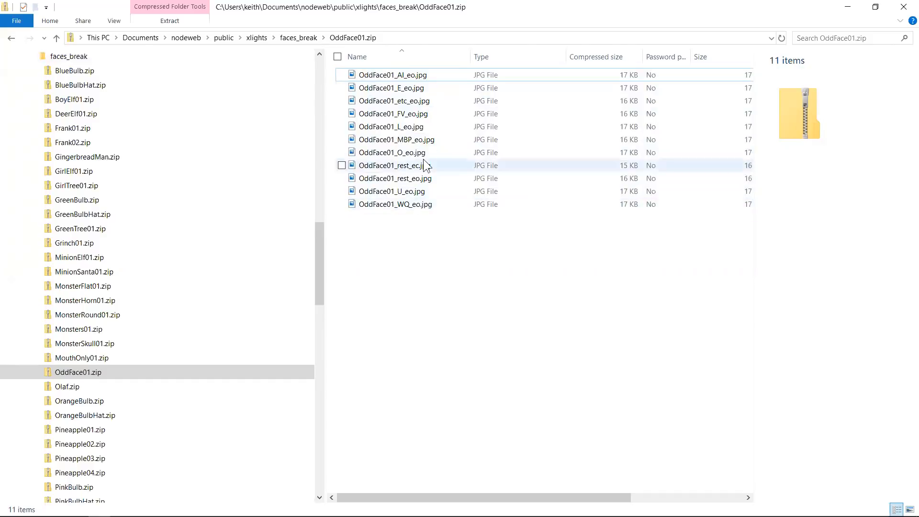
mouse_move(418, 139)
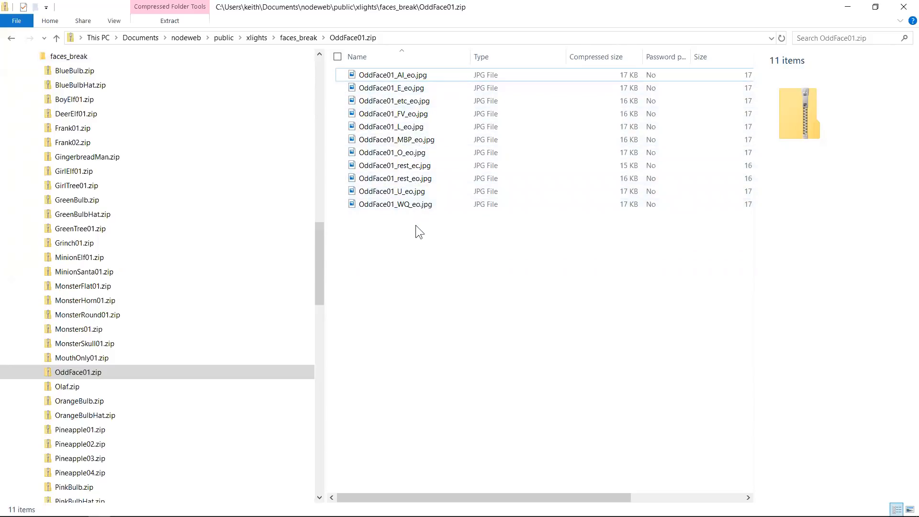
mouse_move(411, 228)
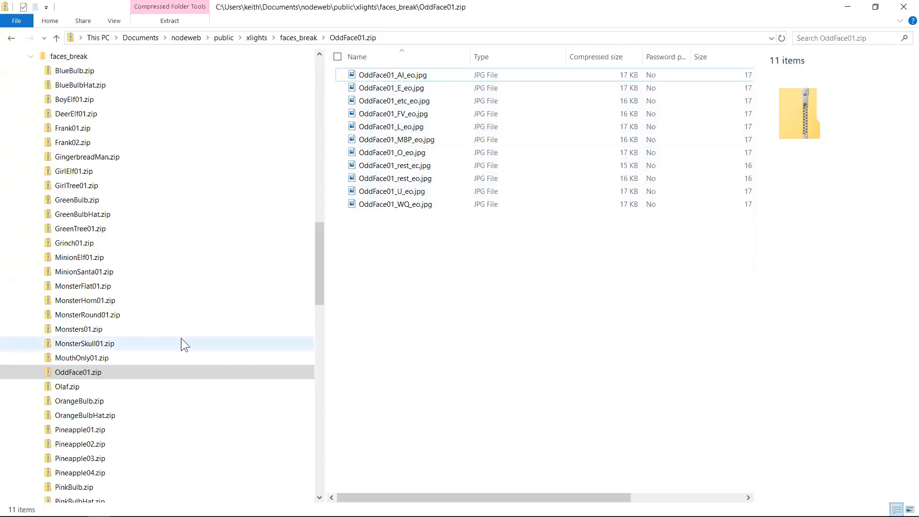
mouse_move(397, 210)
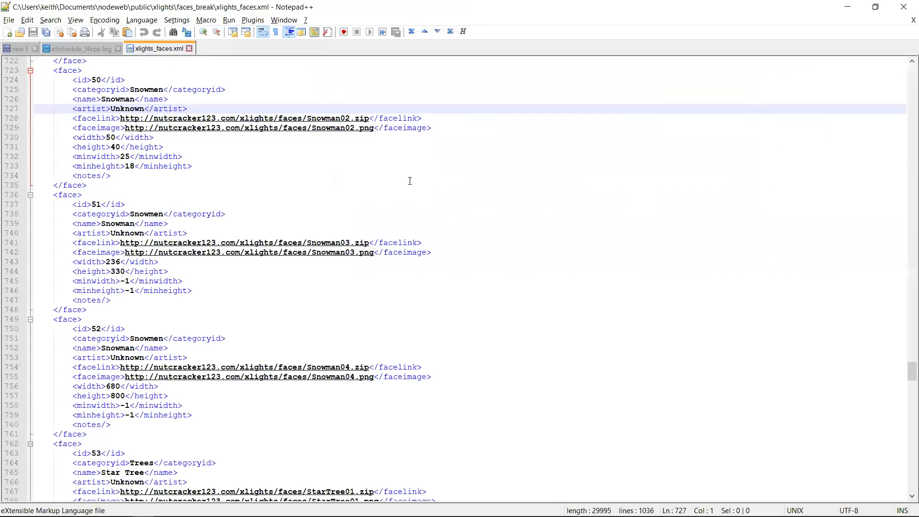
mouse_move(400, 149)
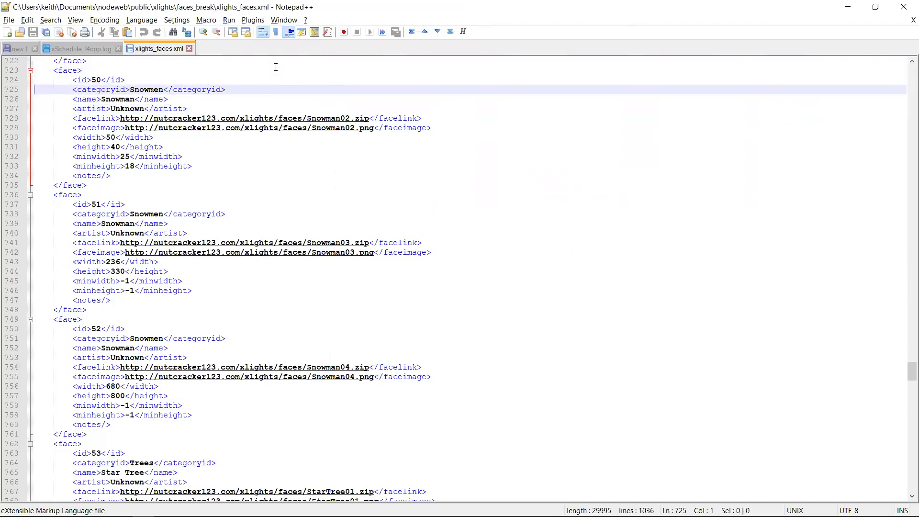
Step: Point out the Snowman face's categoryid, name and artist fields in xlights_faces.xml
double_click(99, 89)
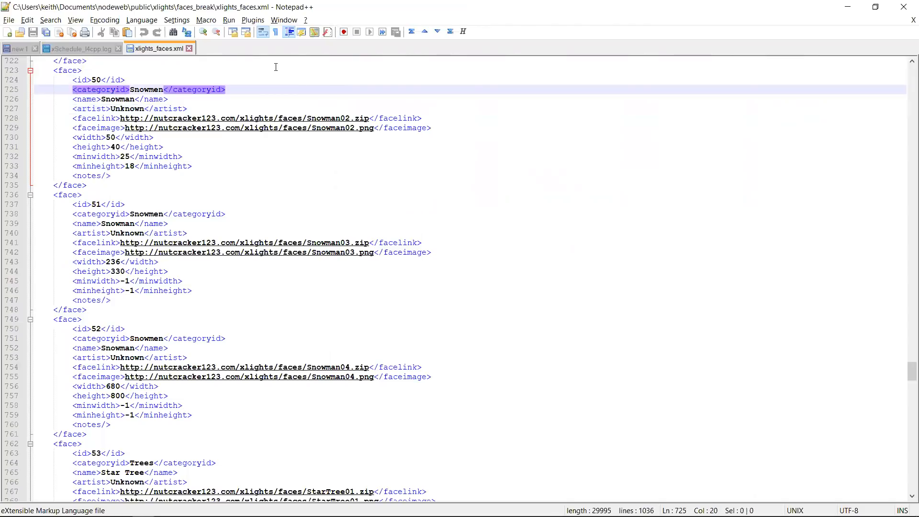
double_click(146, 89)
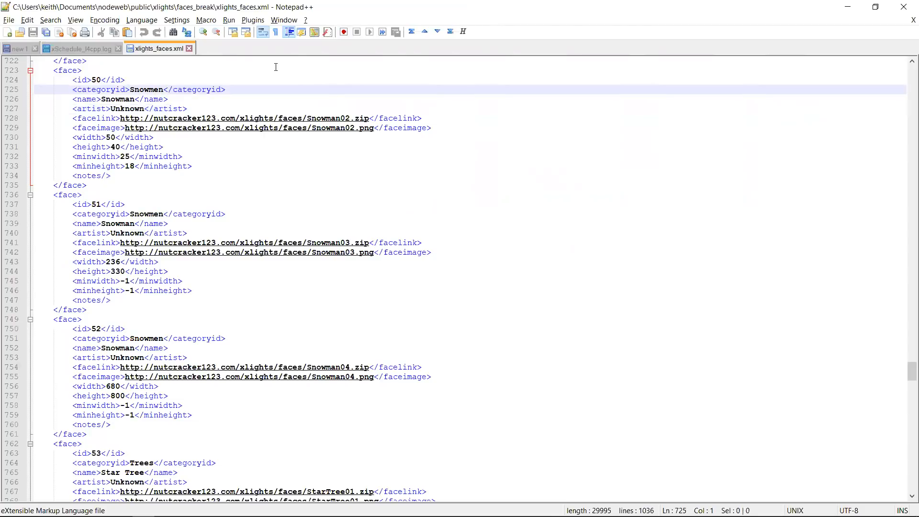
click(53, 89)
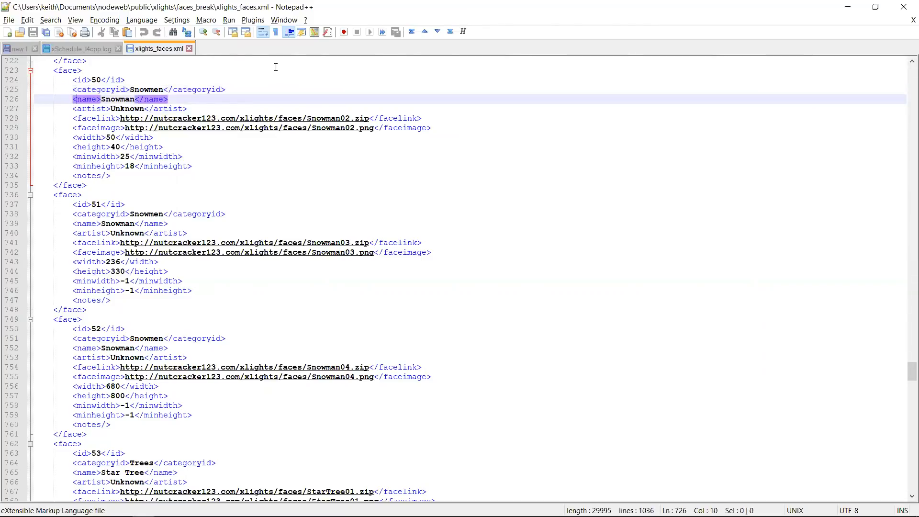
click(97, 99)
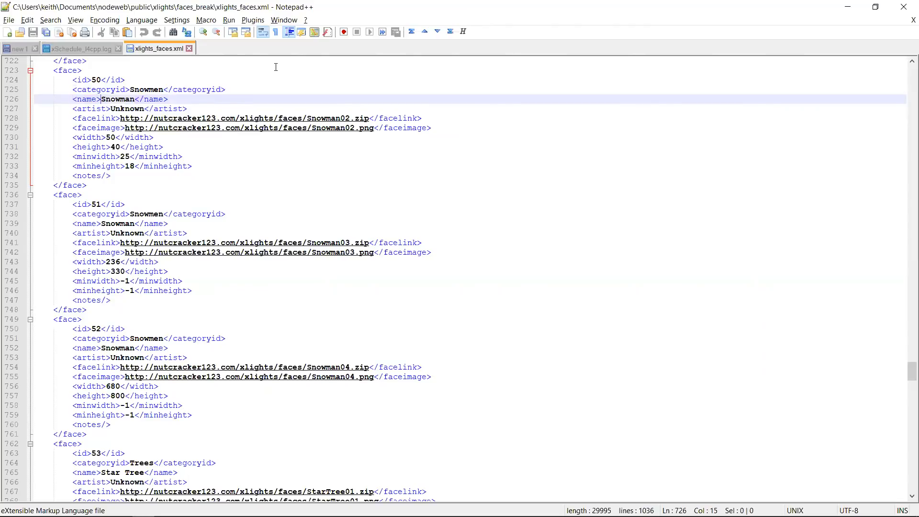
click(147, 108)
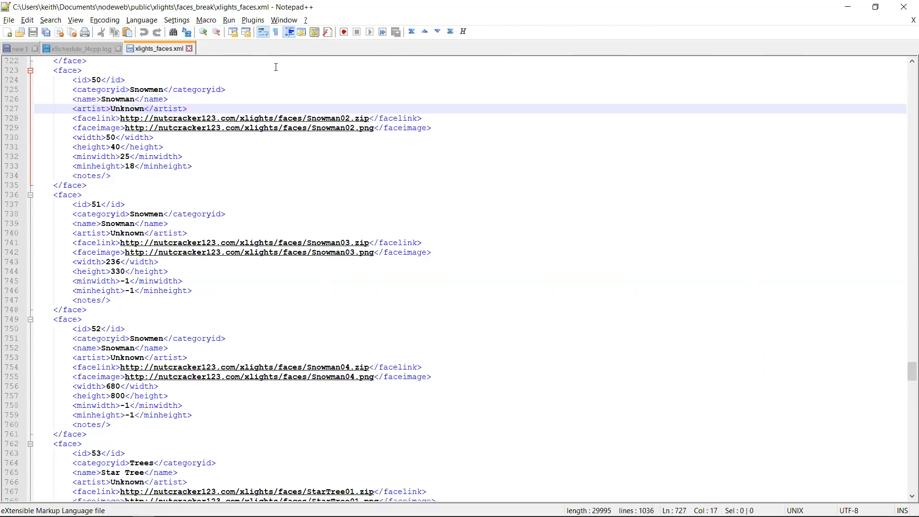
Step: Point out the face image link and file name, height 40, width 50, and minwidth
double_click(128, 109)
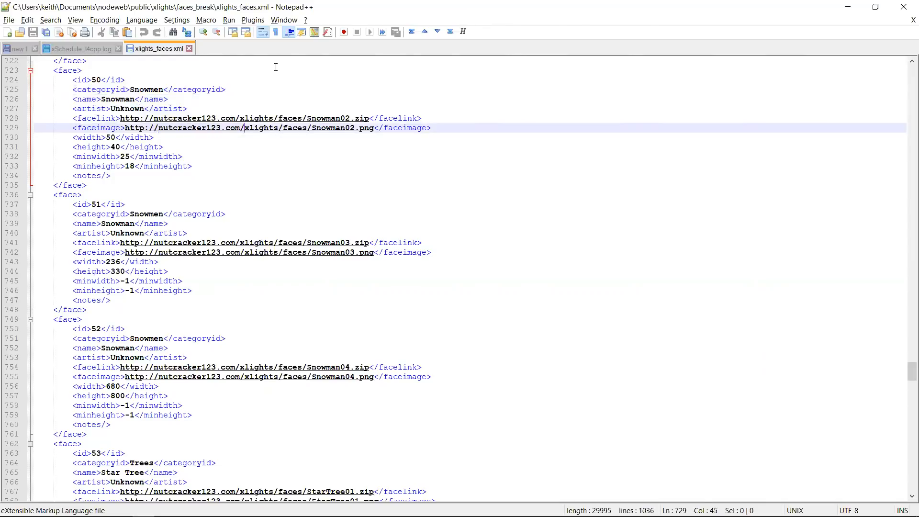
click(373, 127)
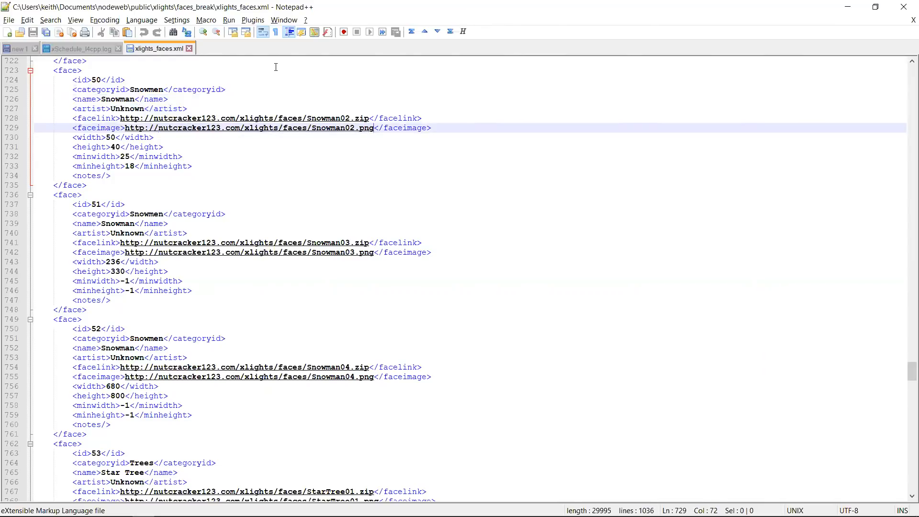
click(358, 128)
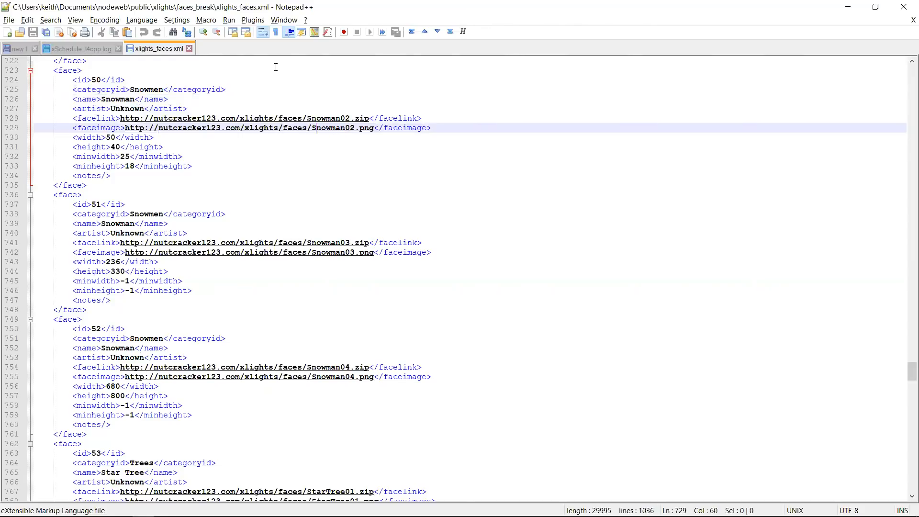
click(155, 137)
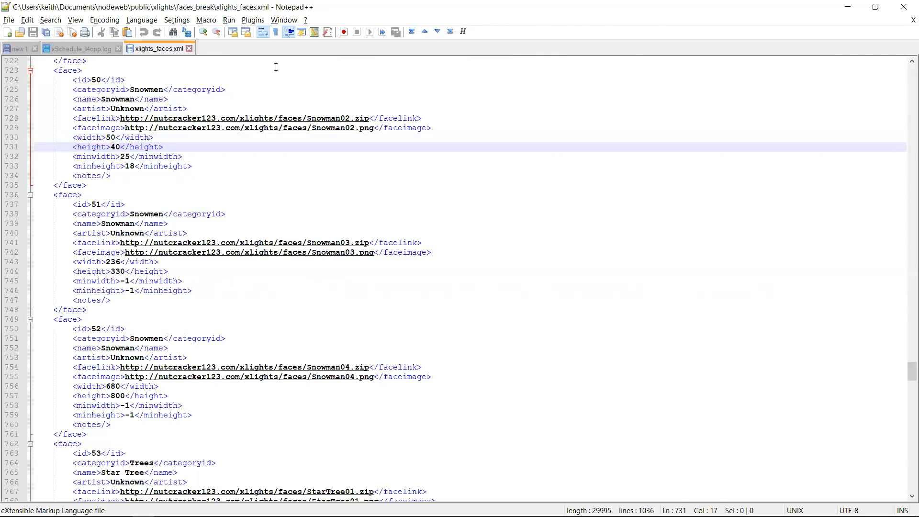
click(115, 138)
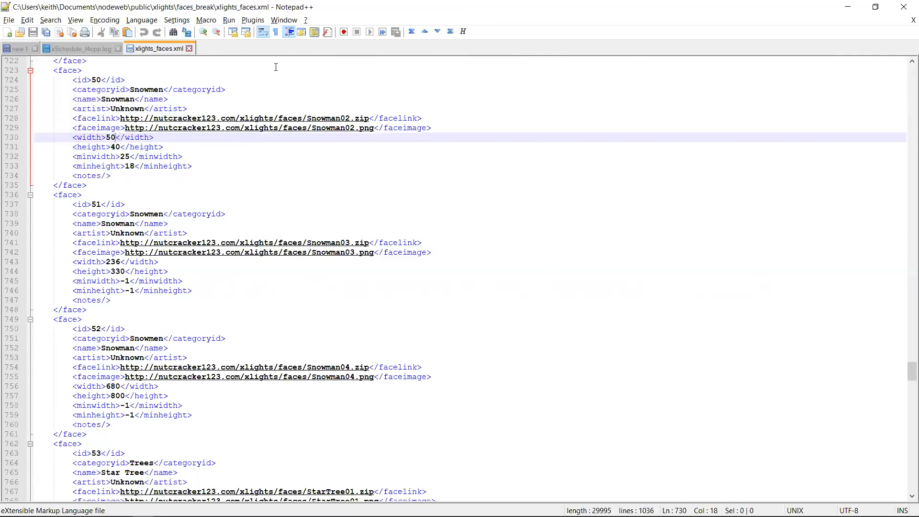
mouse_move(365, 136)
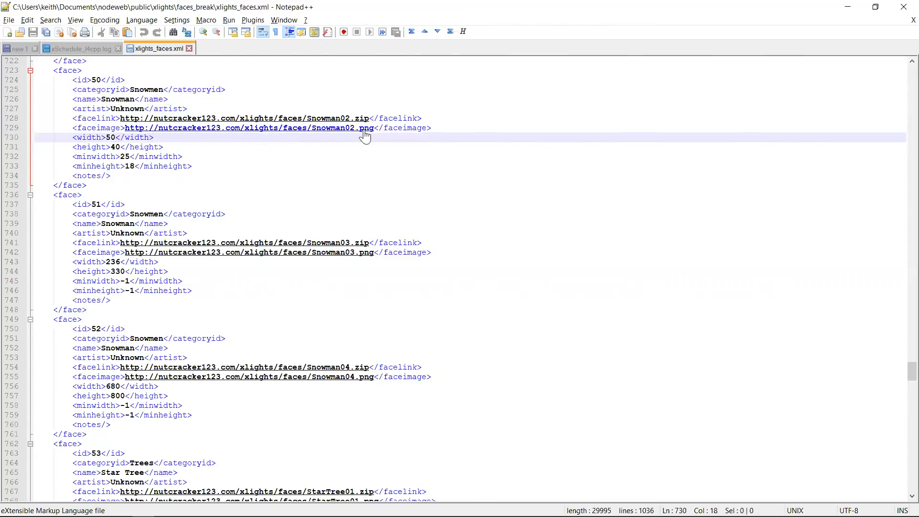
mouse_move(431, 146)
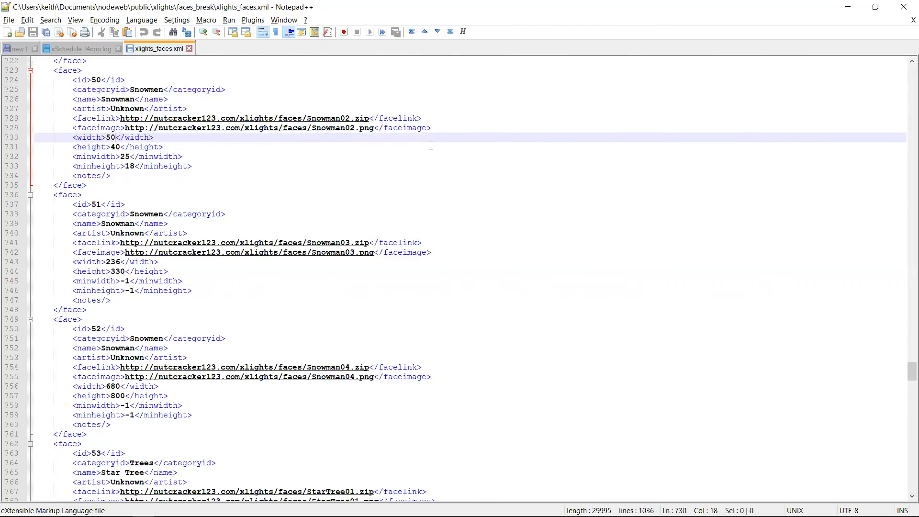
mouse_move(428, 165)
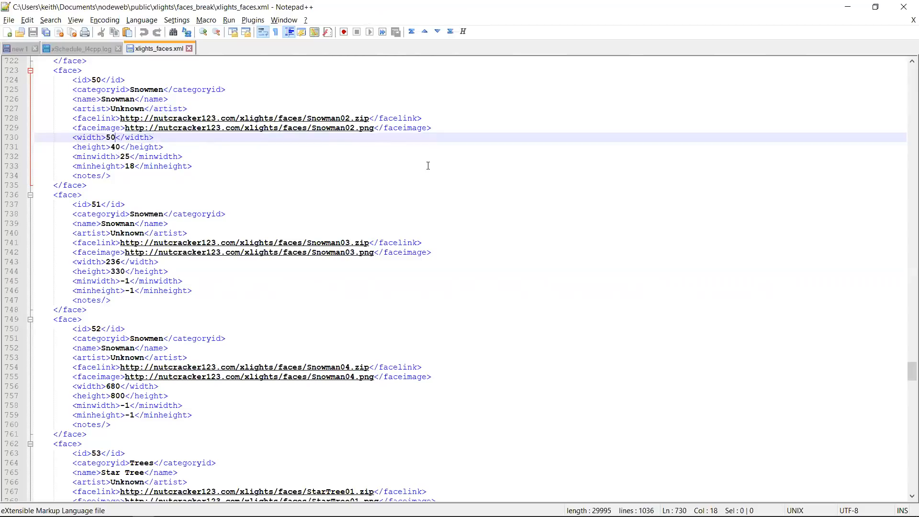
click(128, 156)
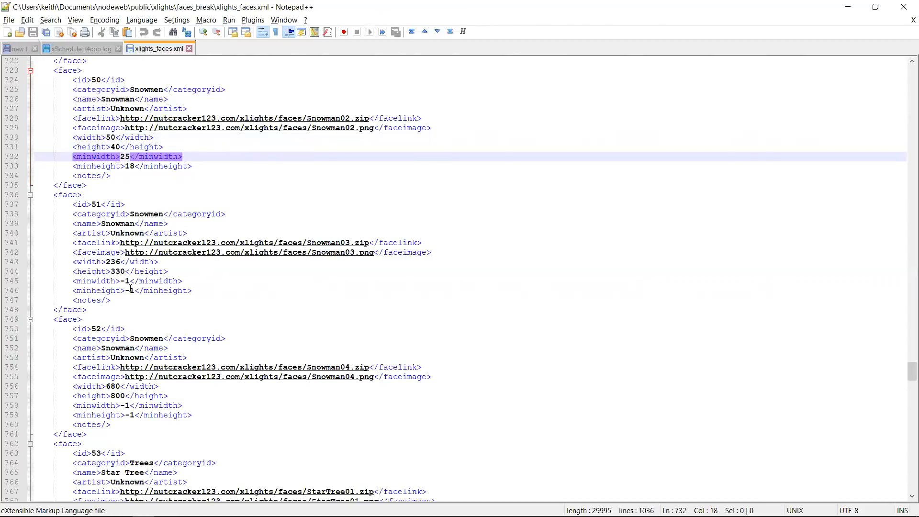
mouse_move(136, 169)
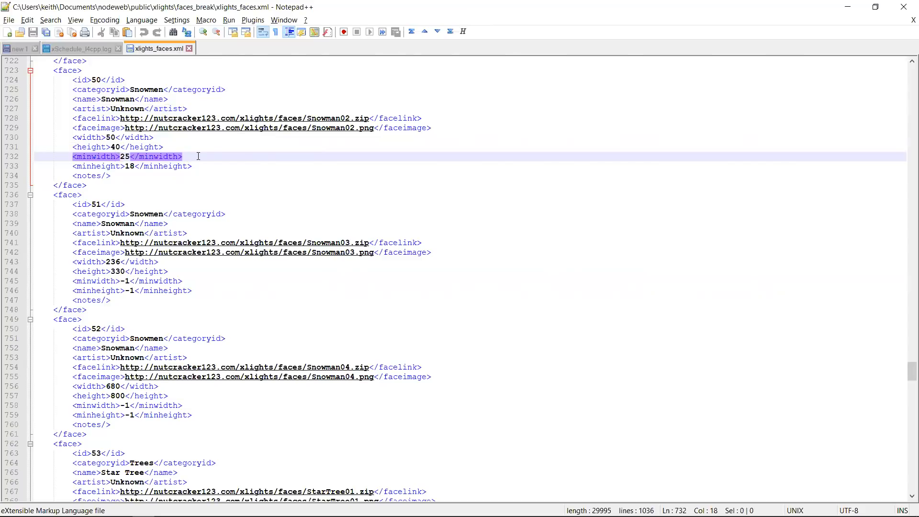
mouse_move(134, 175)
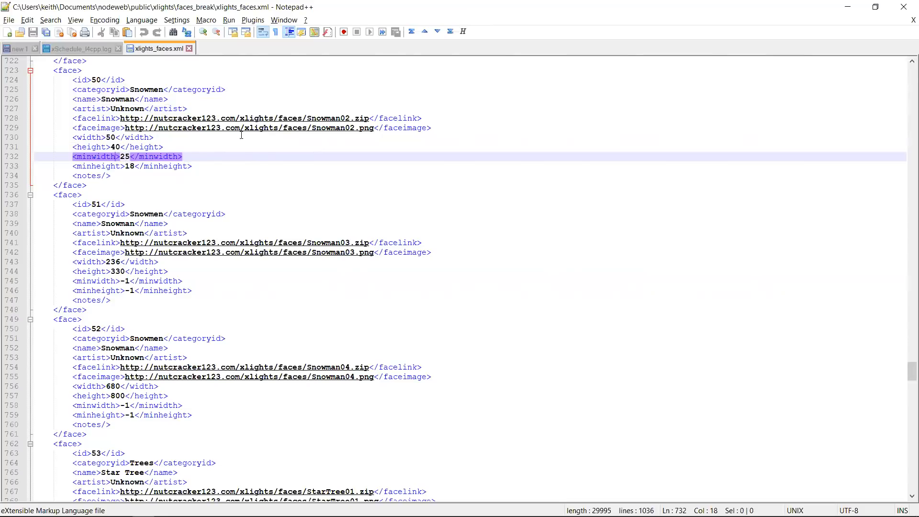
mouse_move(297, 146)
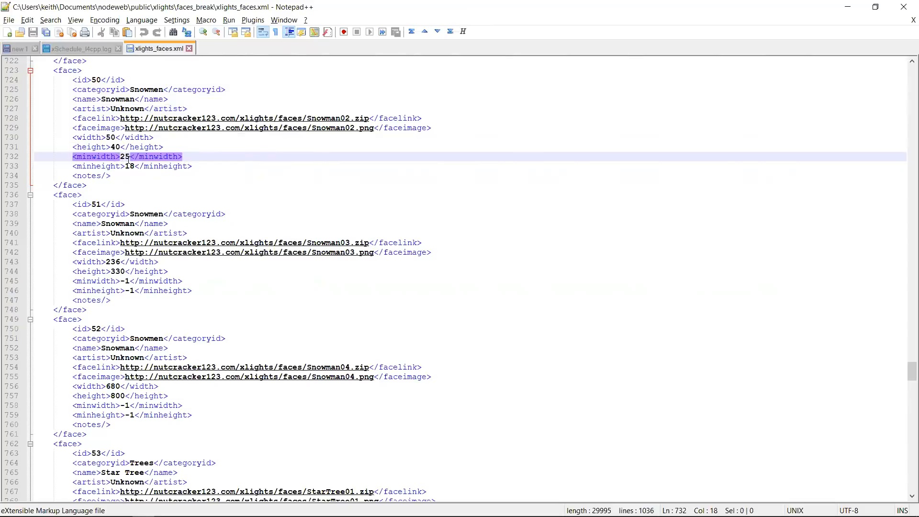
mouse_move(184, 150)
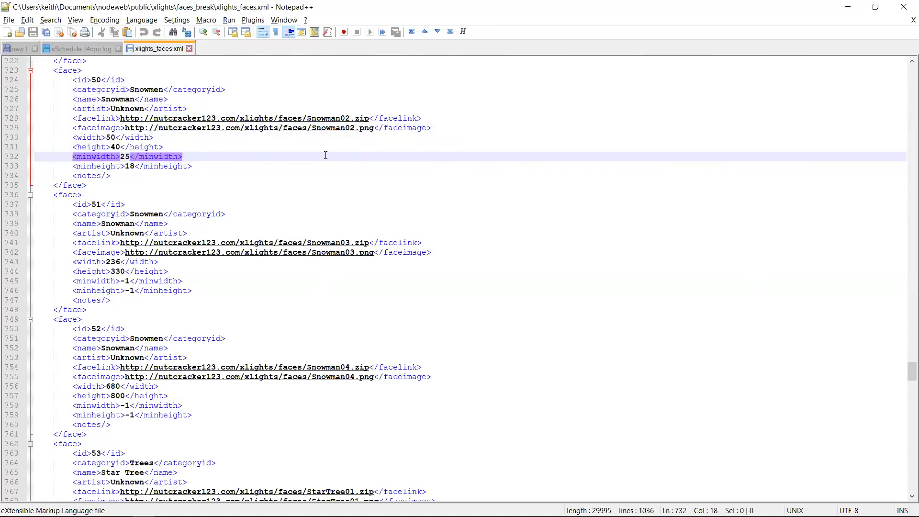
mouse_move(181, 174)
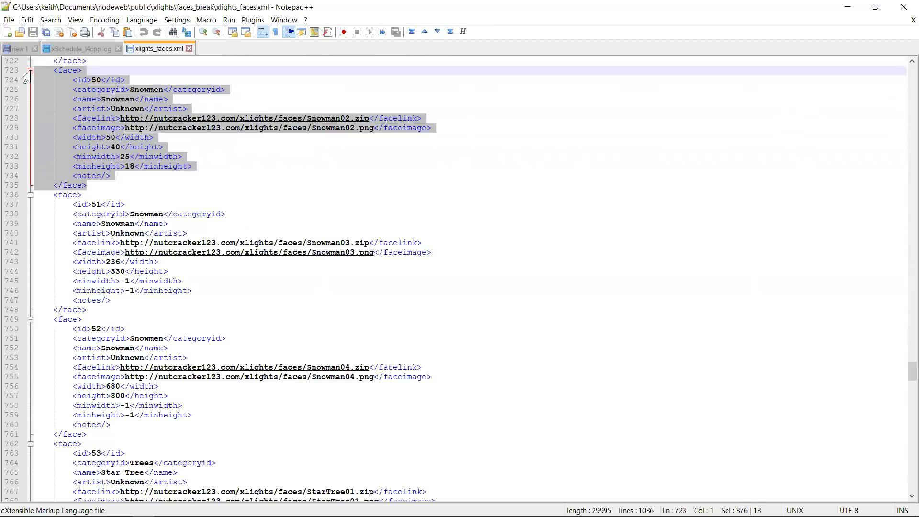
mouse_move(129, 173)
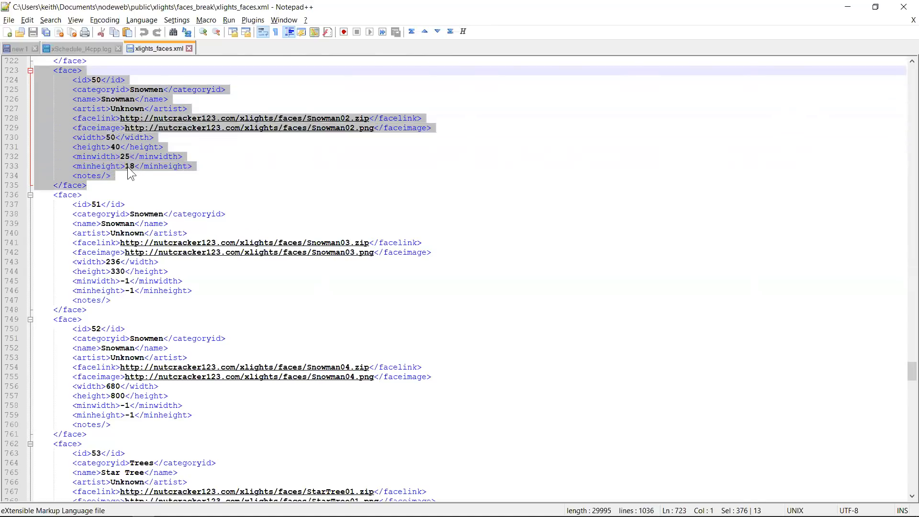
mouse_move(344, 168)
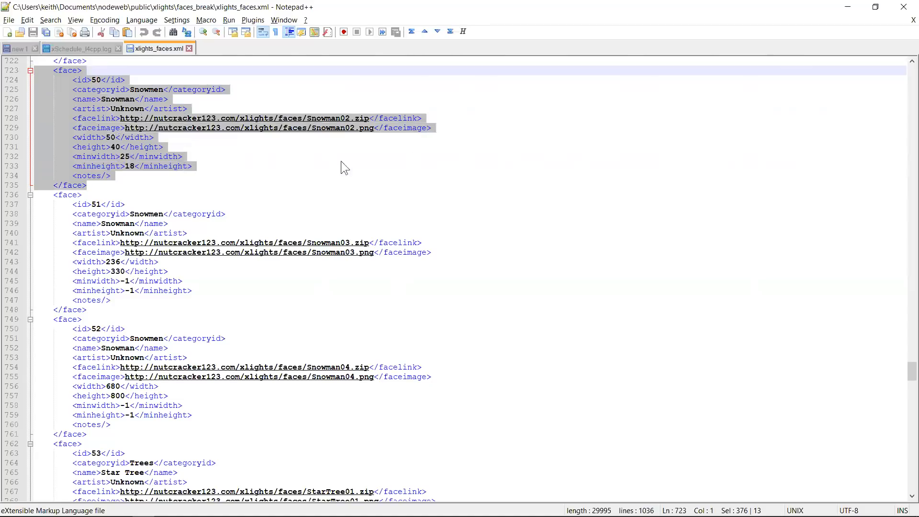
mouse_move(182, 185)
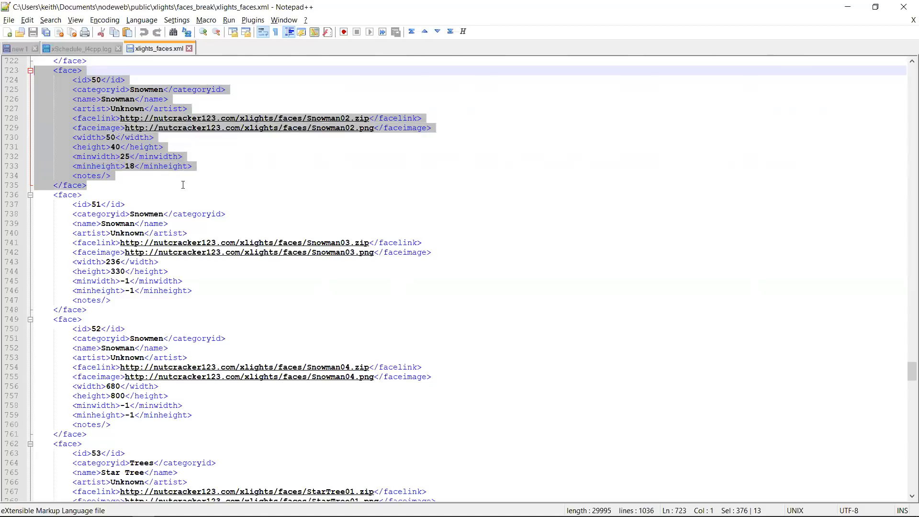
mouse_move(144, 190)
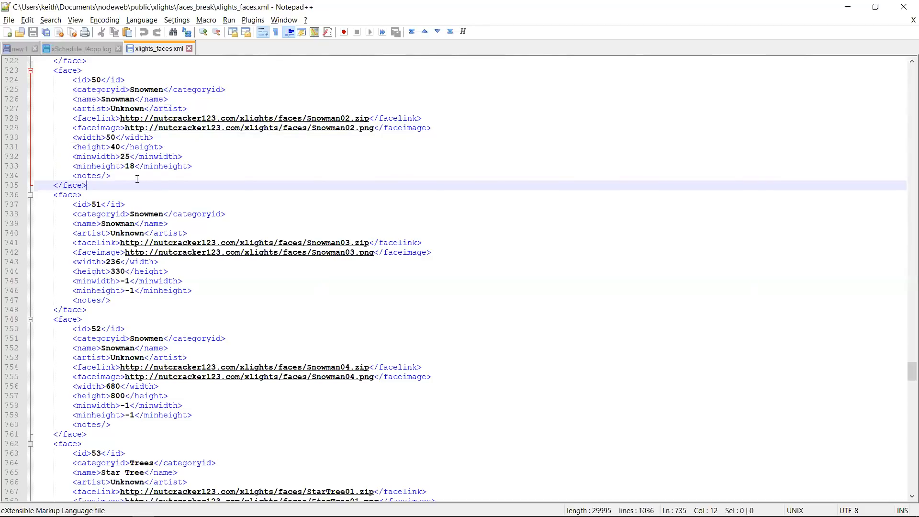
mouse_move(217, 166)
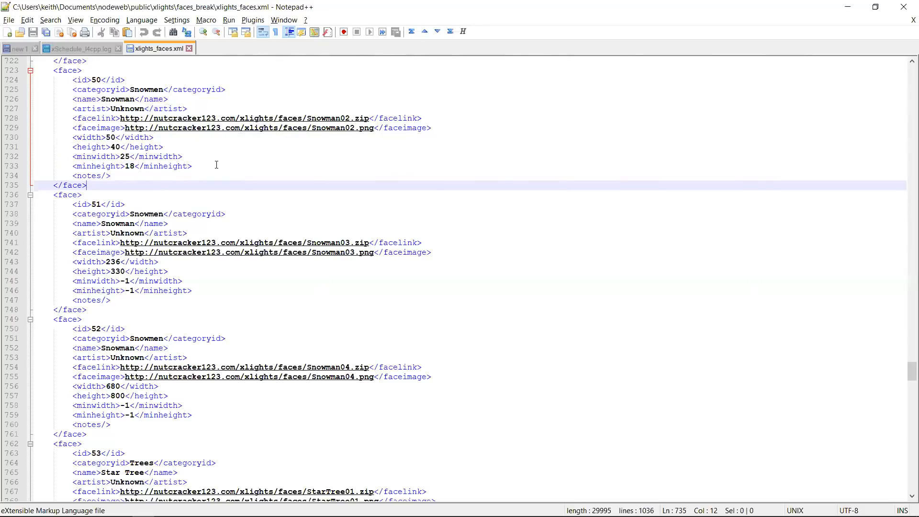
mouse_move(208, 176)
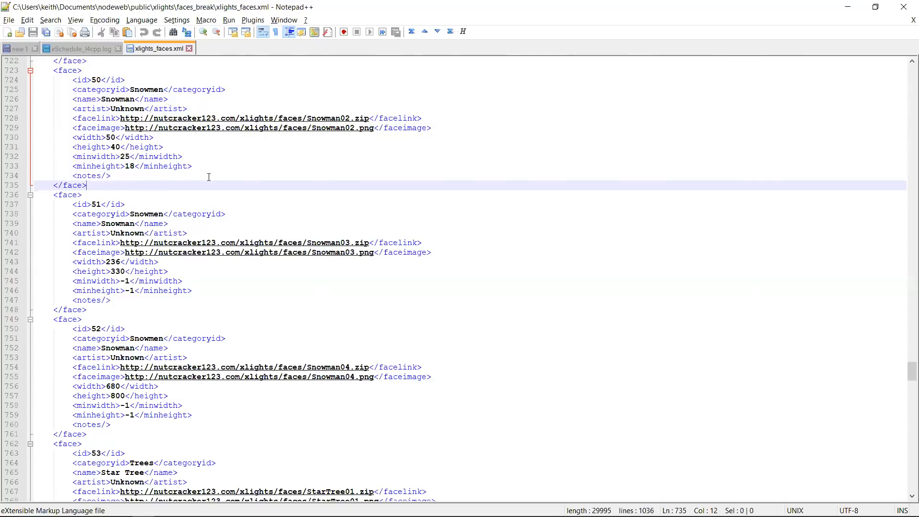
mouse_move(152, 194)
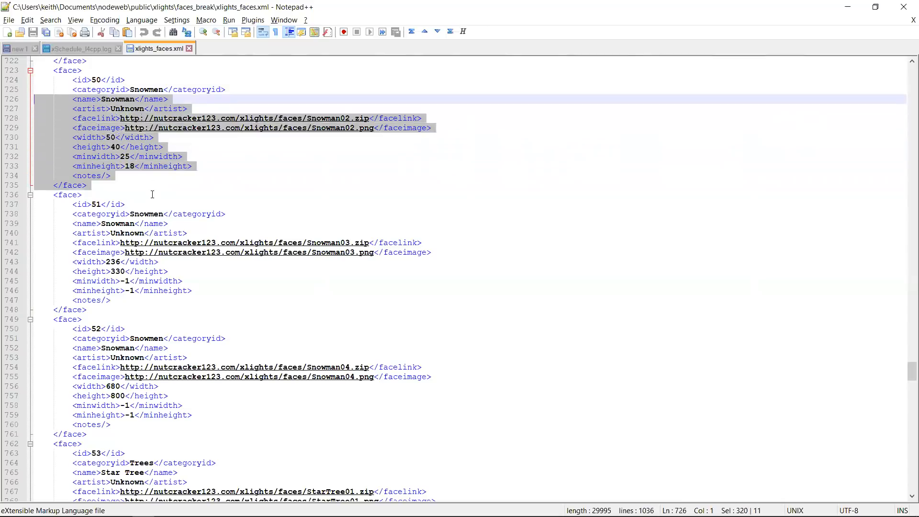
click(94, 80)
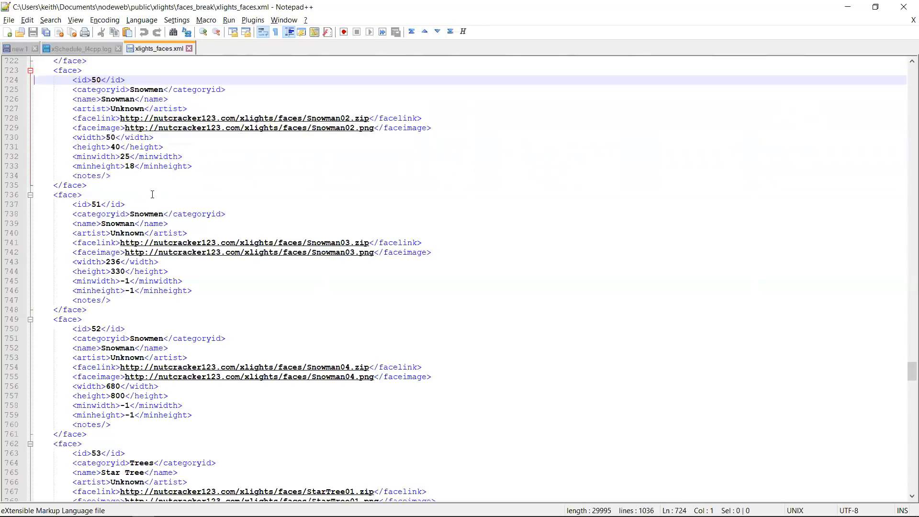
click(94, 156)
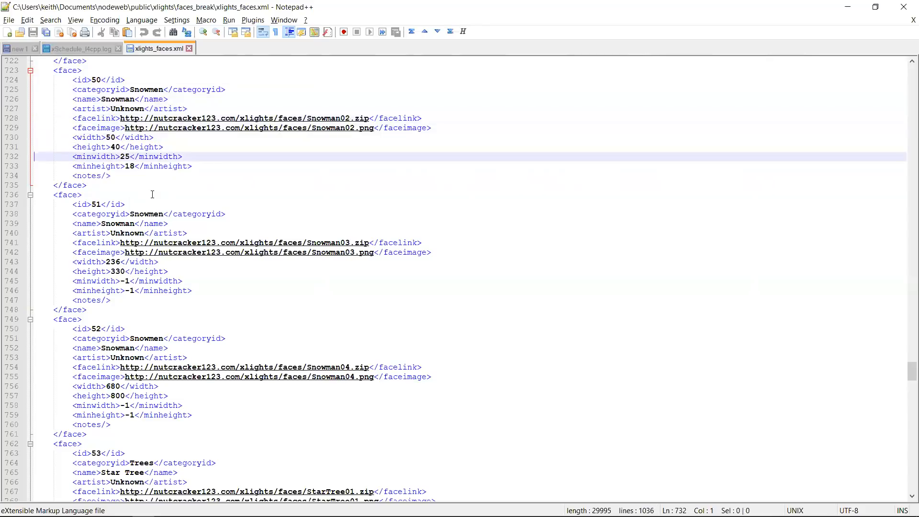
click(152, 195)
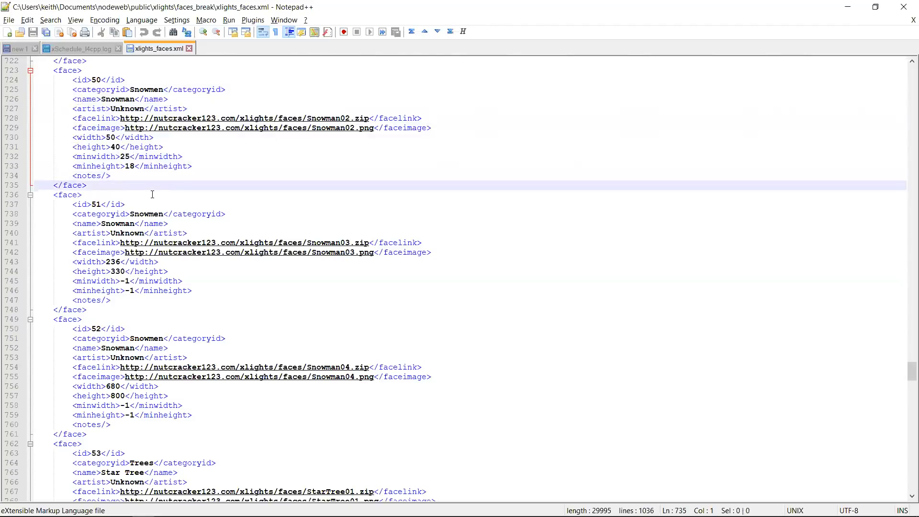
click(152, 194)
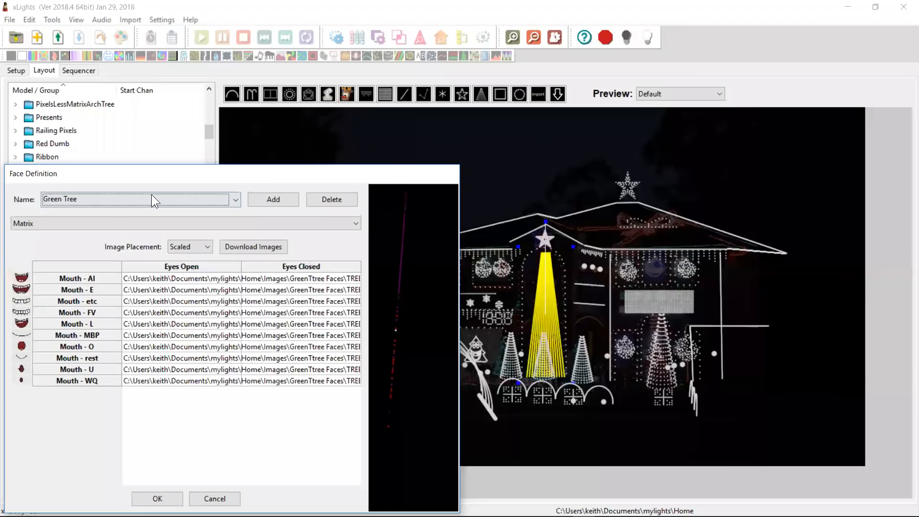
mouse_move(180, 435)
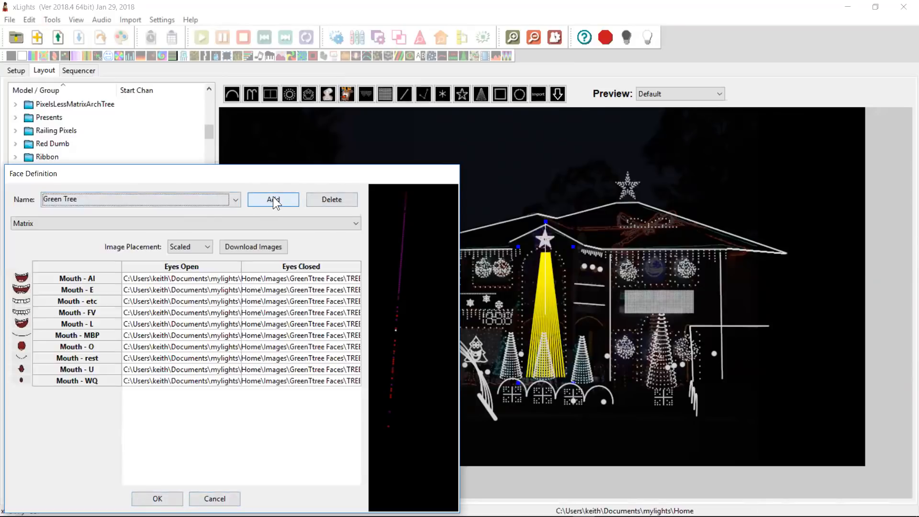
mouse_move(239, 260)
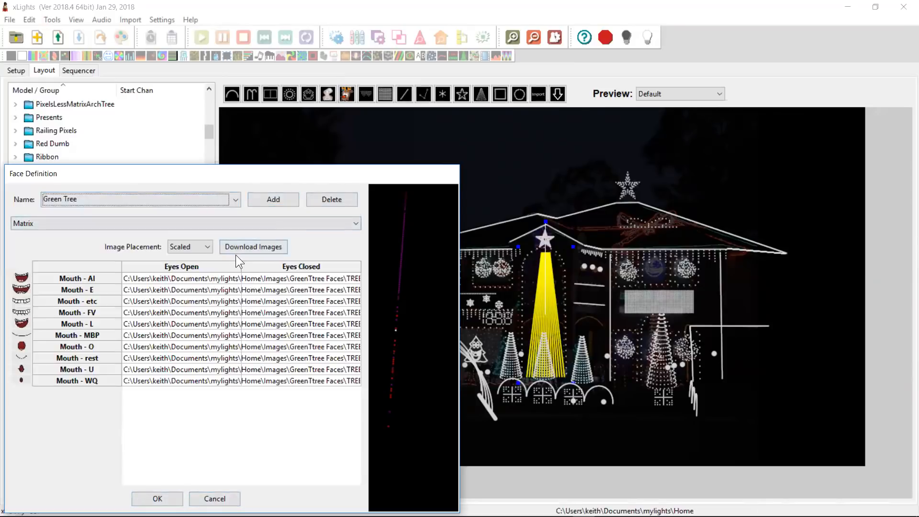
mouse_move(287, 181)
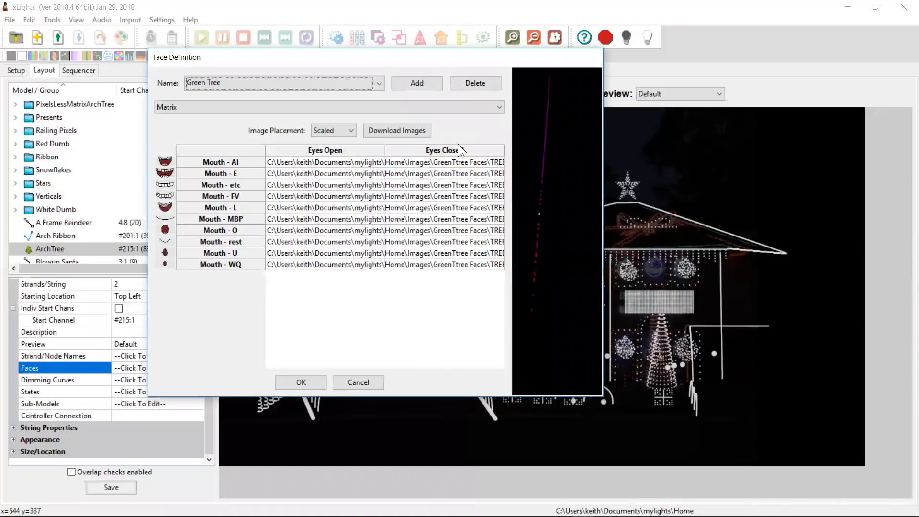
mouse_move(354, 161)
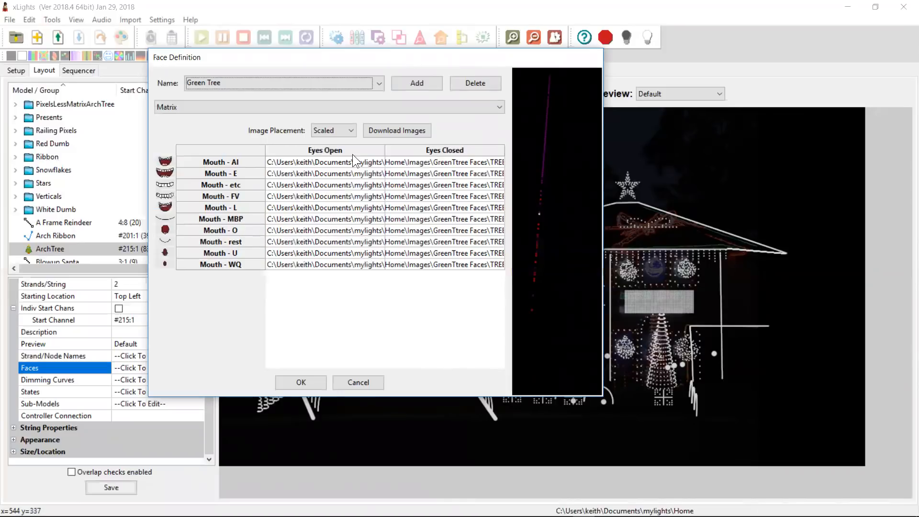
mouse_move(374, 268)
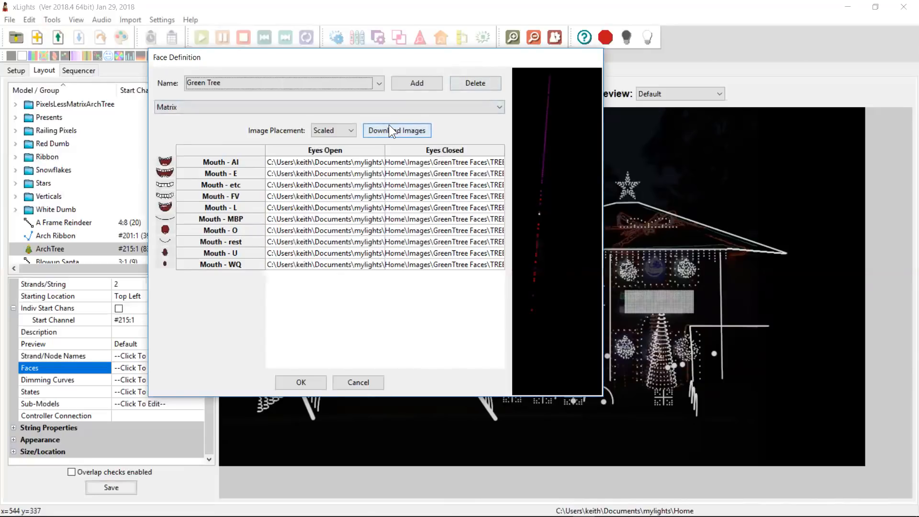
mouse_move(416, 83)
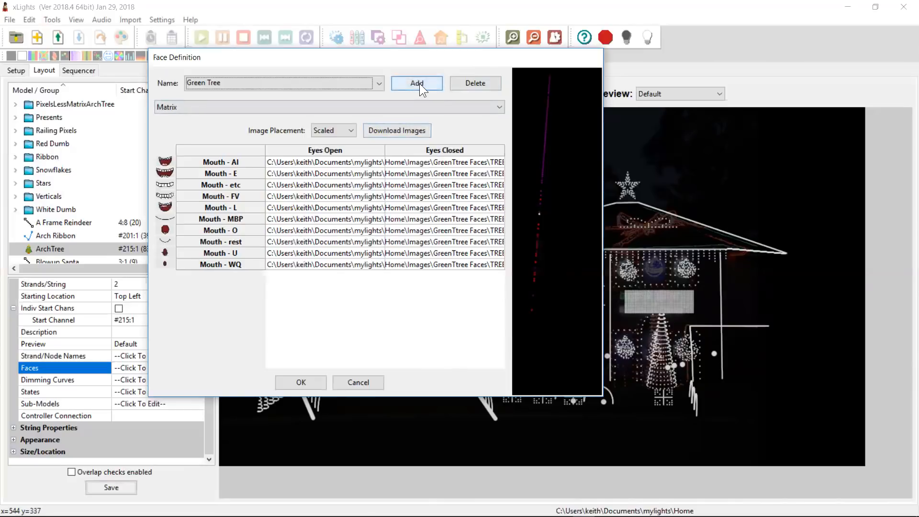
Step: Add a face definition named 'Gingerbread Man' and set its type to Matrix
click(415, 82)
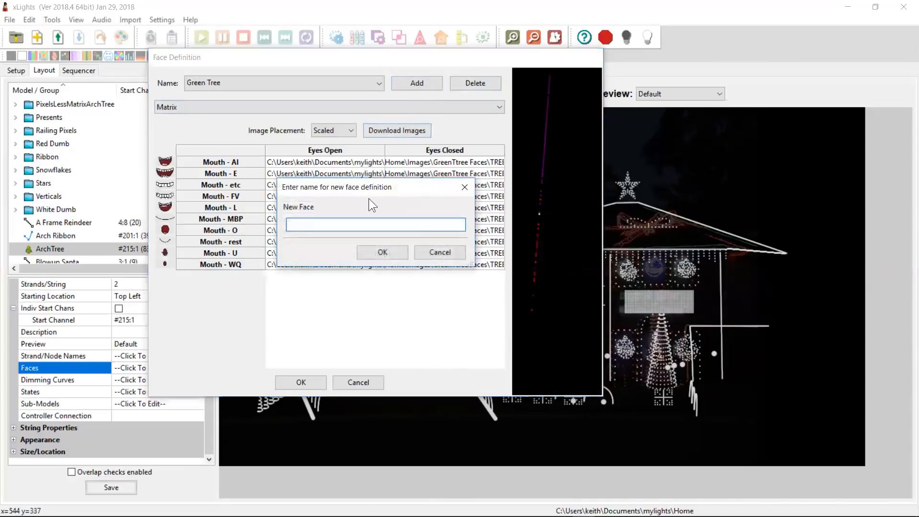
text(Gin)
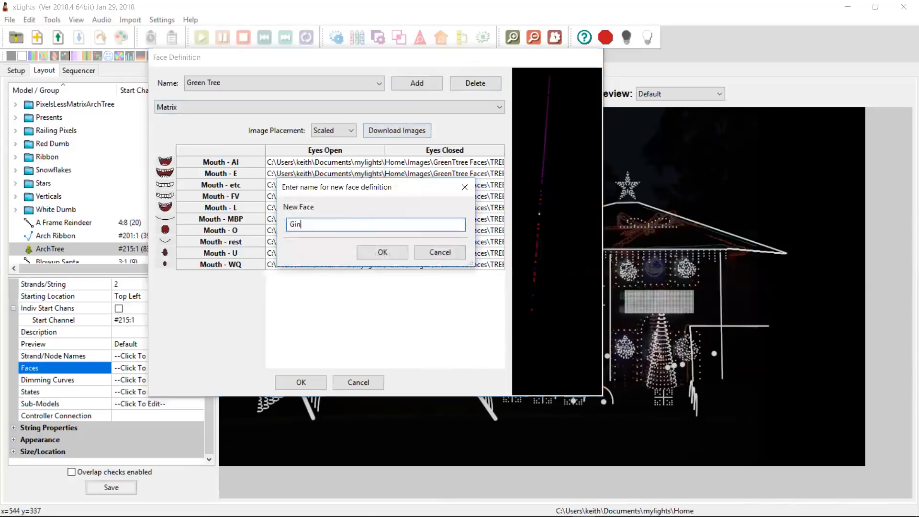
text(gerb)
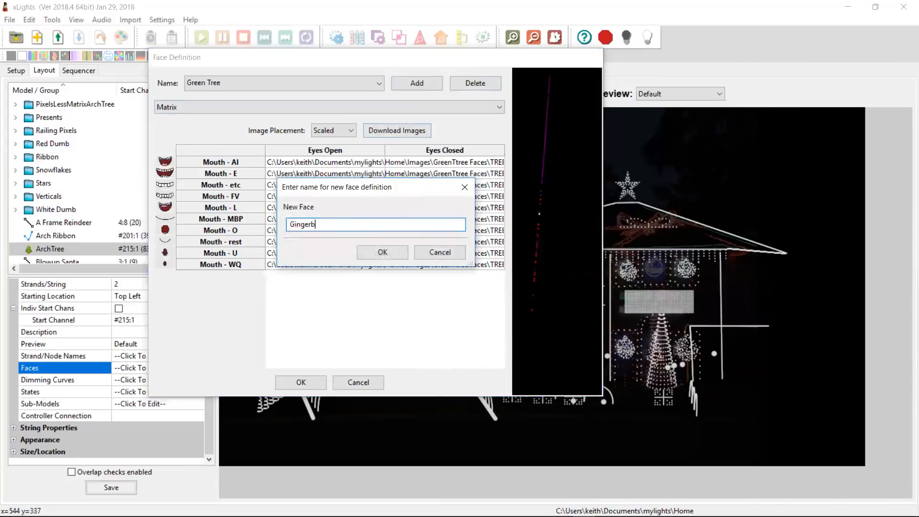
text(read)
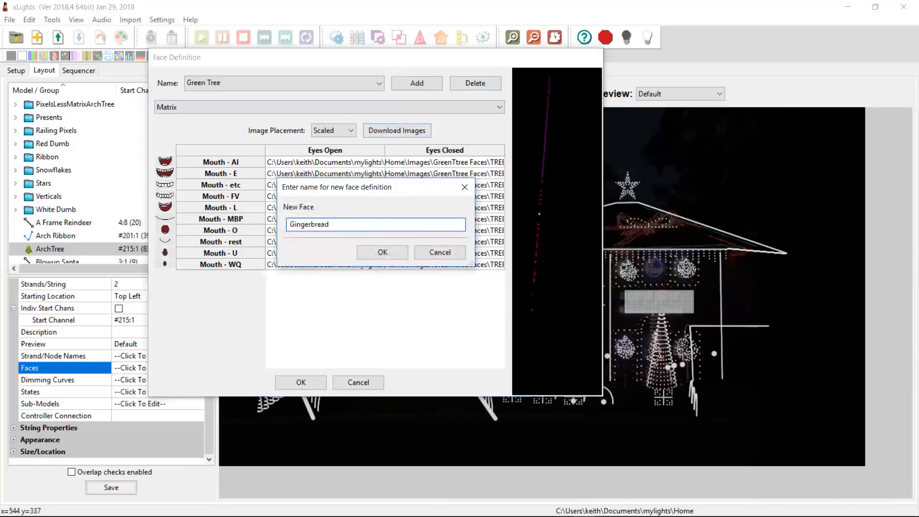
text(Man)
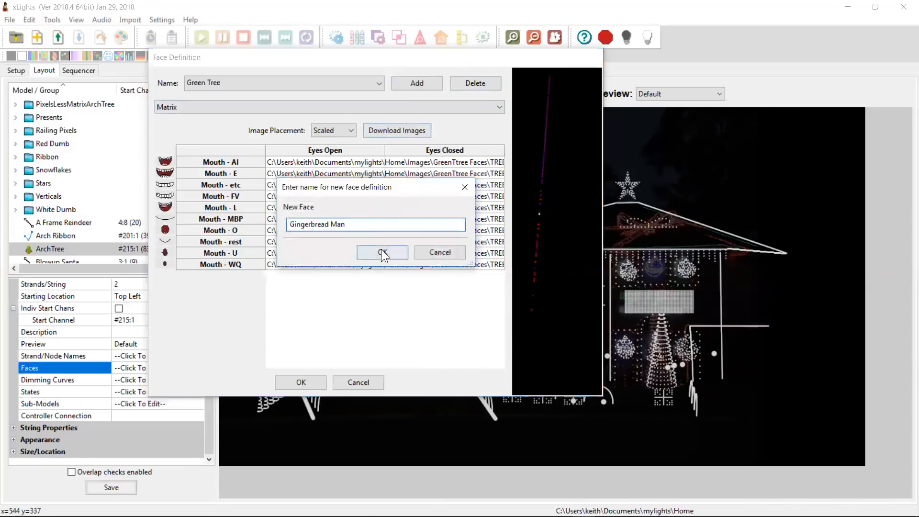
click(382, 253)
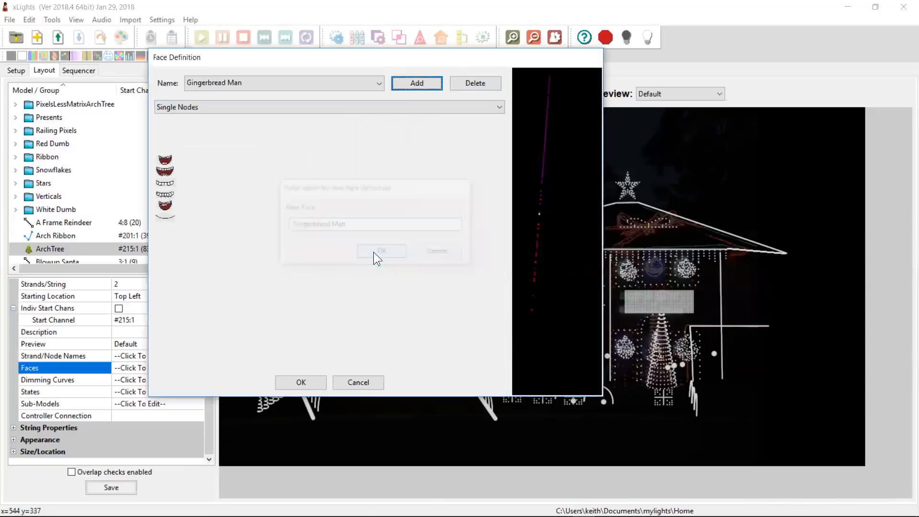
click(382, 251)
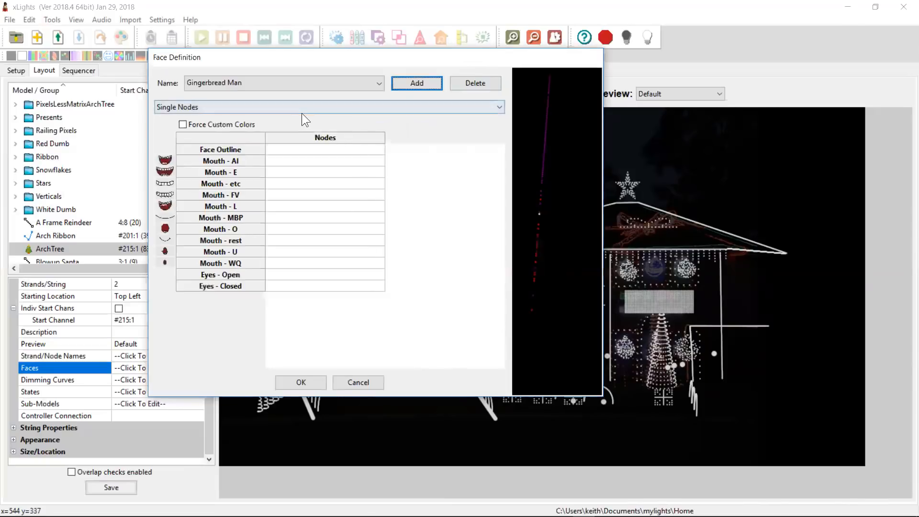
mouse_move(363, 116)
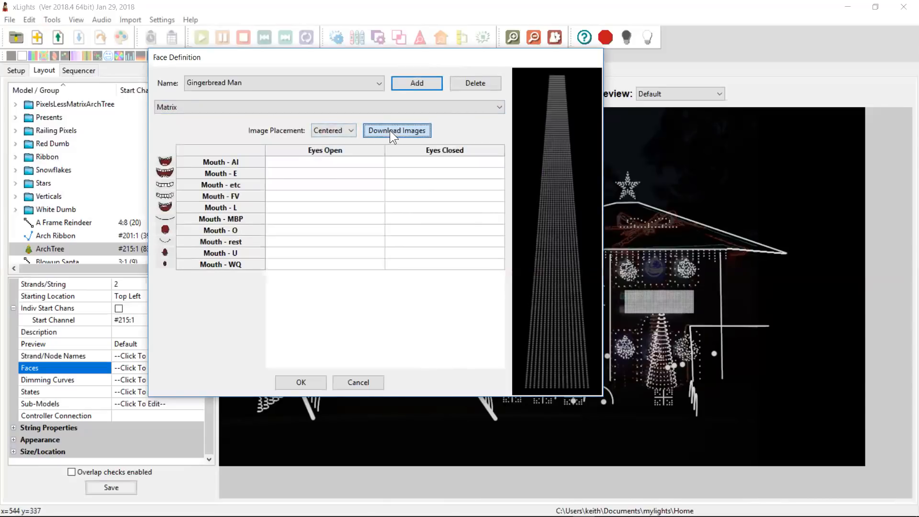
Step: Open the downloadable face library and expand the Christmas Snowmen category
click(397, 130)
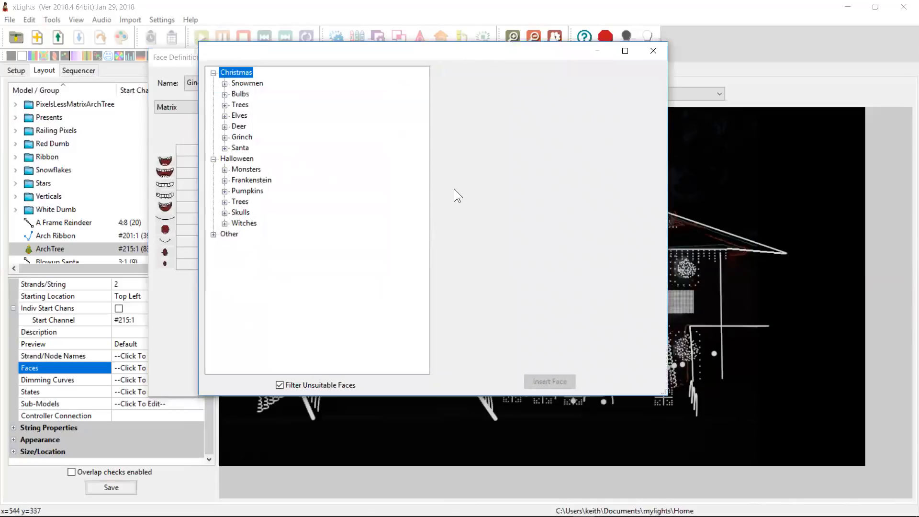
click(247, 83)
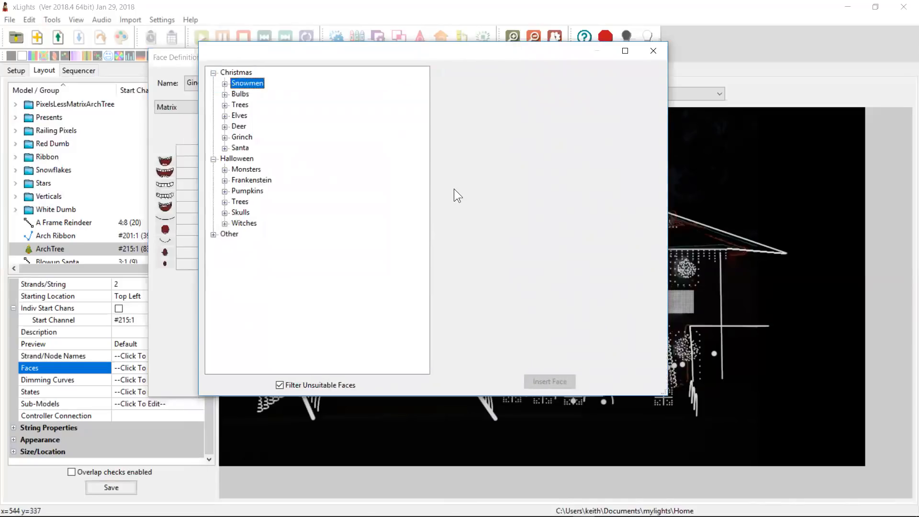
click(229, 234)
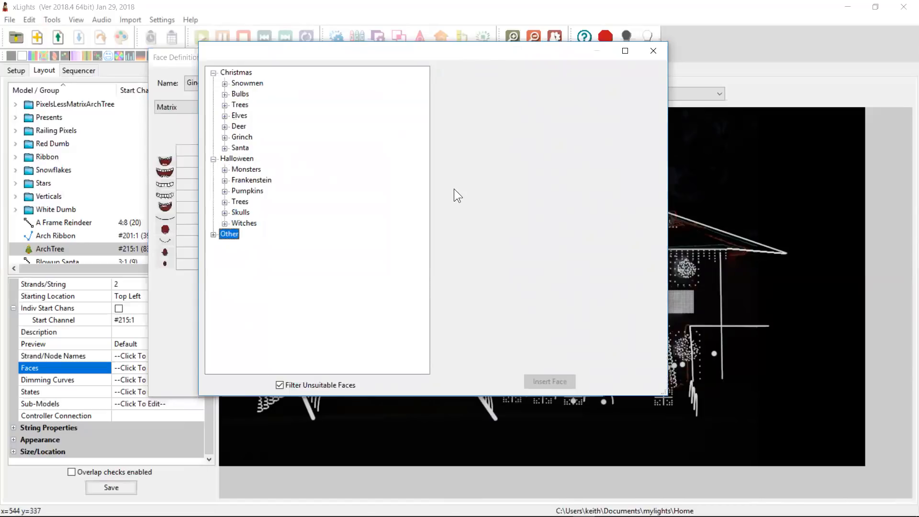
click(236, 73)
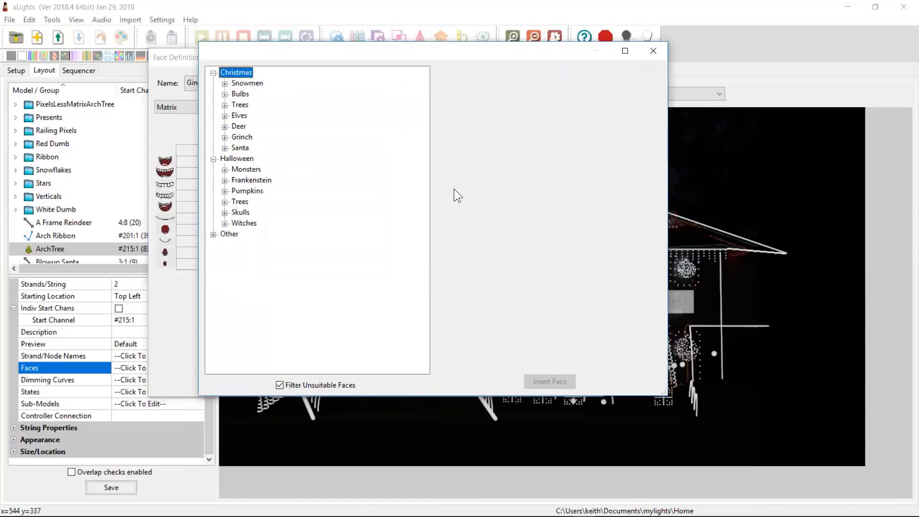
click(240, 211)
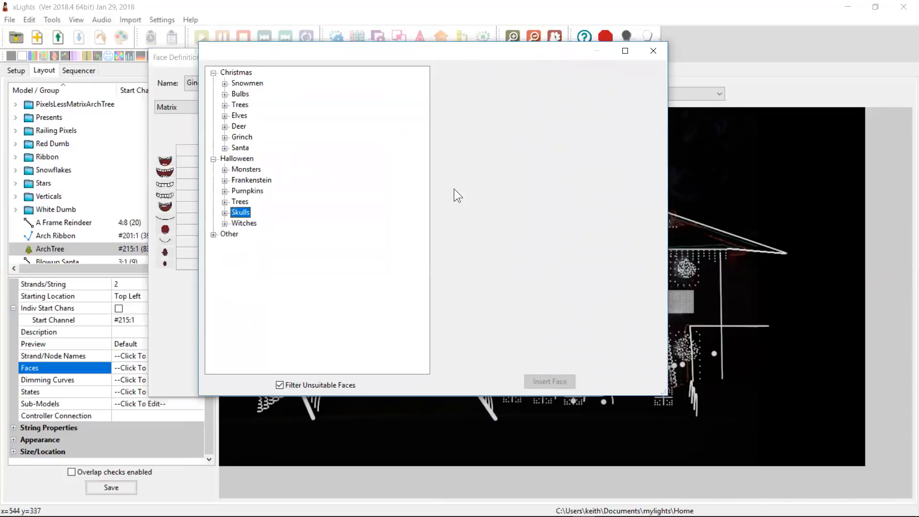
click(225, 83)
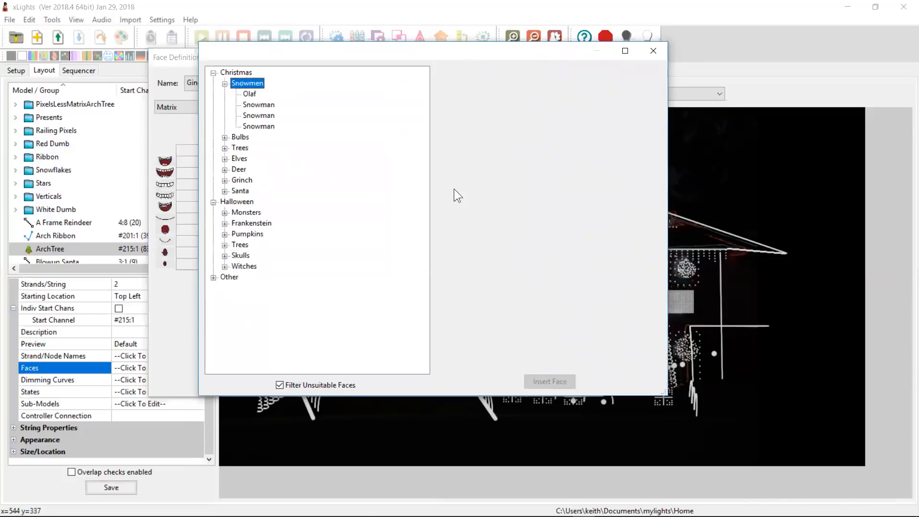
Step: Compare the green-hatted Snowman preview with the plaid-scarf, top-hat Snowman (236 by 330)
click(259, 104)
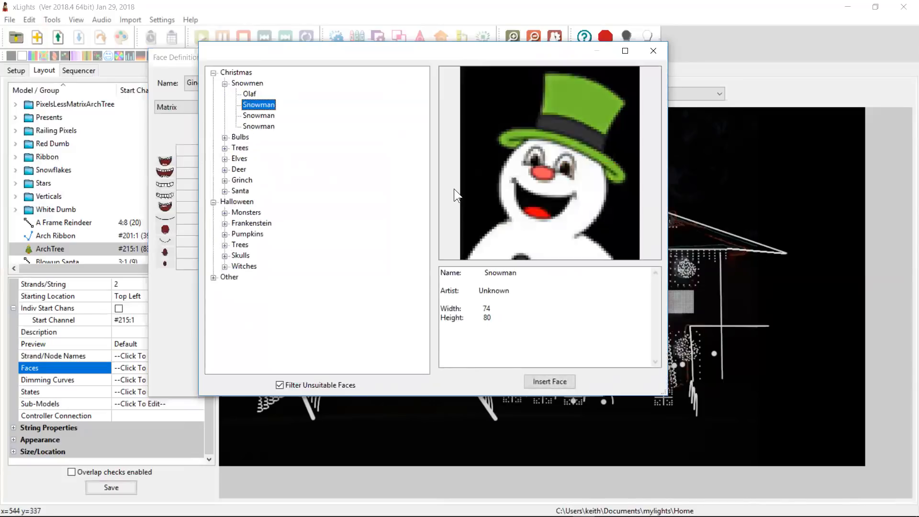
click(259, 114)
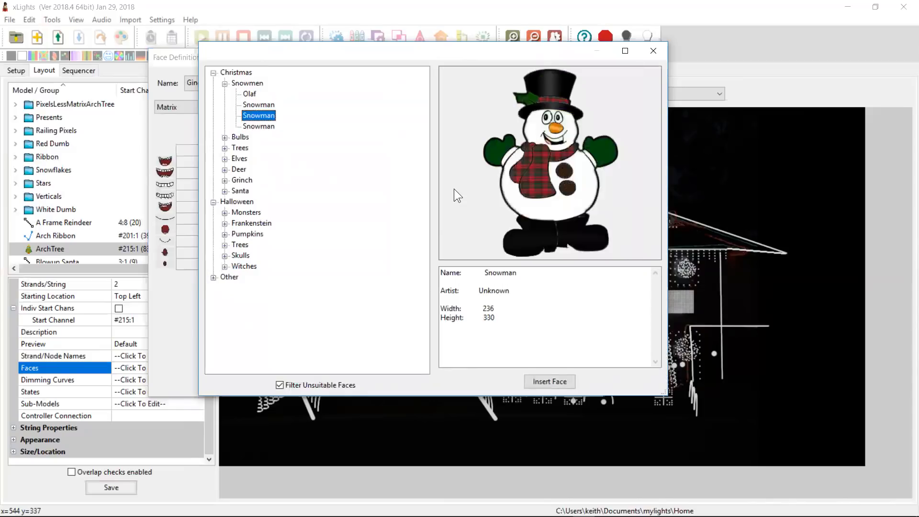
click(259, 105)
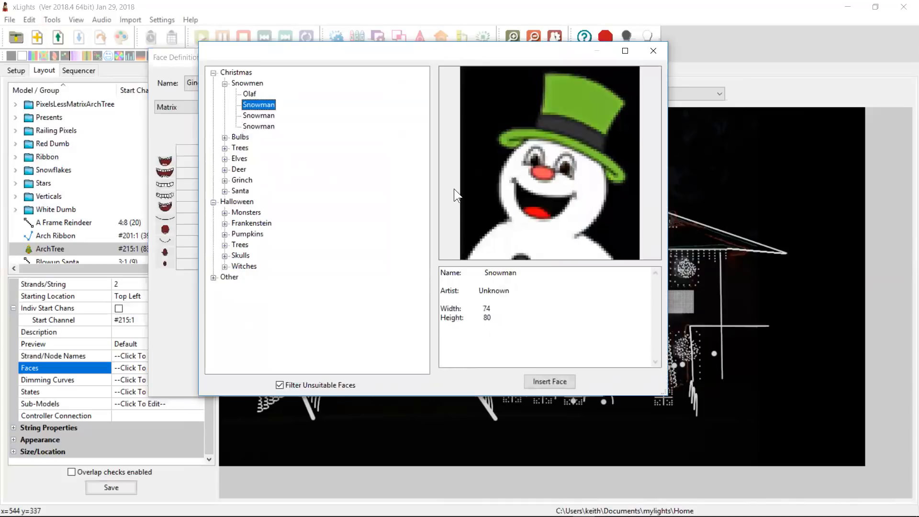
click(258, 116)
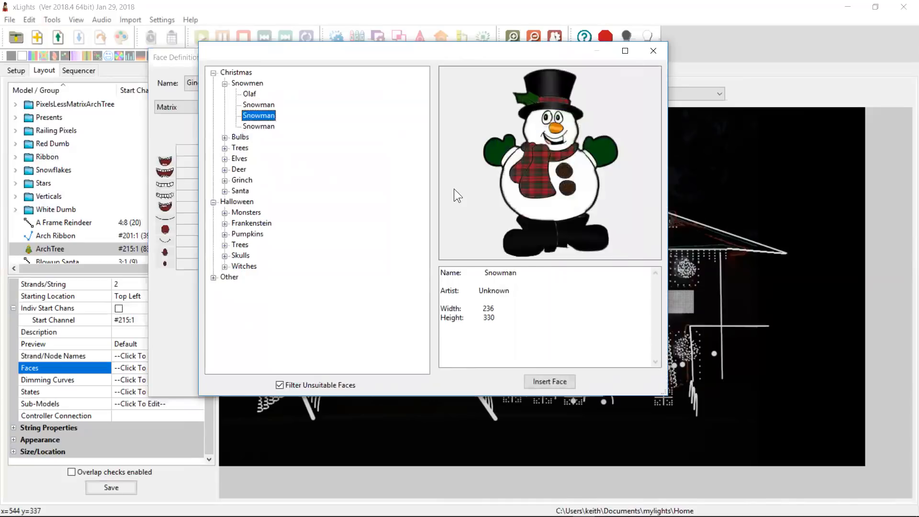
click(258, 105)
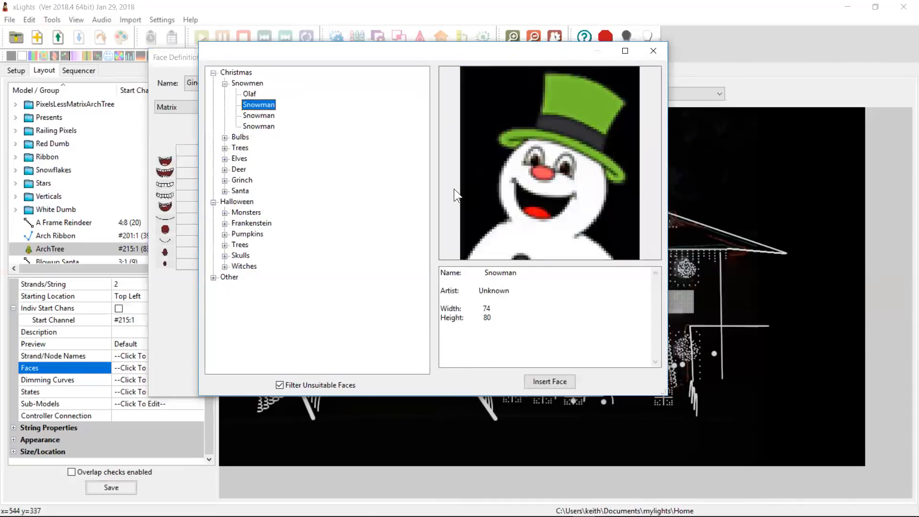
click(259, 115)
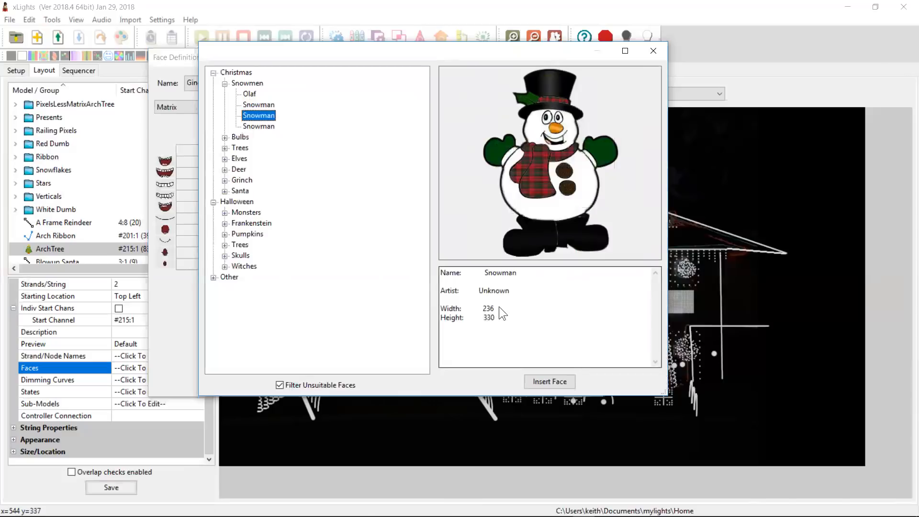
mouse_move(498, 330)
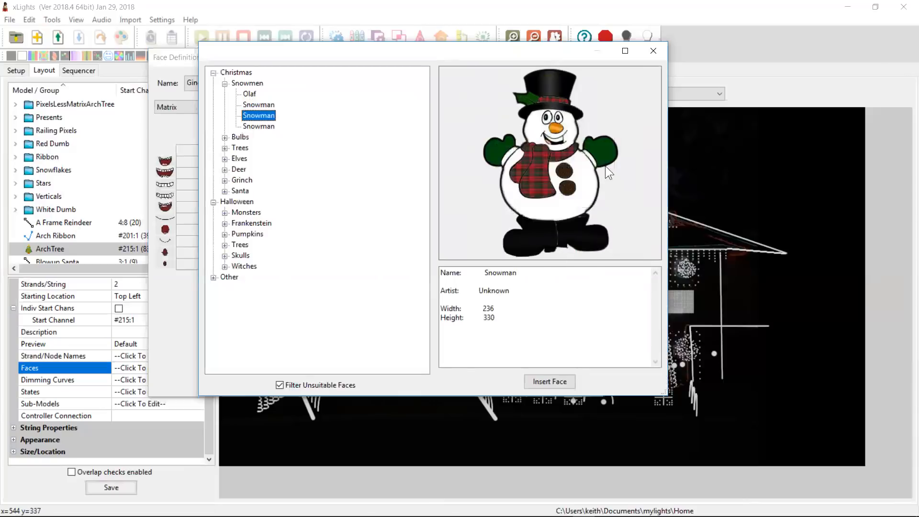
mouse_move(469, 298)
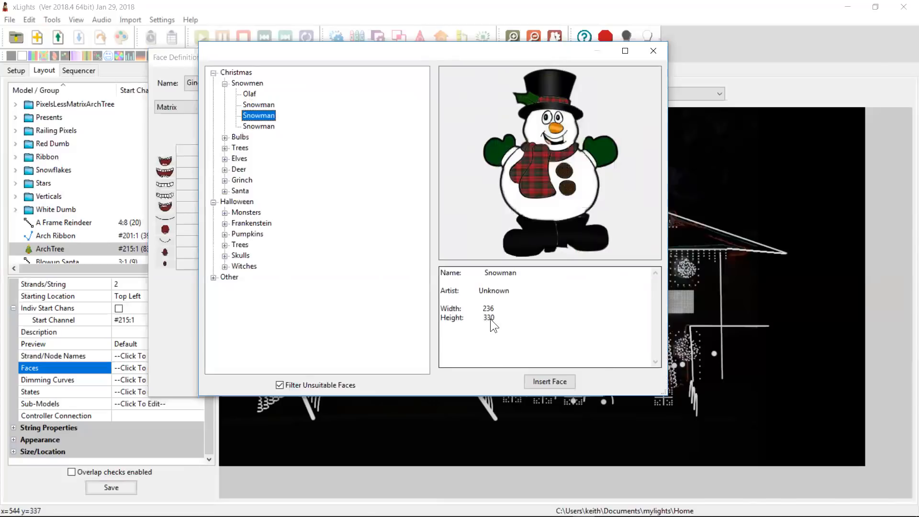
mouse_move(490, 326)
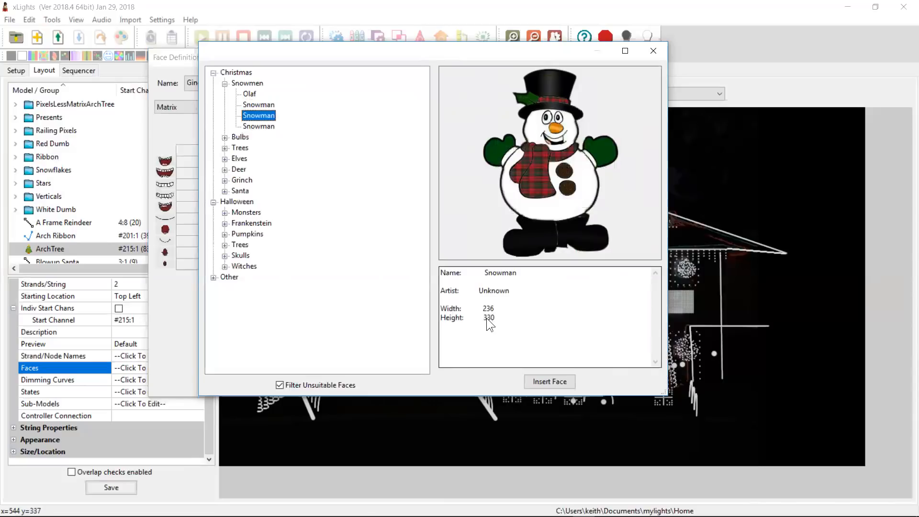
mouse_move(499, 324)
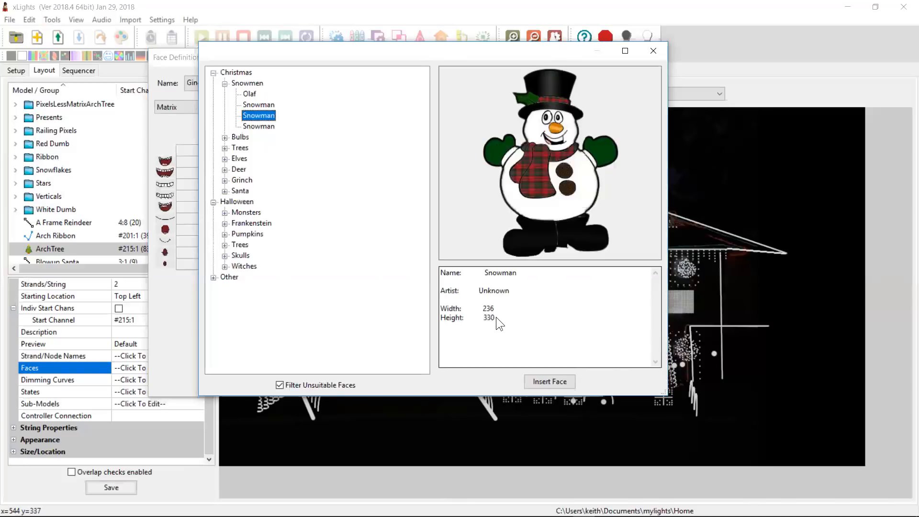
mouse_move(581, 198)
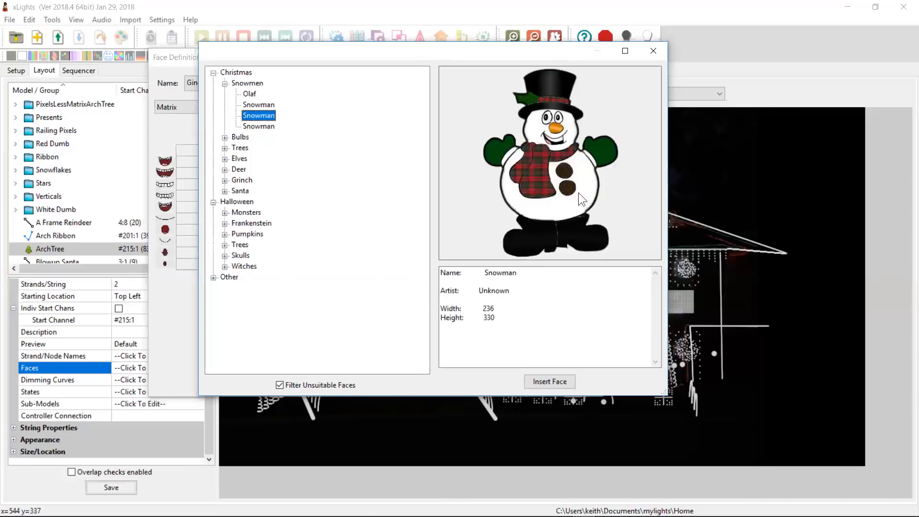
mouse_move(547, 246)
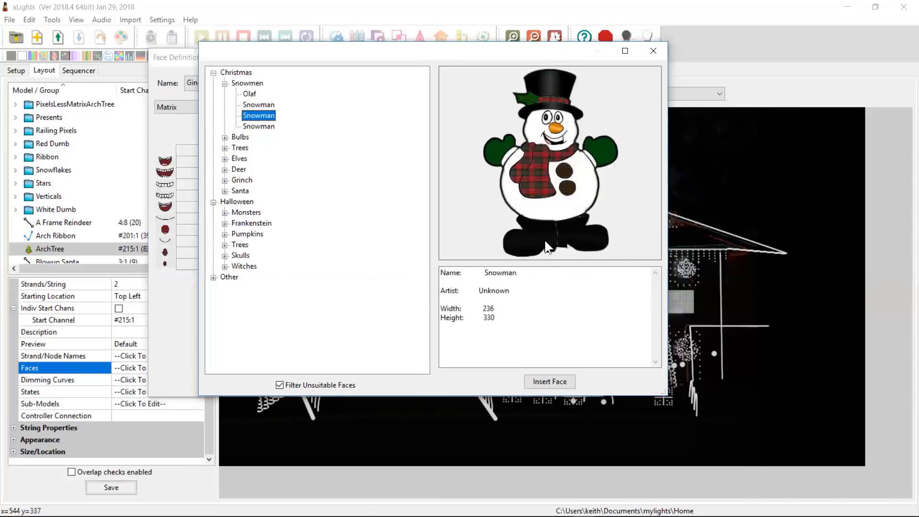
mouse_move(510, 311)
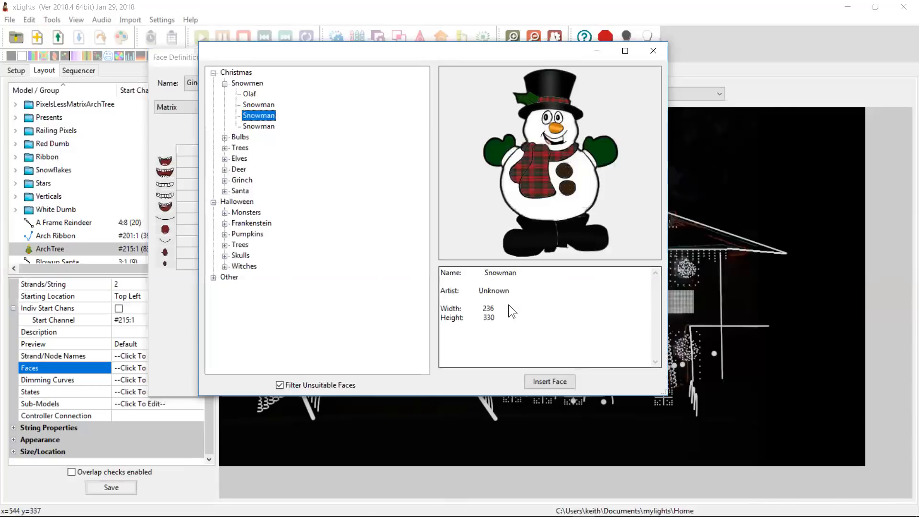
mouse_move(522, 222)
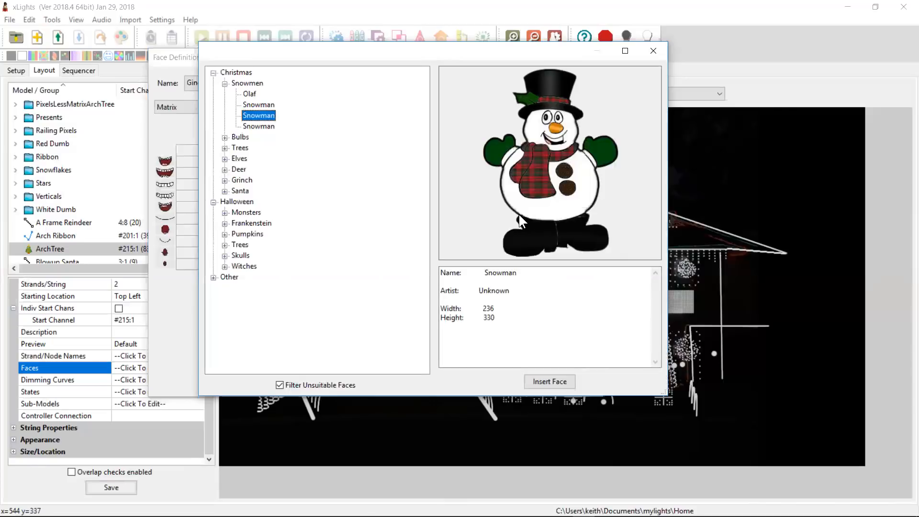
mouse_move(608, 189)
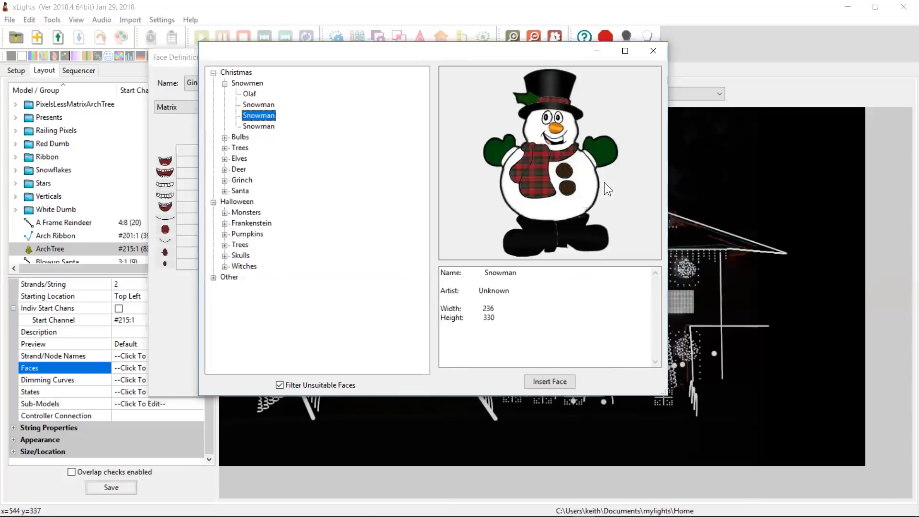
mouse_move(572, 97)
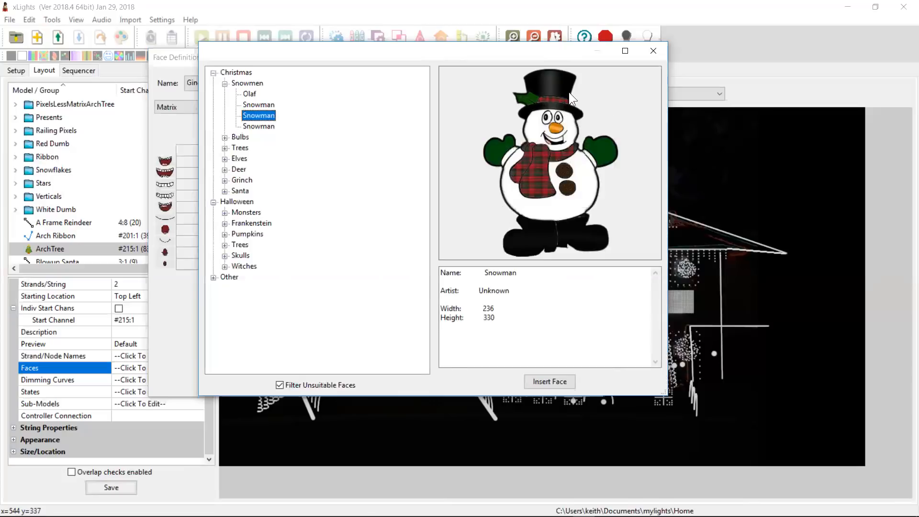
mouse_move(533, 225)
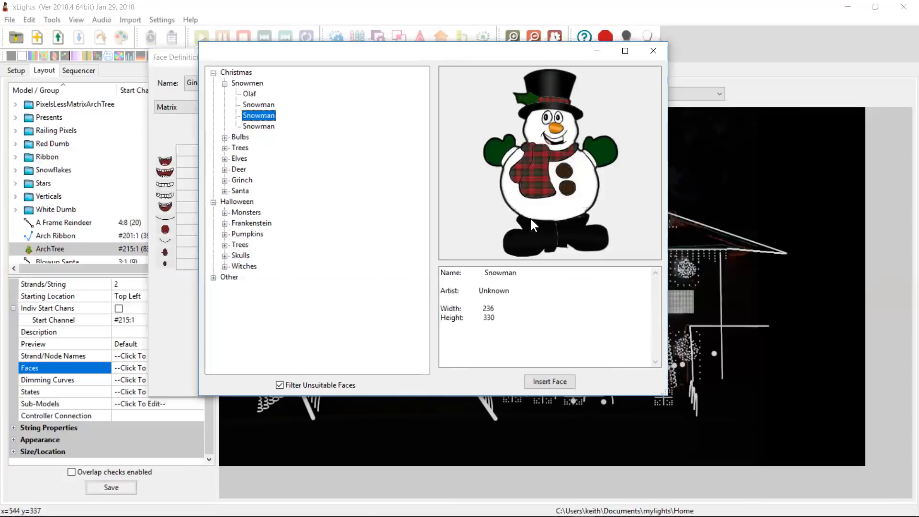
mouse_move(504, 323)
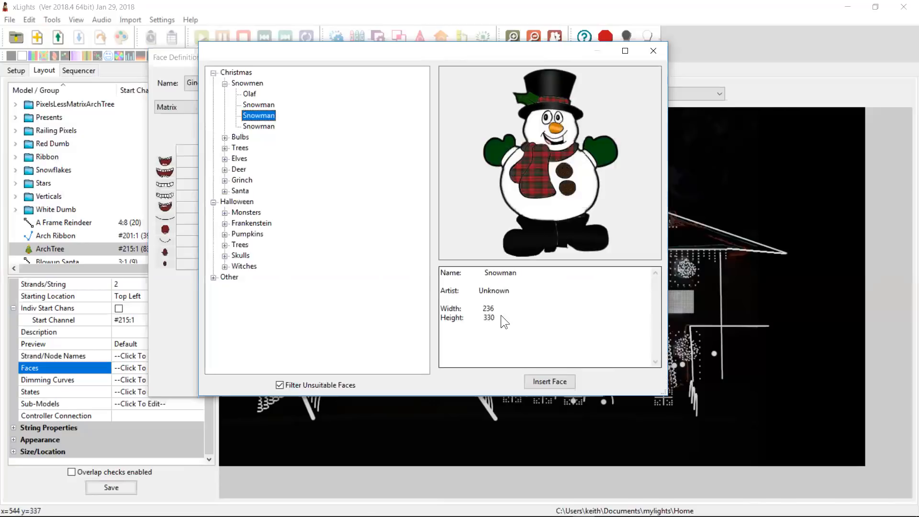
mouse_move(519, 327)
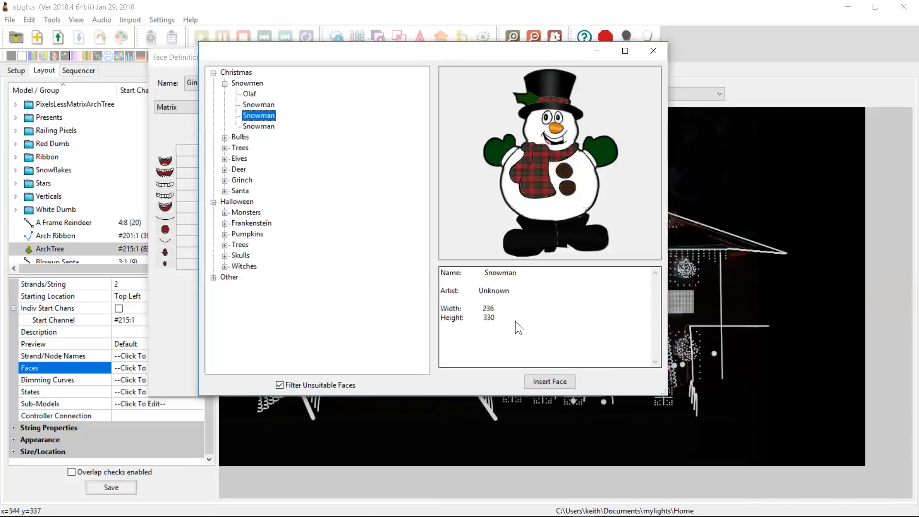
mouse_move(521, 287)
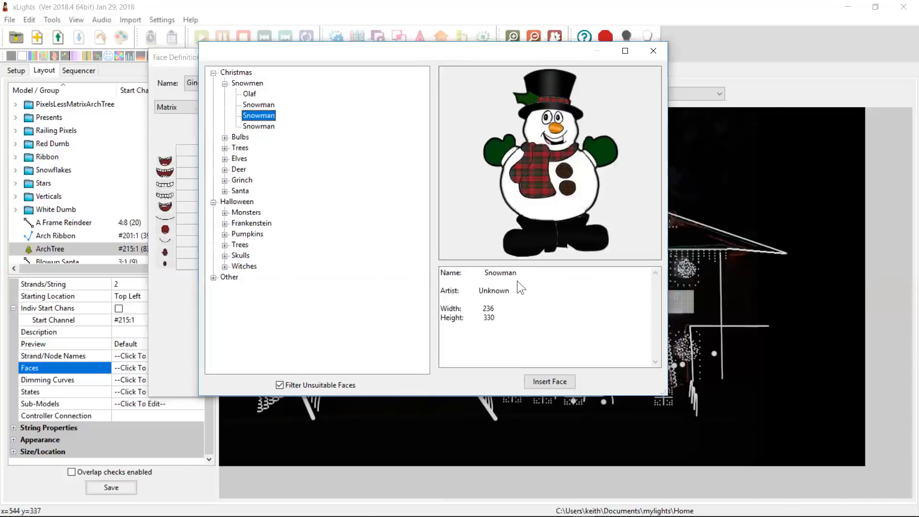
mouse_move(513, 259)
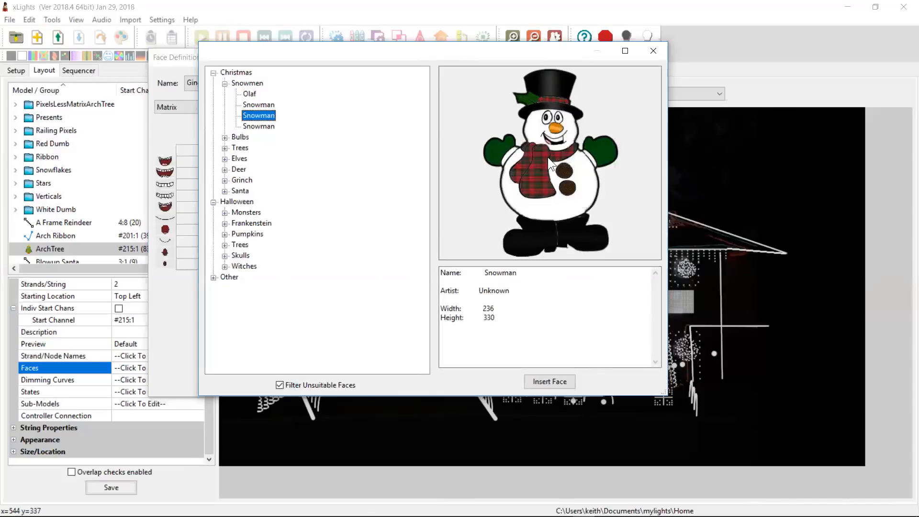
mouse_move(544, 198)
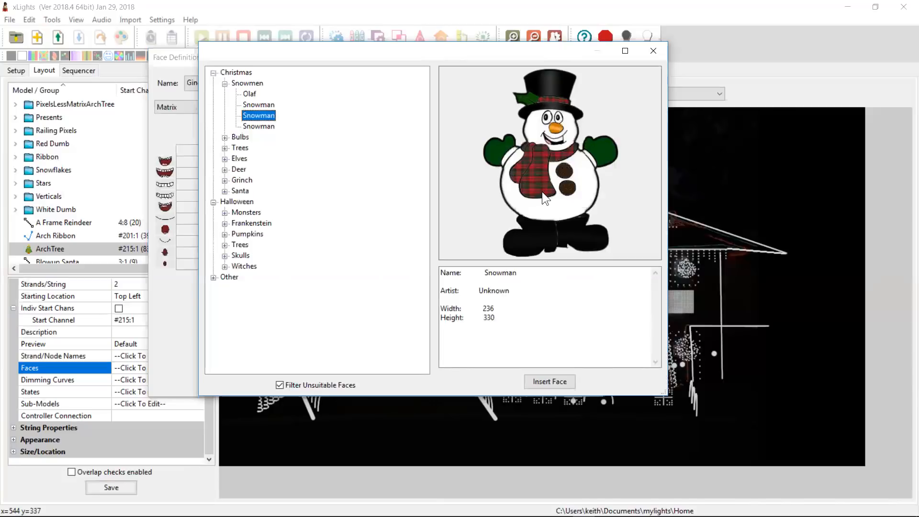
mouse_move(541, 219)
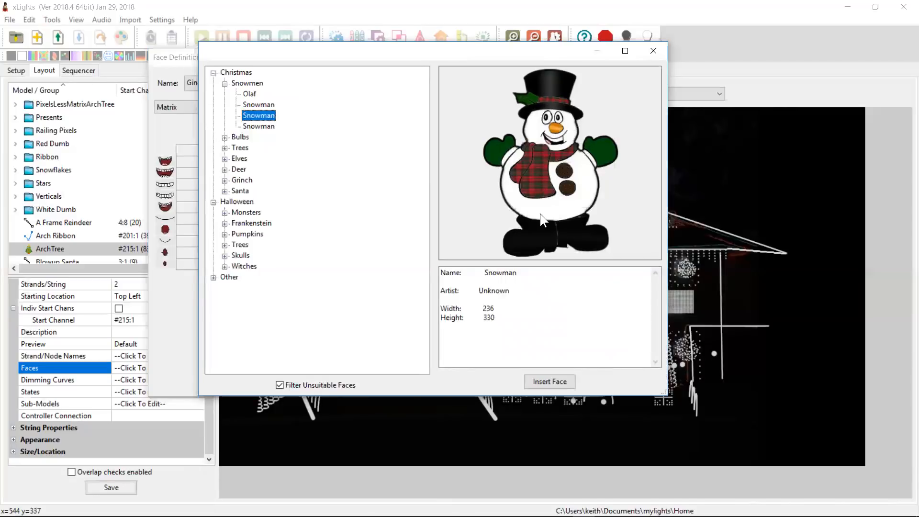
mouse_move(552, 216)
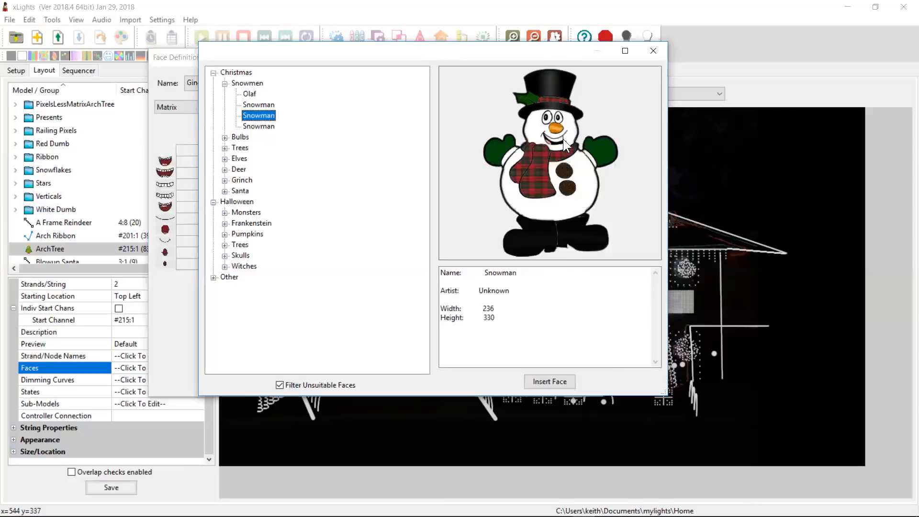
Step: Preview the other Snowman, untick Filter Unsuitable Faces, and re-expand Snowmen to list five faces
click(258, 125)
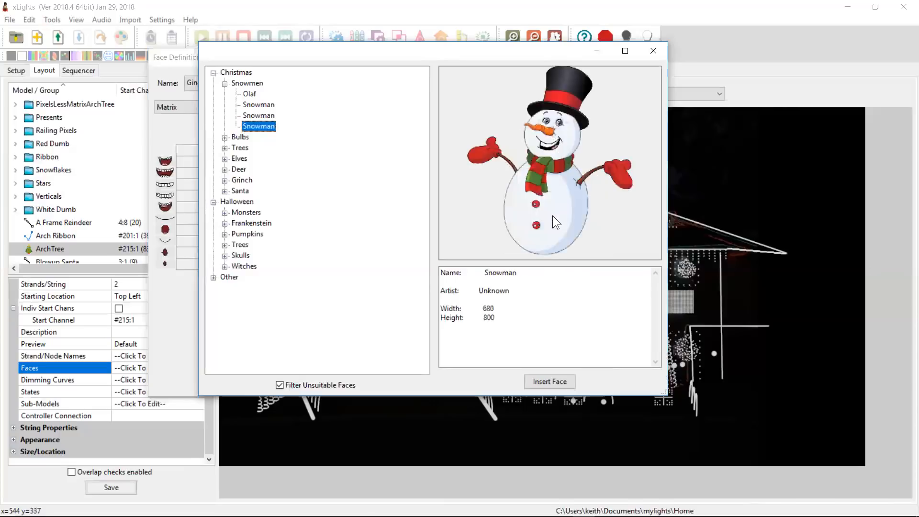
click(259, 115)
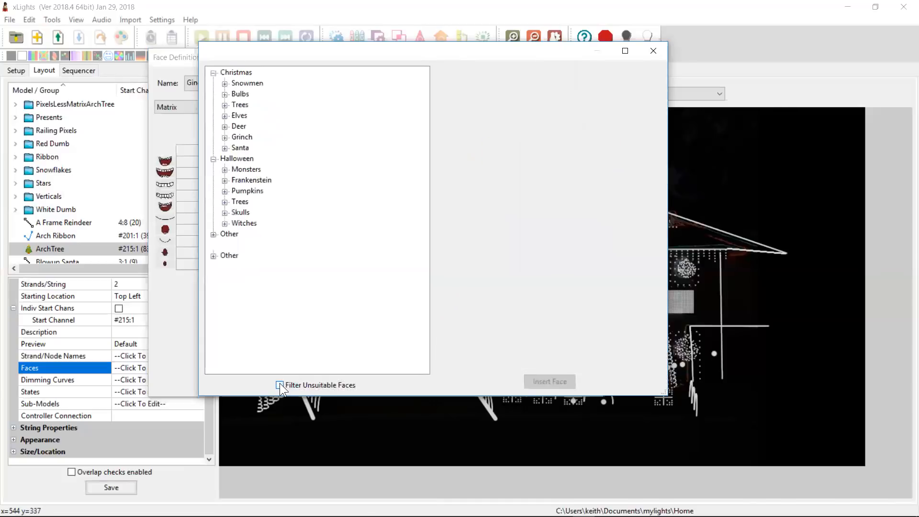
click(225, 83)
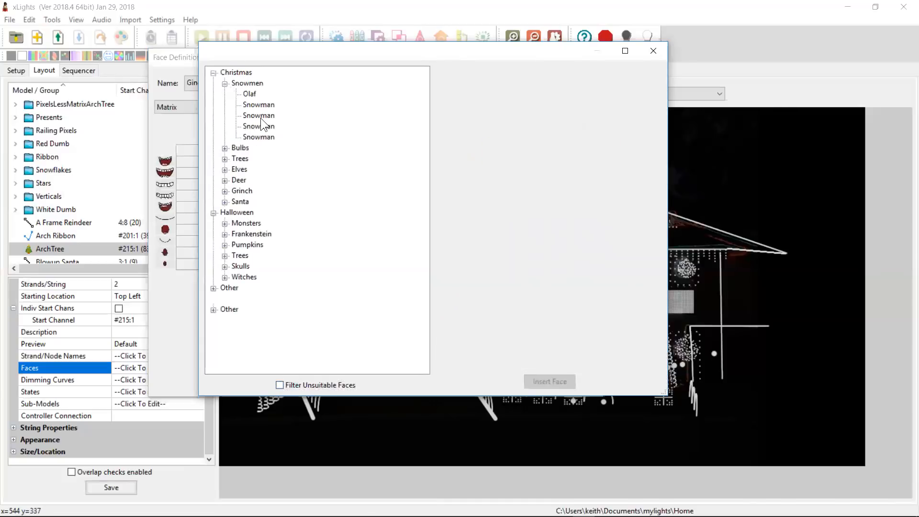
click(259, 114)
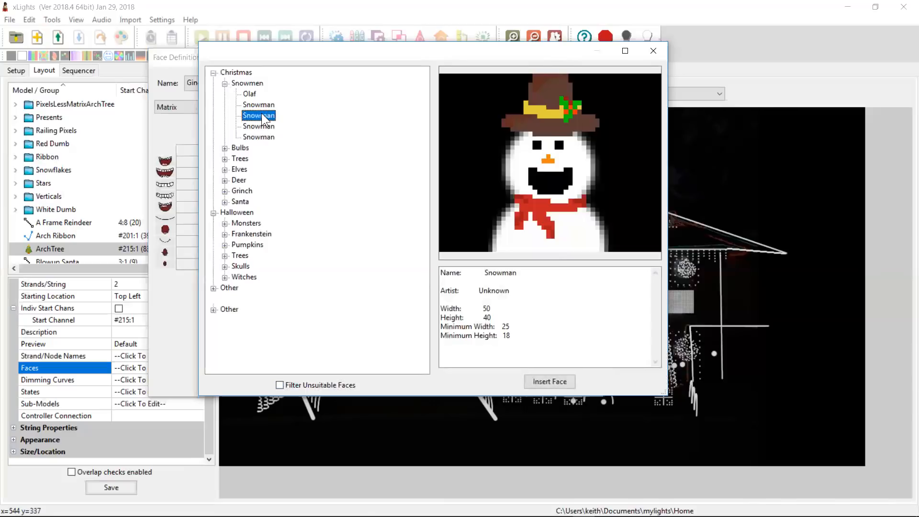
mouse_move(606, 212)
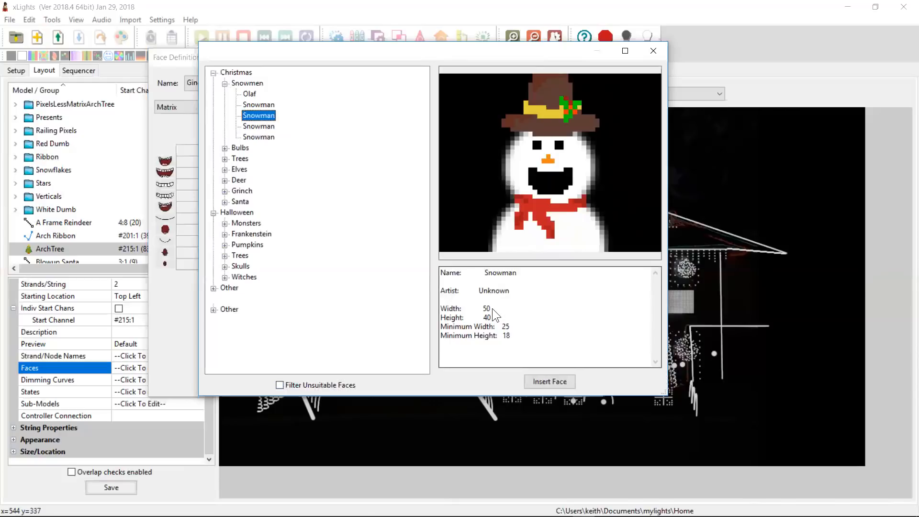
mouse_move(515, 335)
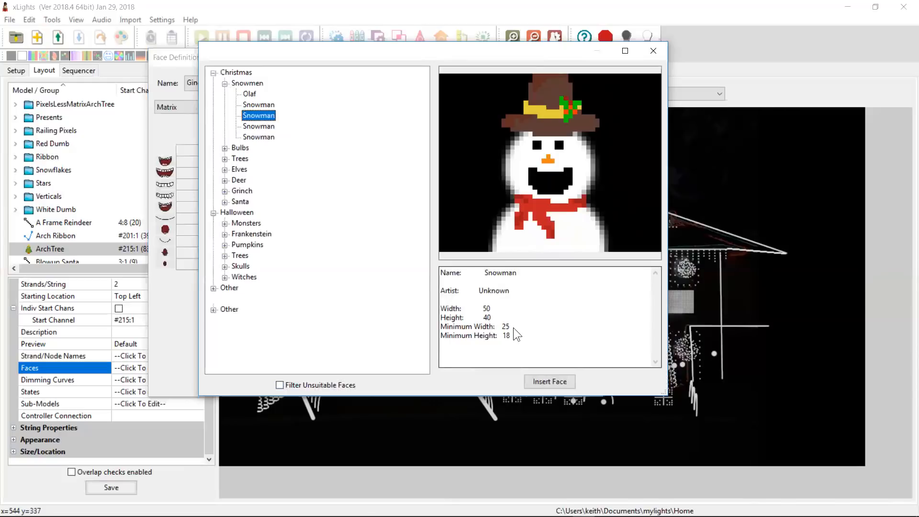
mouse_move(510, 344)
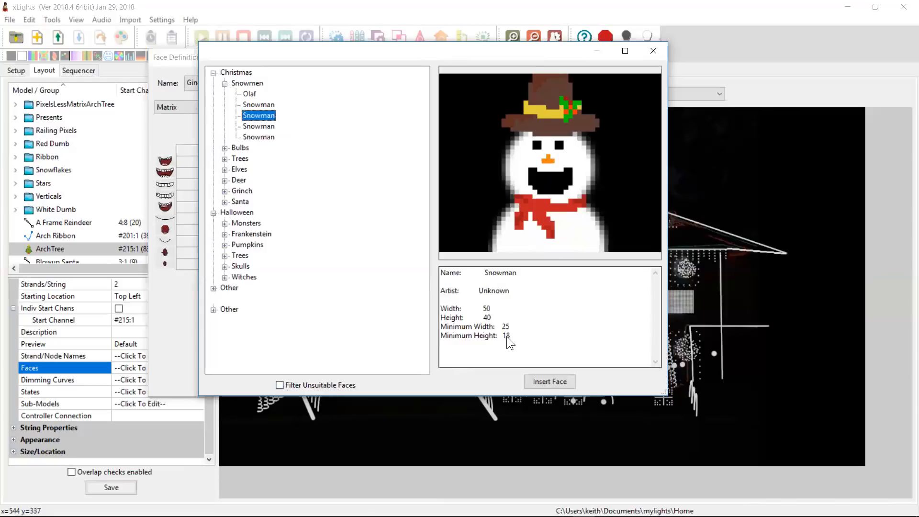
mouse_move(559, 220)
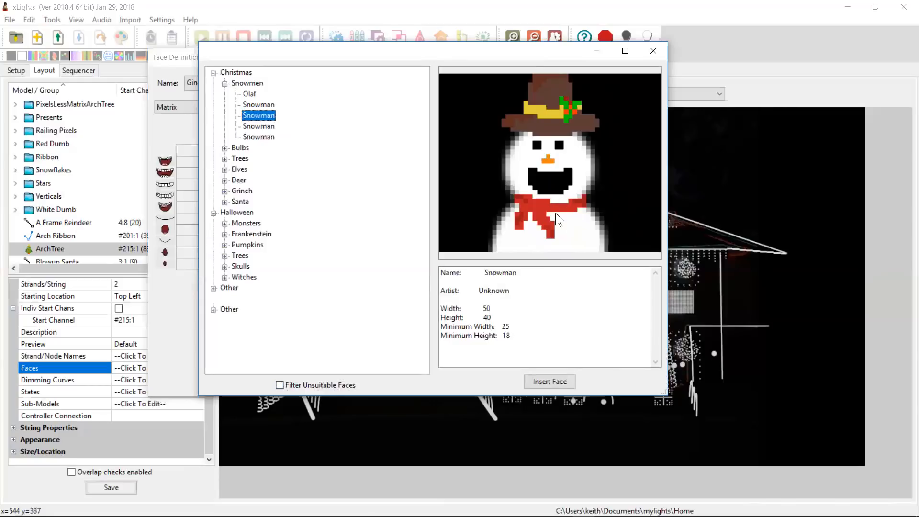
mouse_move(574, 201)
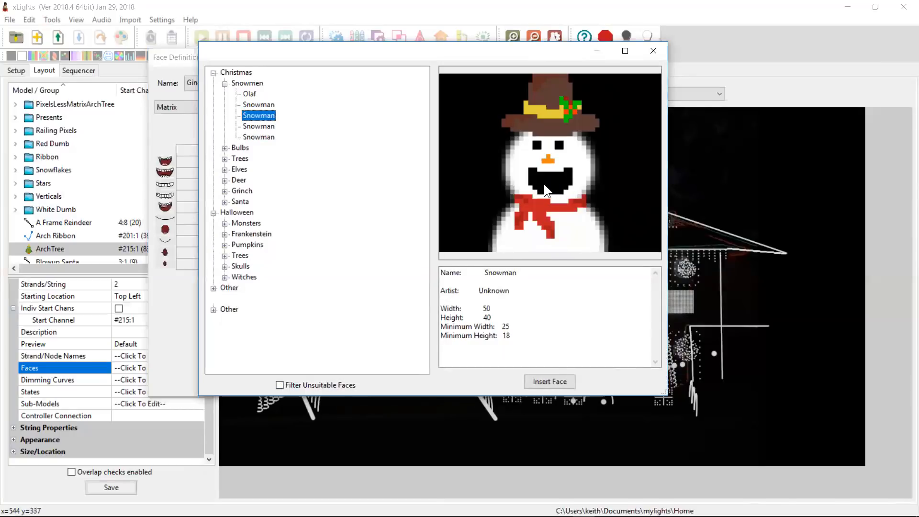
mouse_move(559, 188)
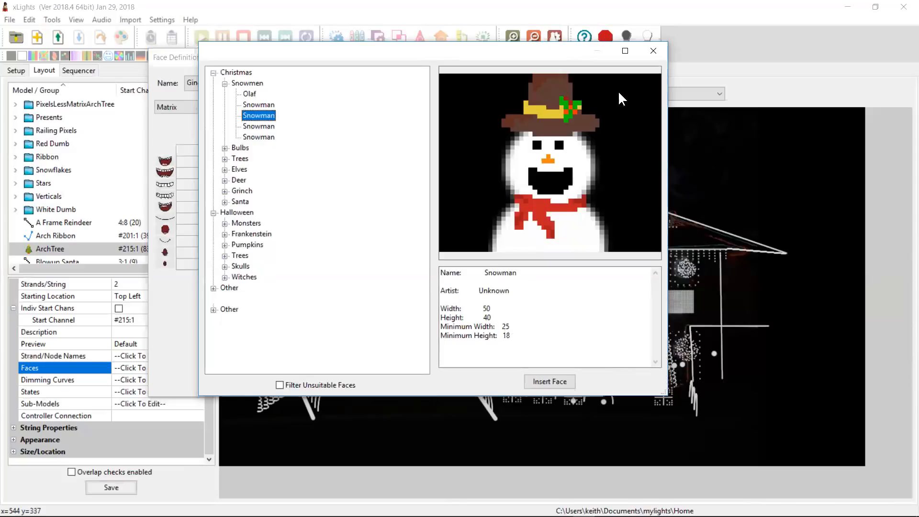
mouse_move(497, 136)
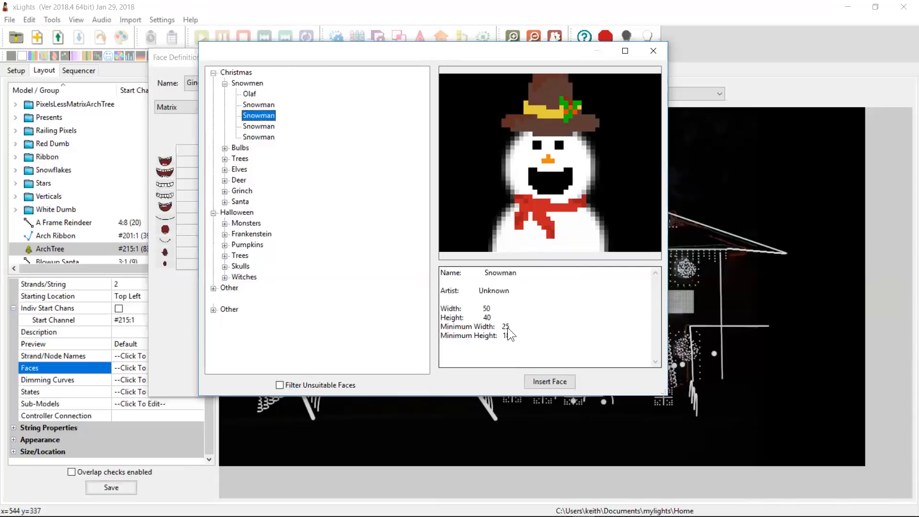
mouse_move(523, 298)
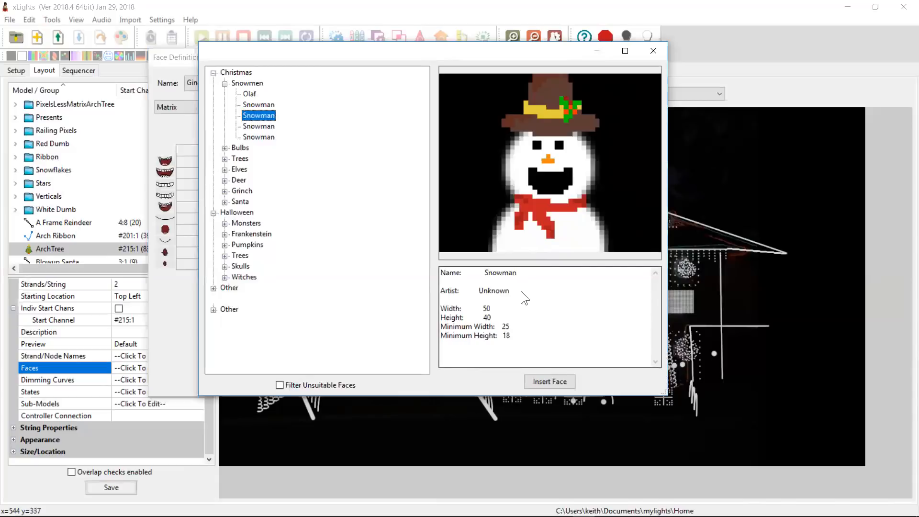
mouse_move(581, 211)
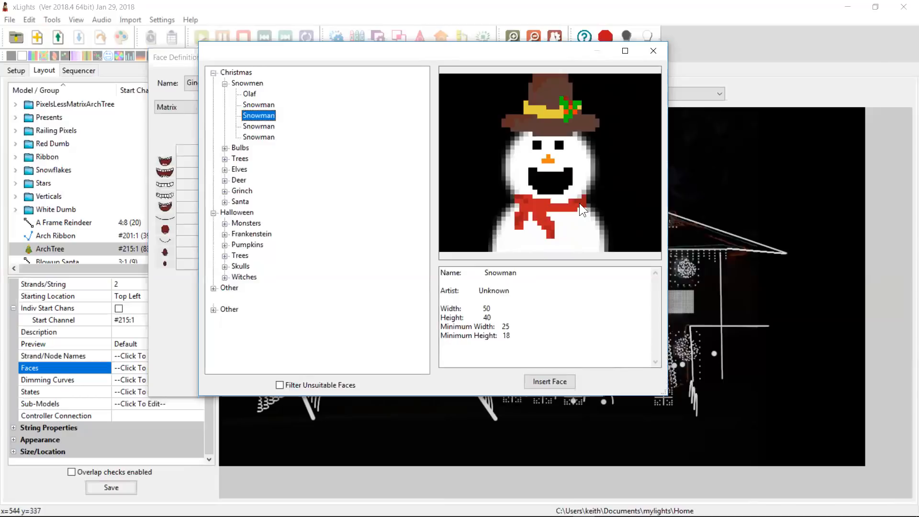
mouse_move(622, 165)
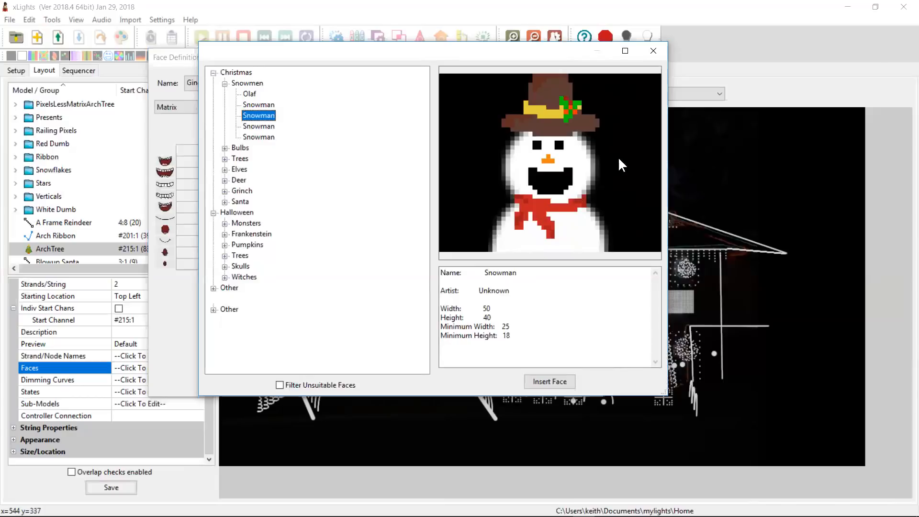
mouse_move(591, 155)
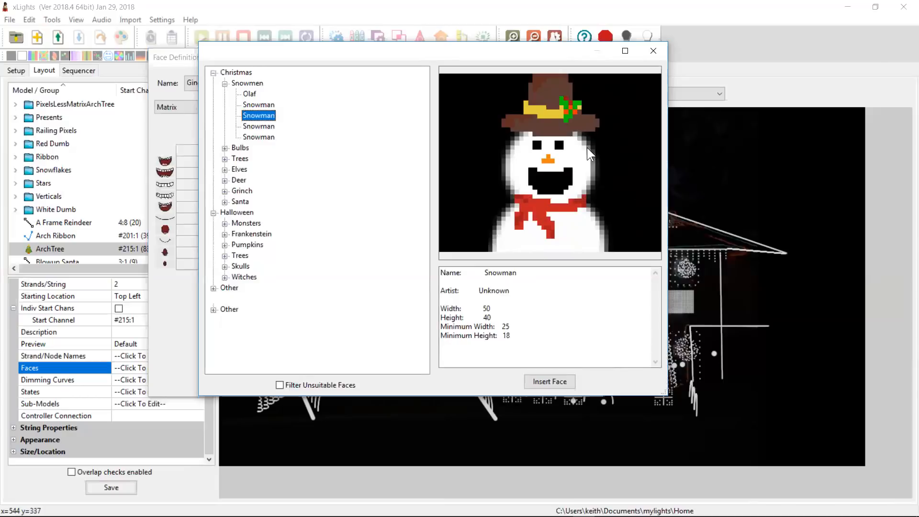
mouse_move(580, 198)
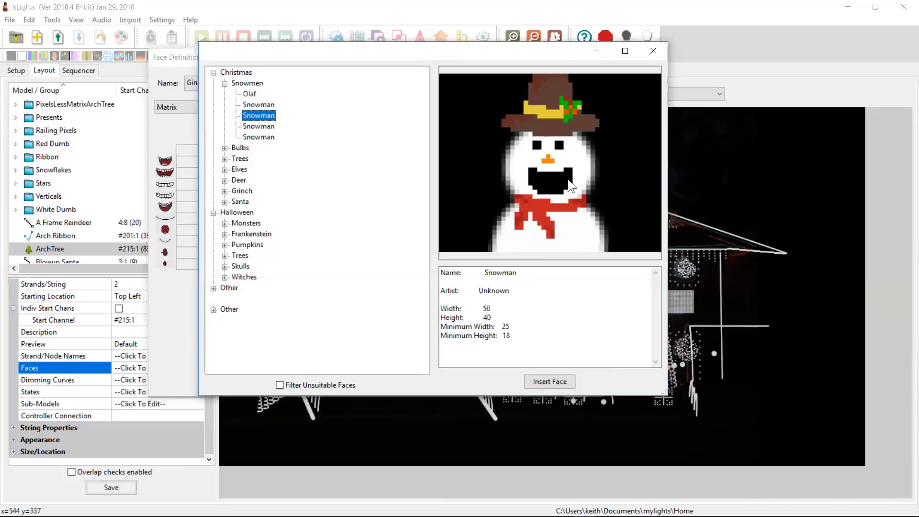
mouse_move(601, 188)
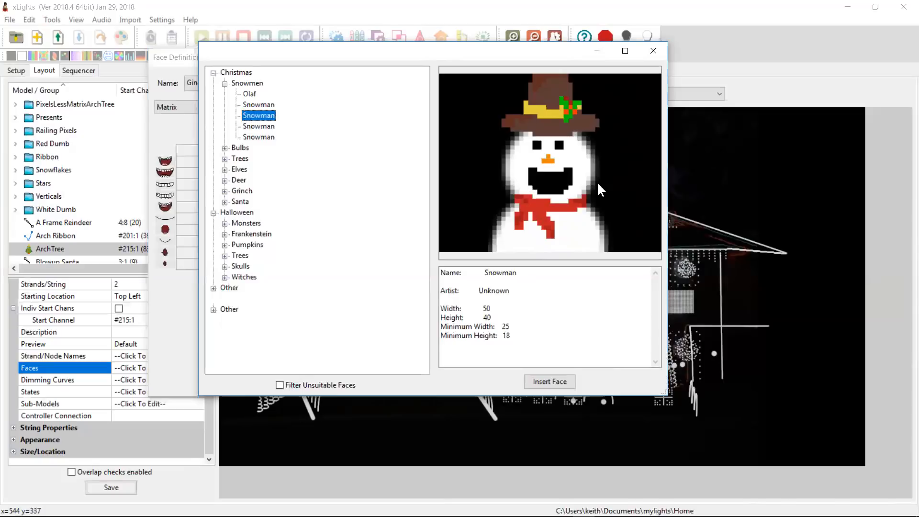
mouse_move(584, 229)
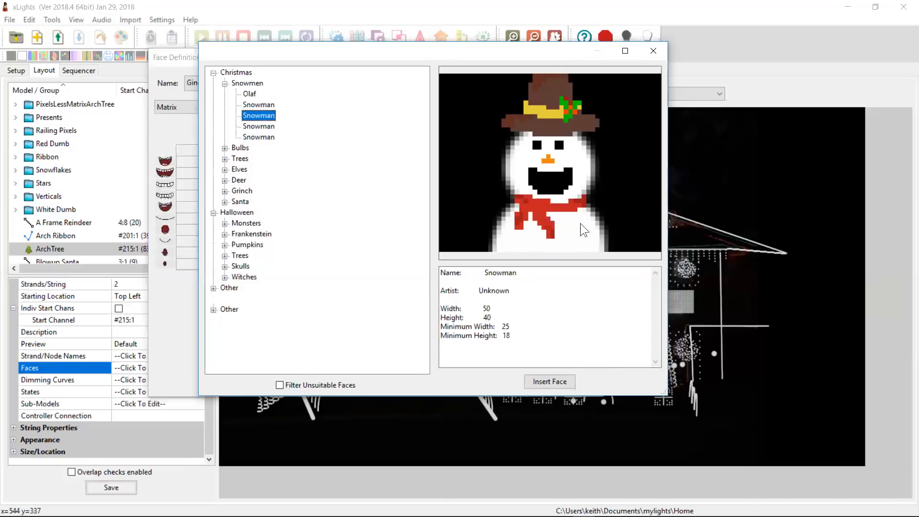
mouse_move(551, 196)
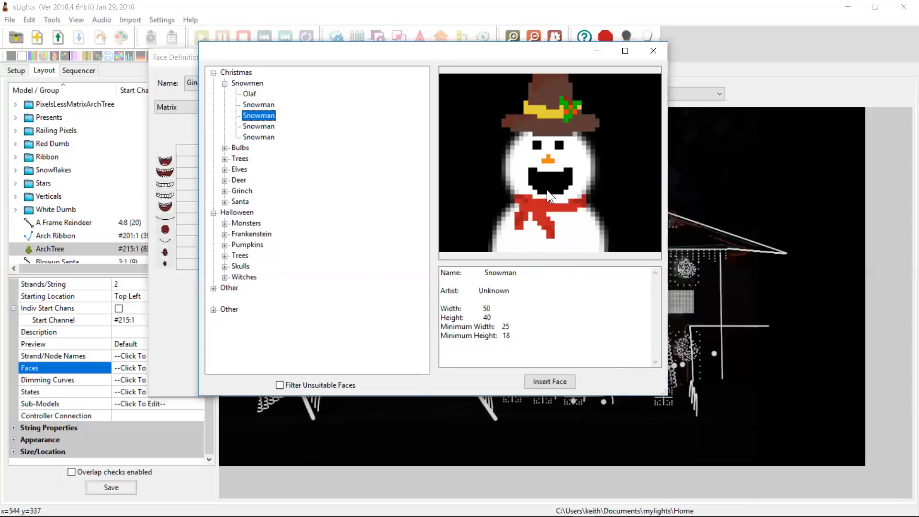
mouse_move(608, 202)
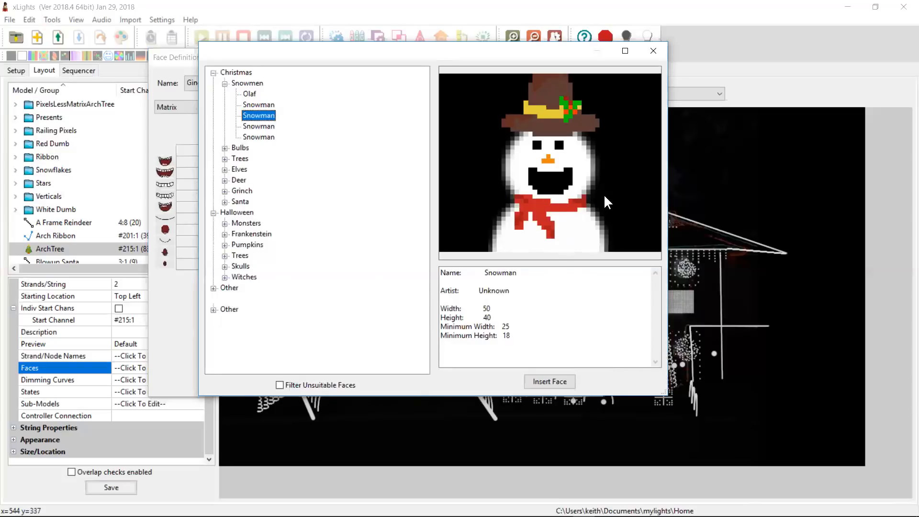
mouse_move(555, 164)
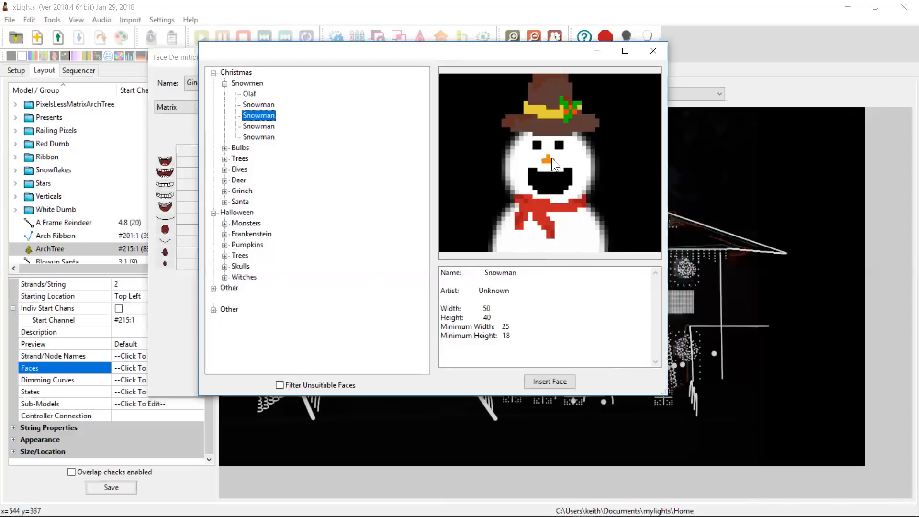
mouse_move(433, 149)
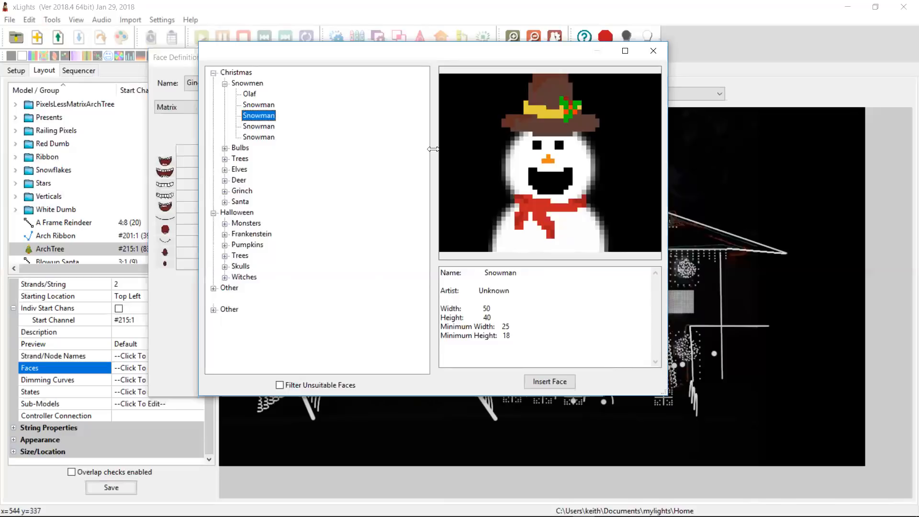
Step: Expand the Other category and preview the 20 by 50 Gingerbread Man face
click(240, 148)
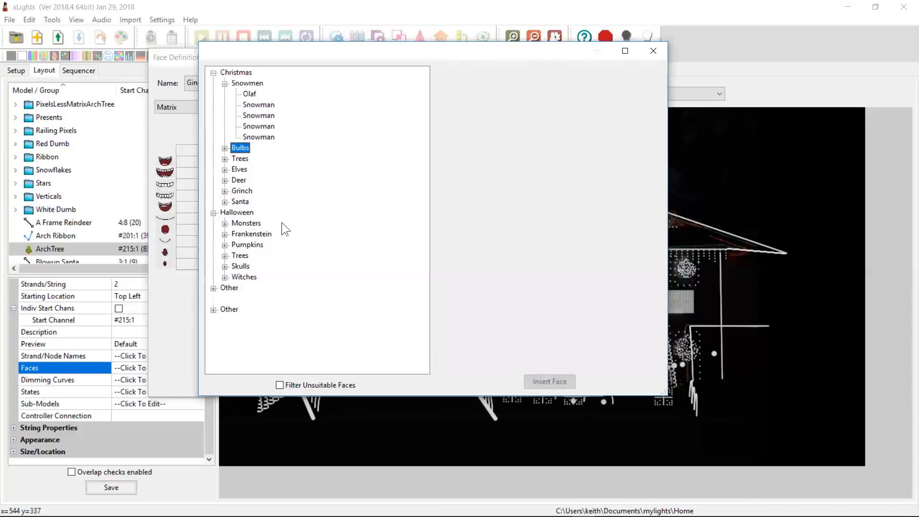
click(248, 245)
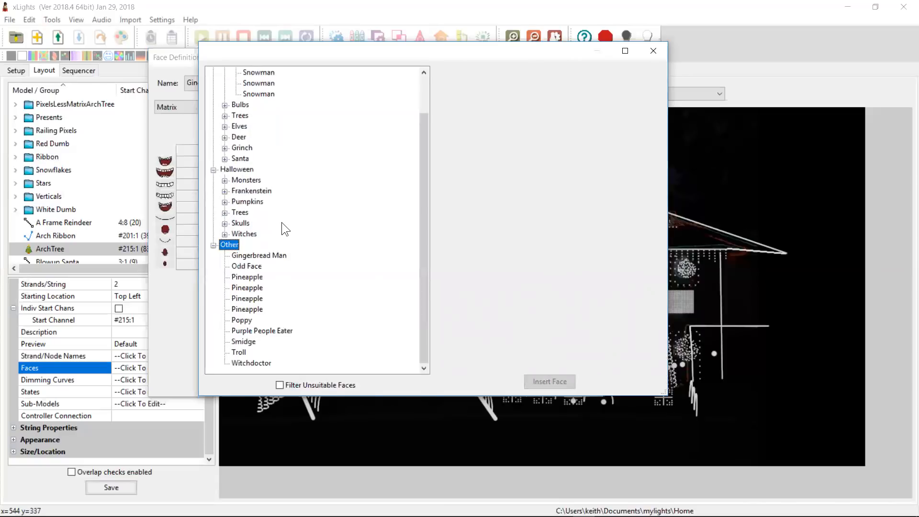
click(259, 255)
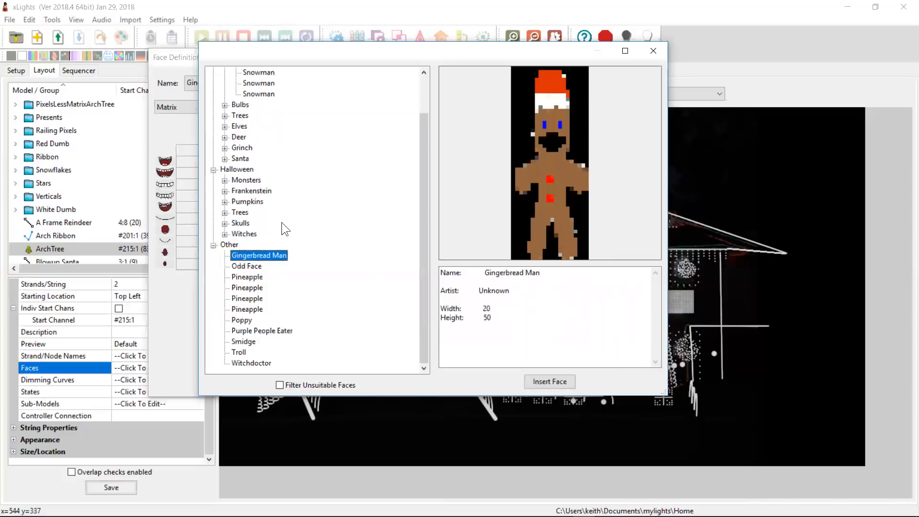
mouse_move(553, 343)
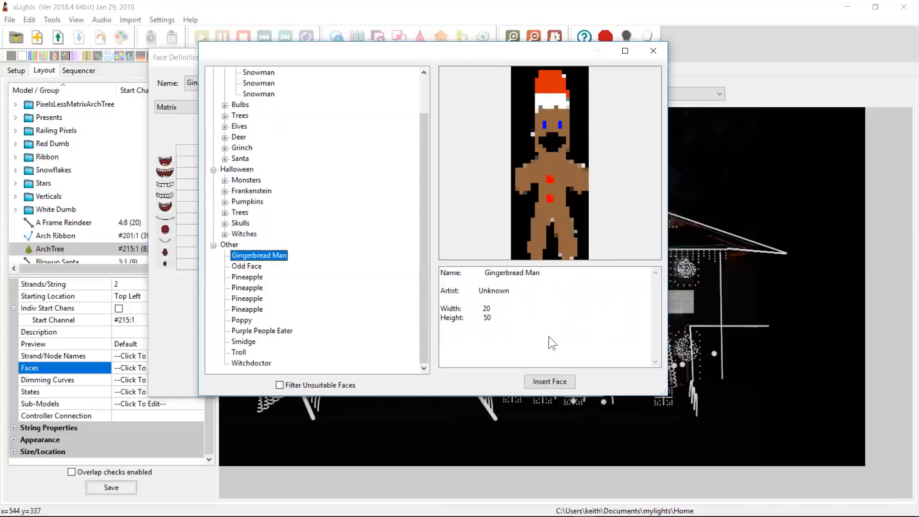
mouse_move(500, 316)
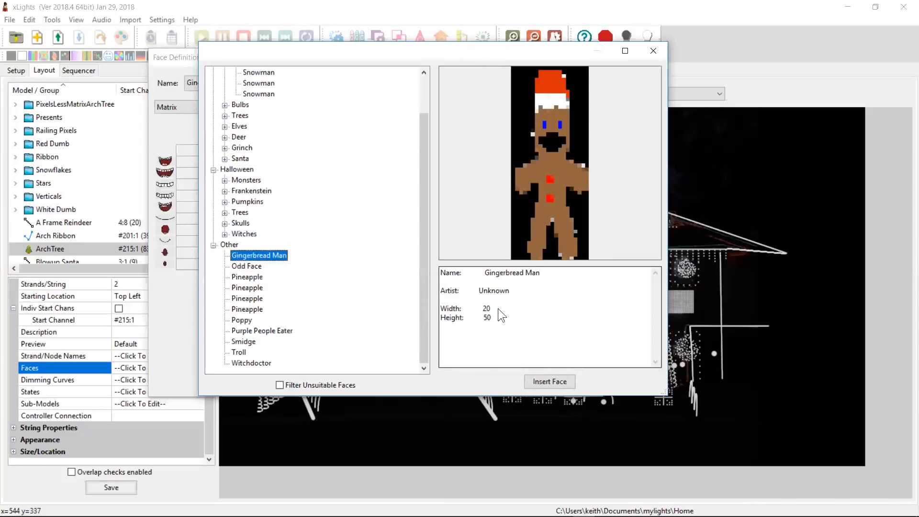
mouse_move(498, 226)
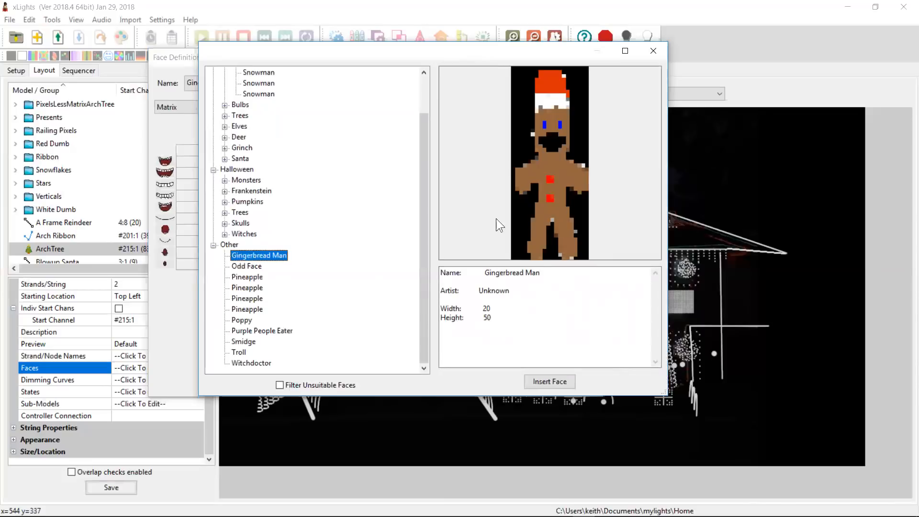
mouse_move(489, 326)
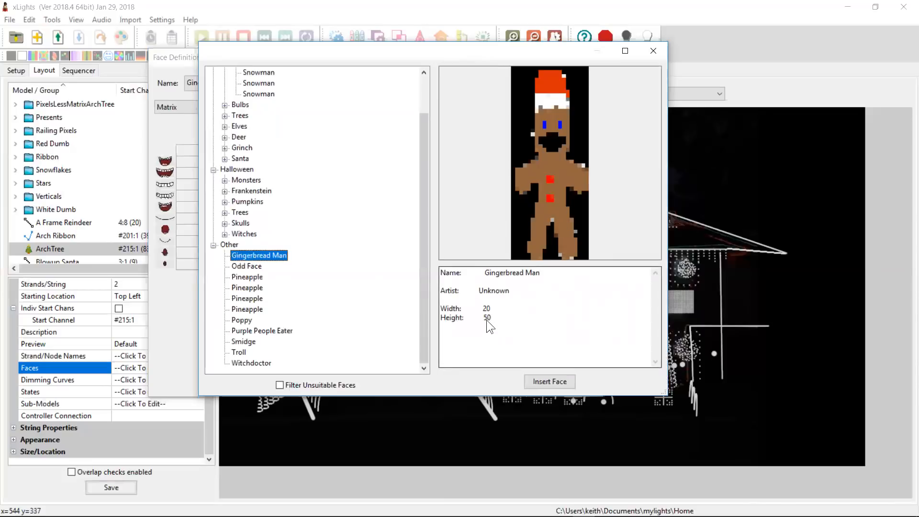
mouse_move(554, 219)
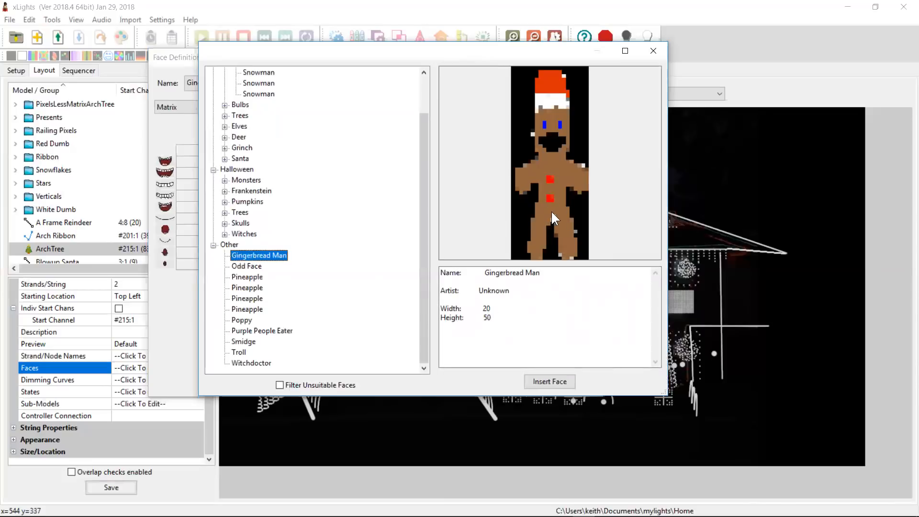
mouse_move(528, 386)
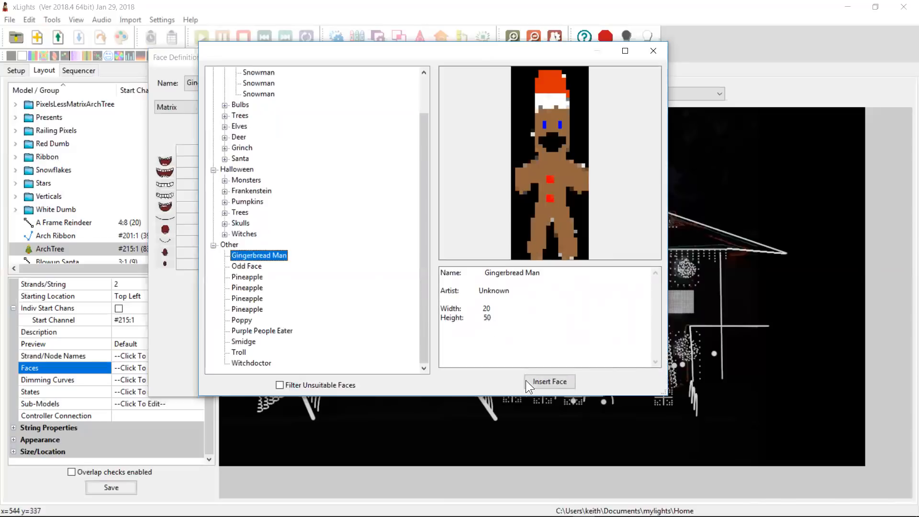
mouse_move(558, 386)
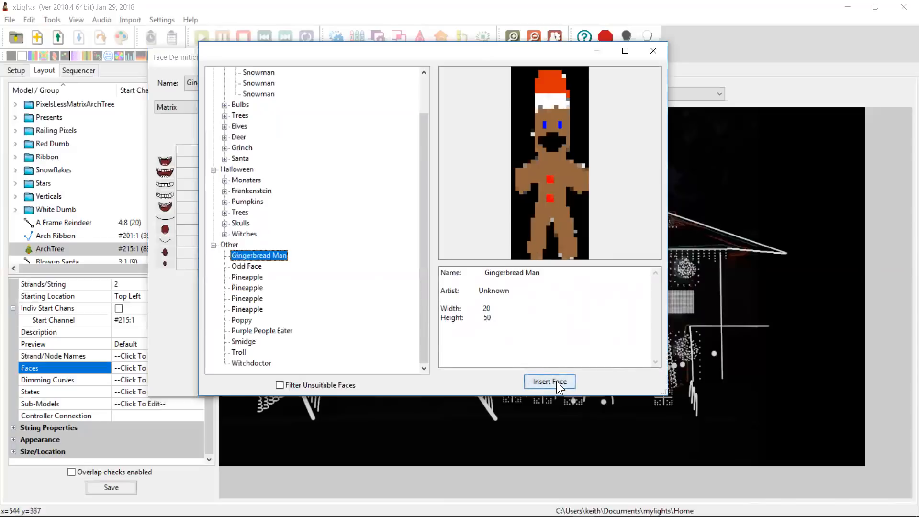
mouse_move(466, 54)
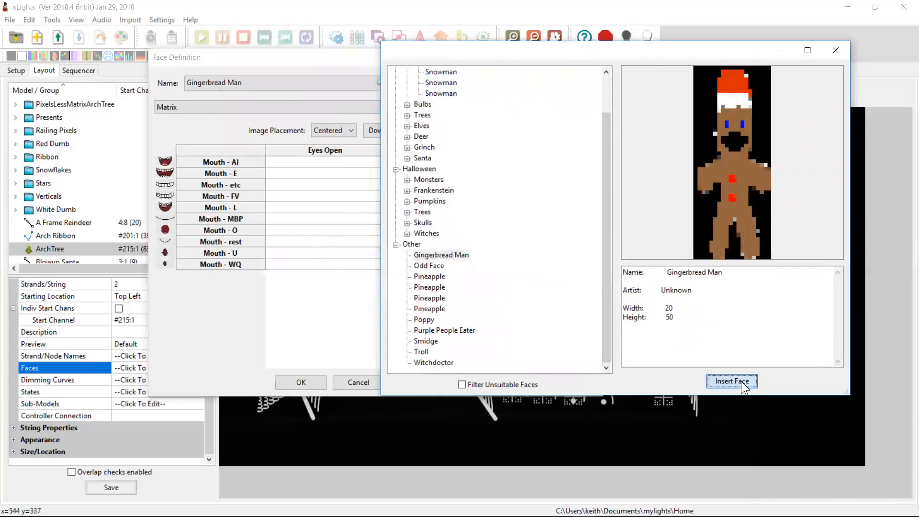
Step: Close the face browser, check the DownloadedFaces image paths, and return to File Explorer
click(732, 381)
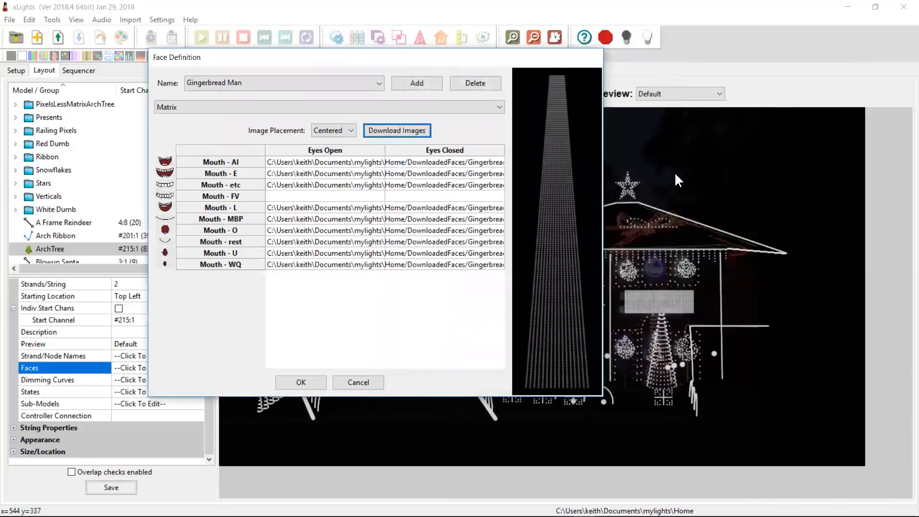
mouse_move(355, 212)
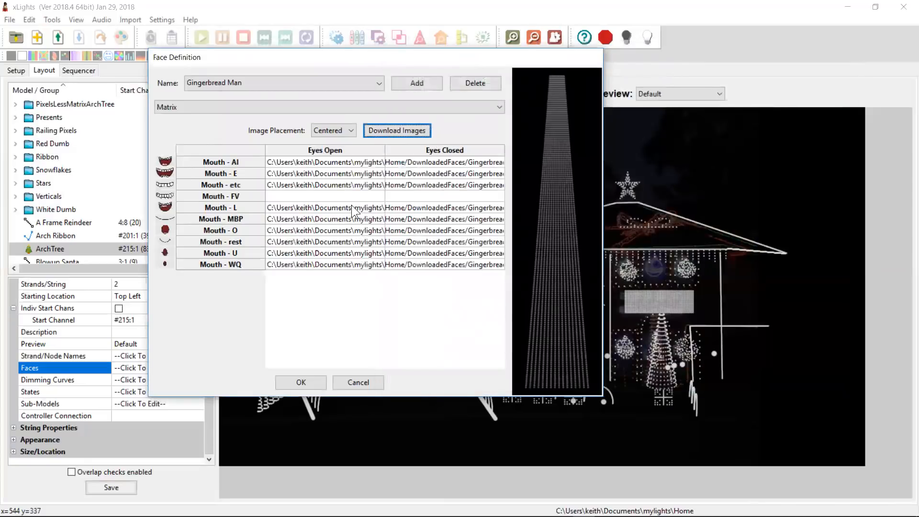
mouse_move(316, 211)
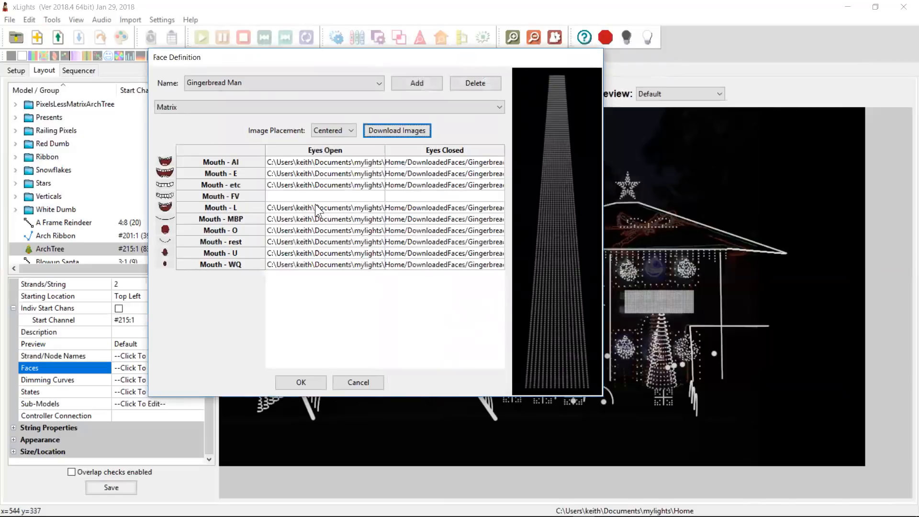
mouse_move(318, 204)
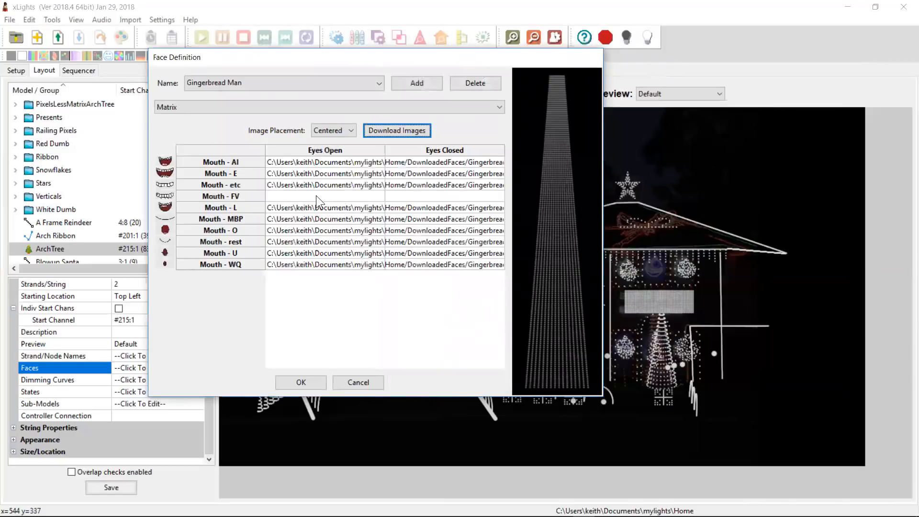
mouse_move(423, 213)
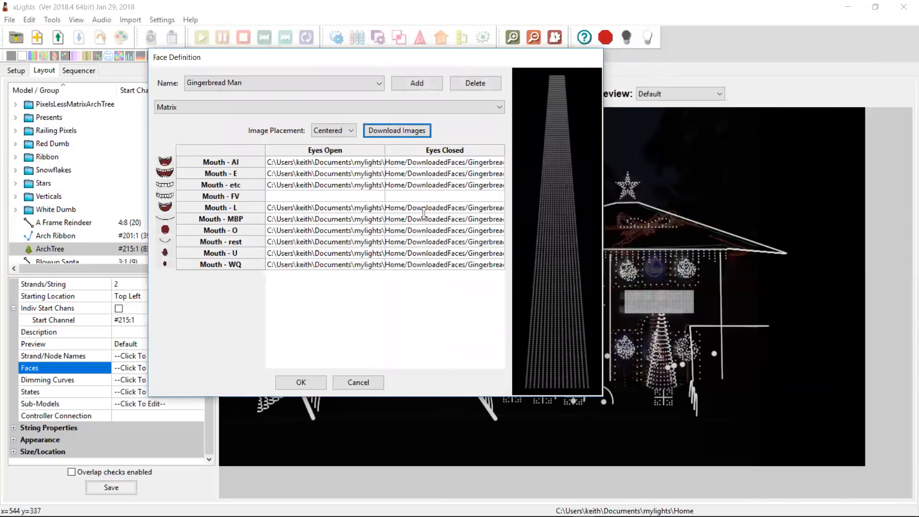
key(alt+tab)
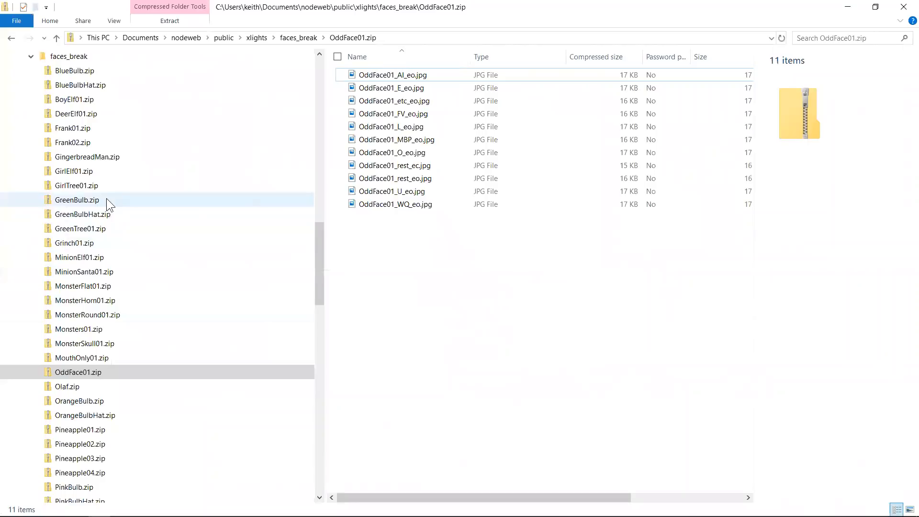
Step: Open GingerbreadMan.zip in faces_break to list its nine mouth-shape PNGs
click(87, 156)
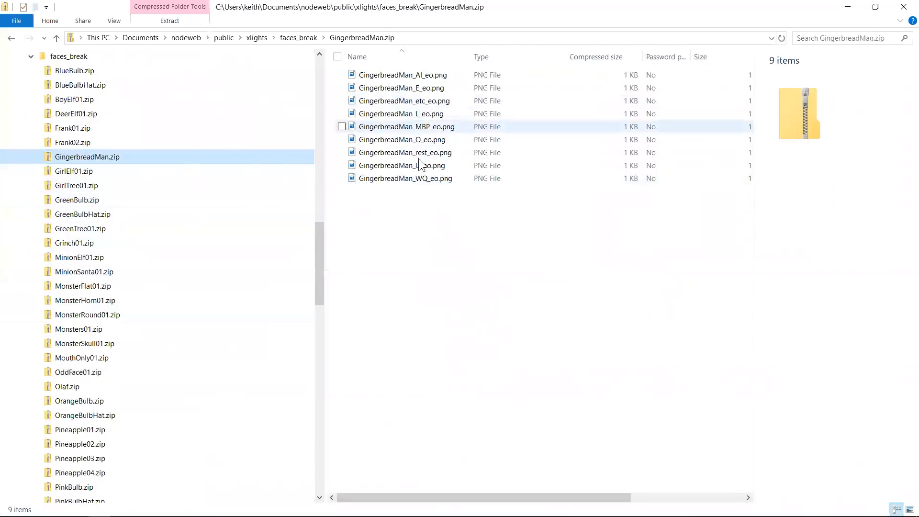
mouse_move(423, 165)
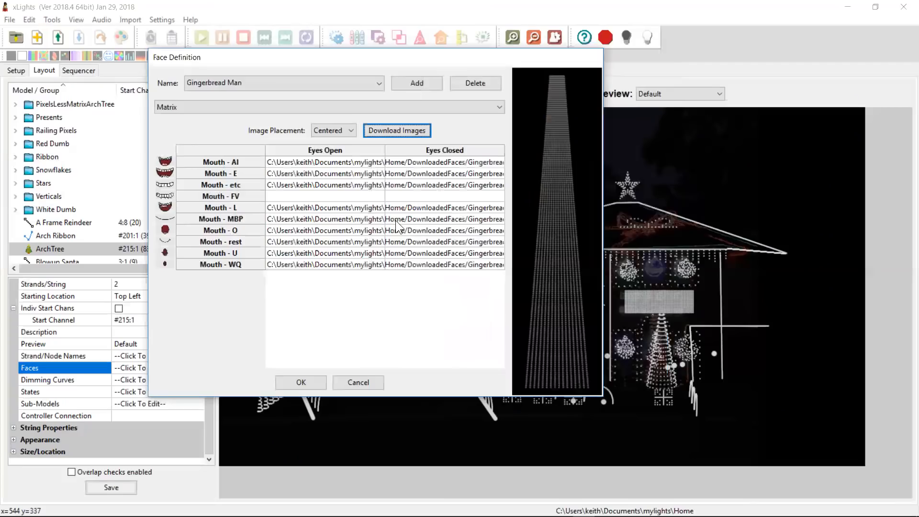
mouse_move(356, 177)
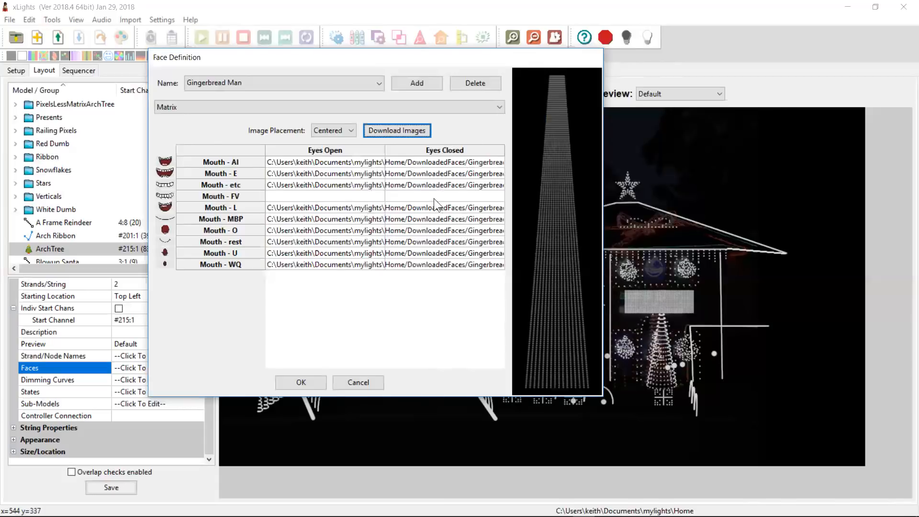
mouse_move(314, 382)
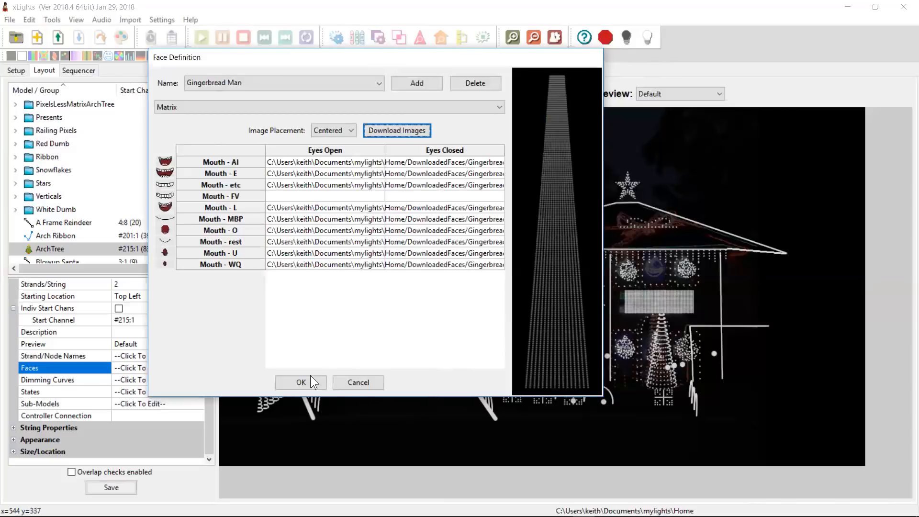
Step: Confirm the Gingerbread Man face definition for ArchTree with OK
click(300, 382)
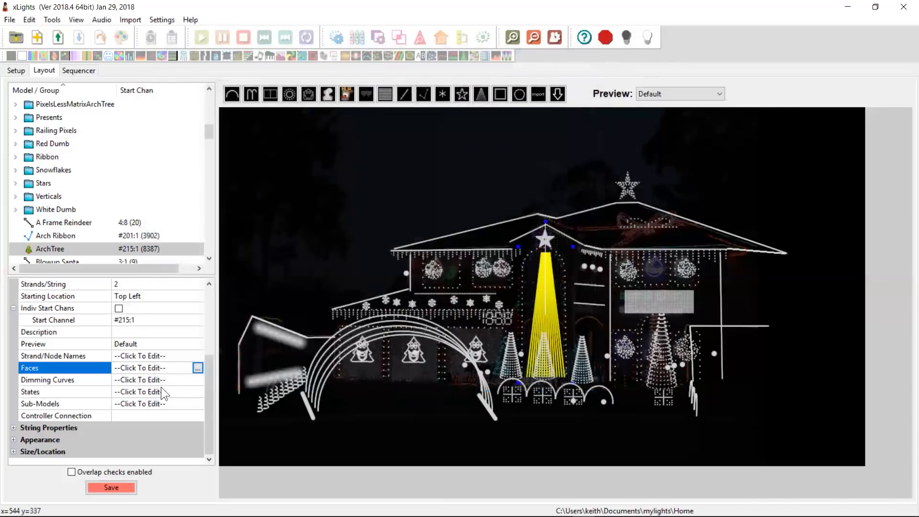
mouse_move(369, 208)
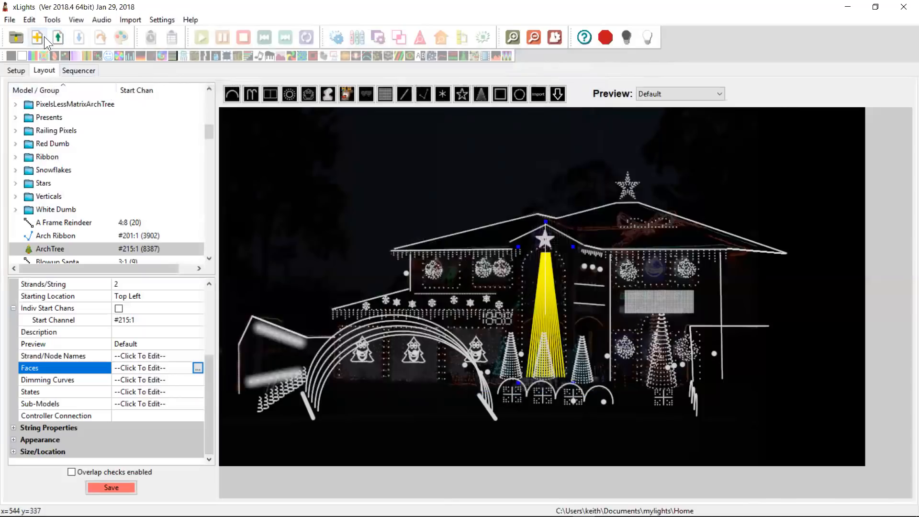
Step: Create a new sequence, accepting the default Sequence Settings, and open the sequencer
click(37, 37)
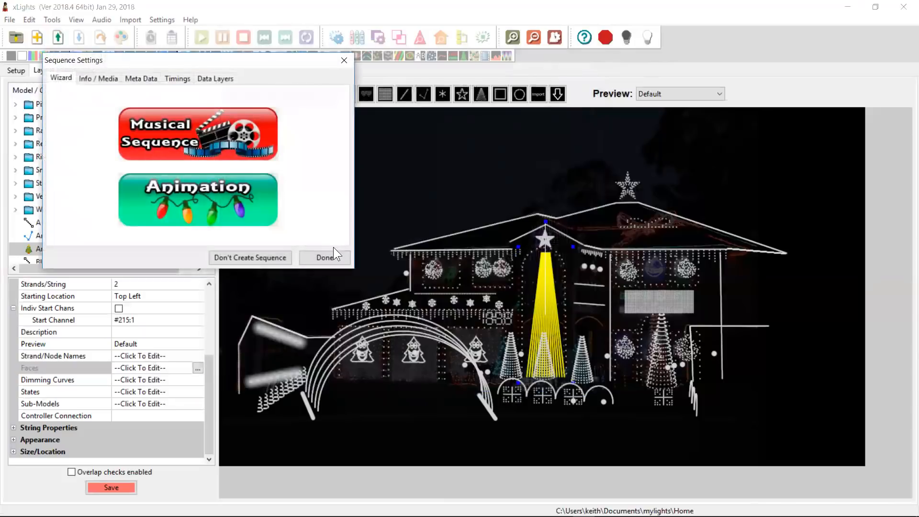
click(325, 257)
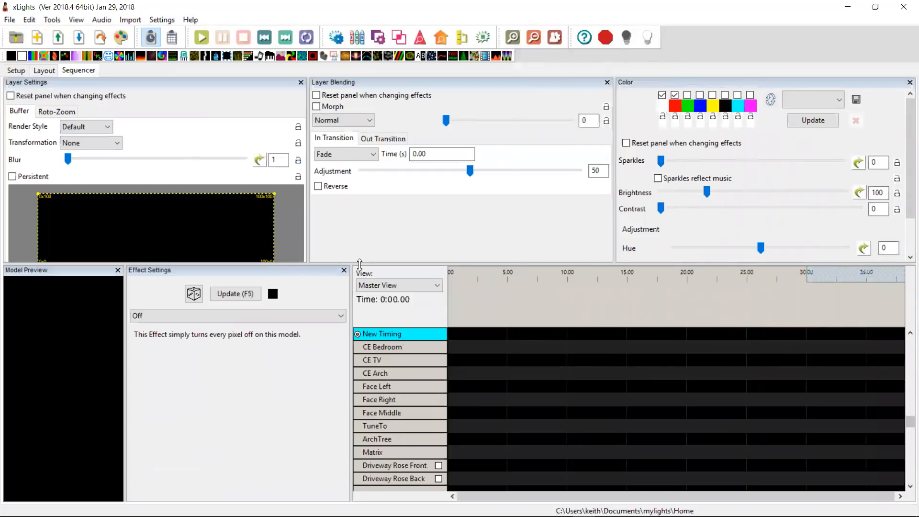
mouse_move(129, 71)
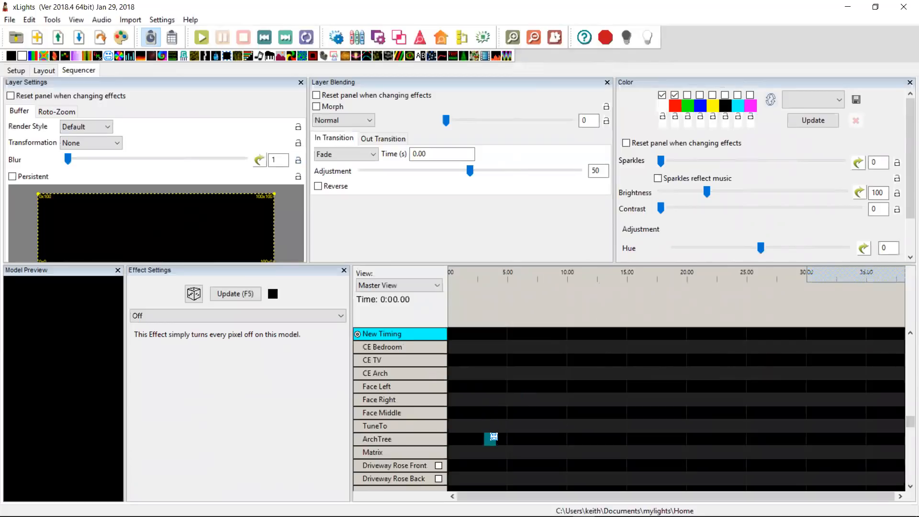
Step: Place a Gingerbread Man Faces effect on ArchTree, previewing MBP then AI mouths
click(237, 316)
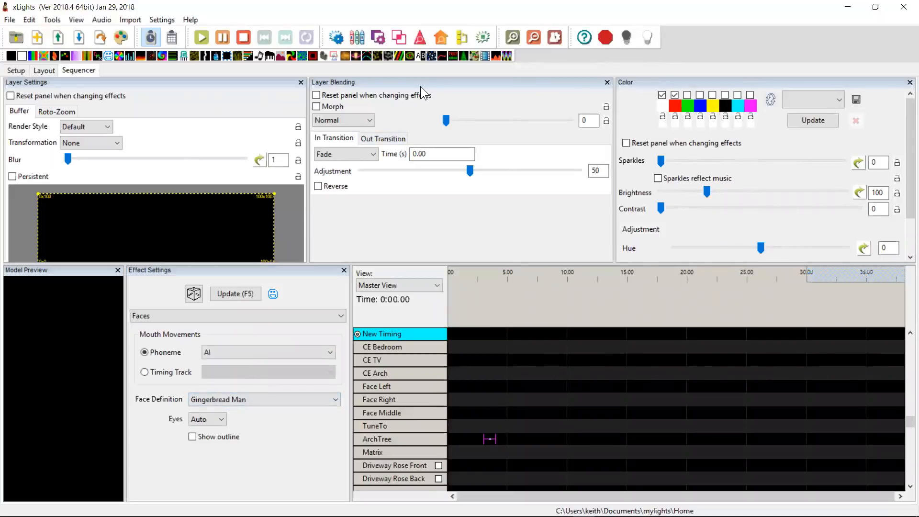
click(117, 270)
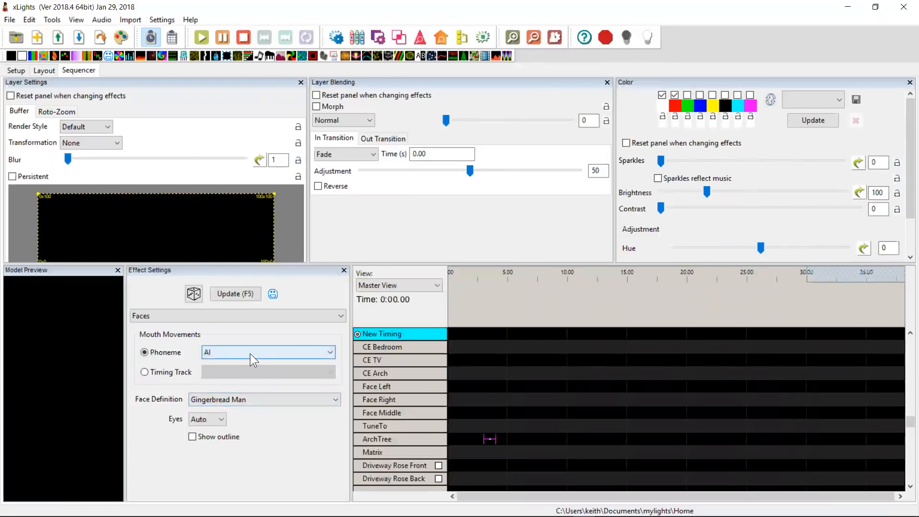
click(267, 352)
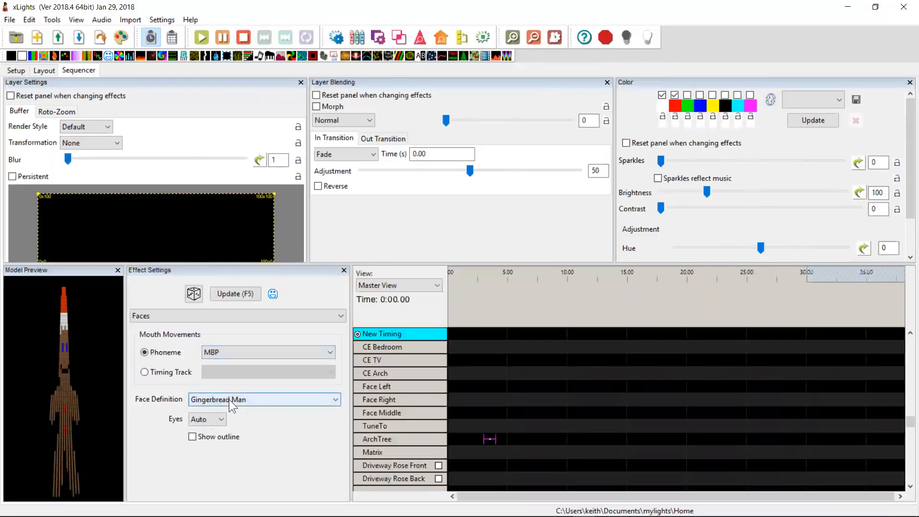
mouse_move(276, 352)
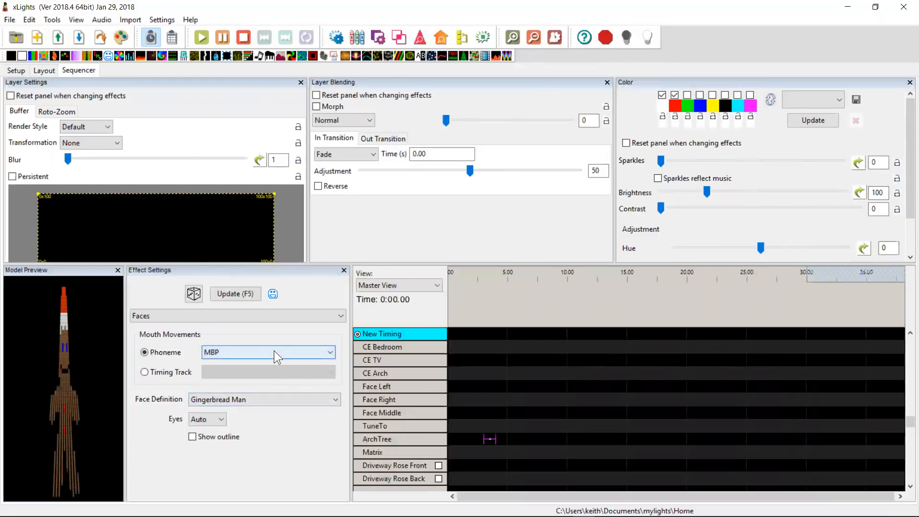
click(328, 352)
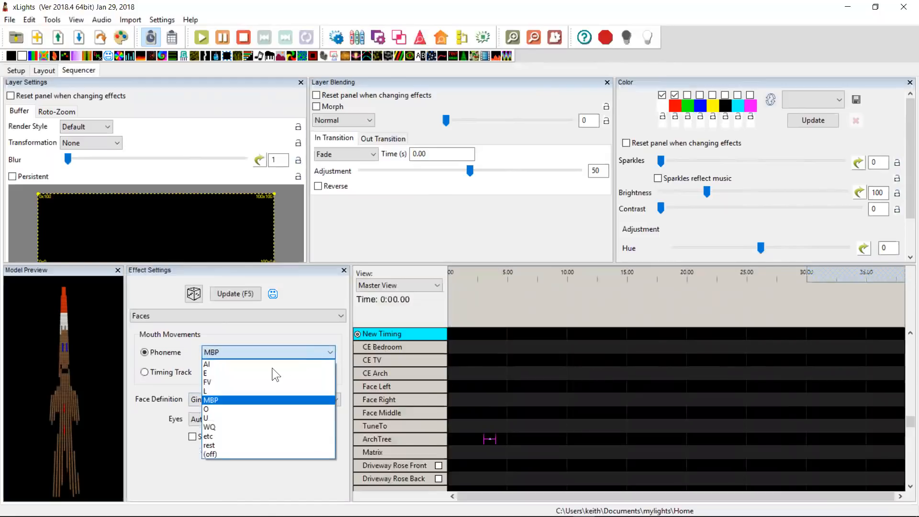
click(207, 364)
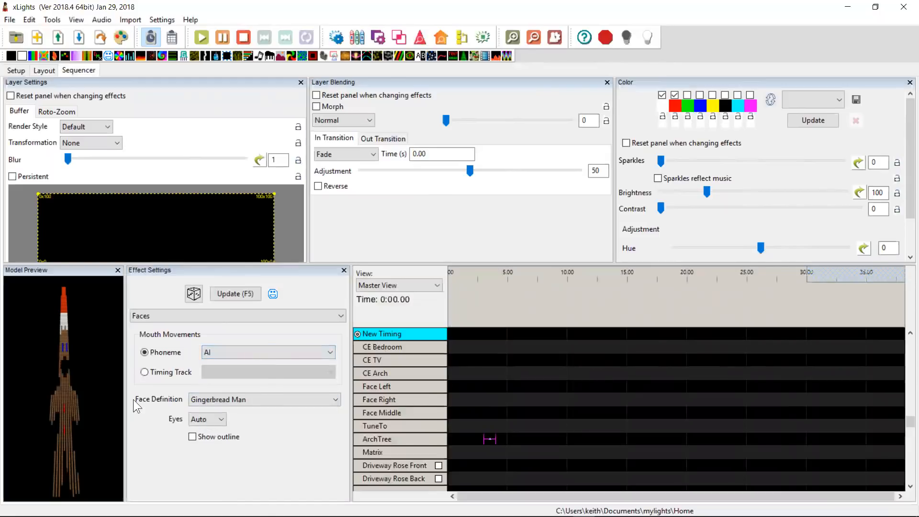
mouse_move(86, 423)
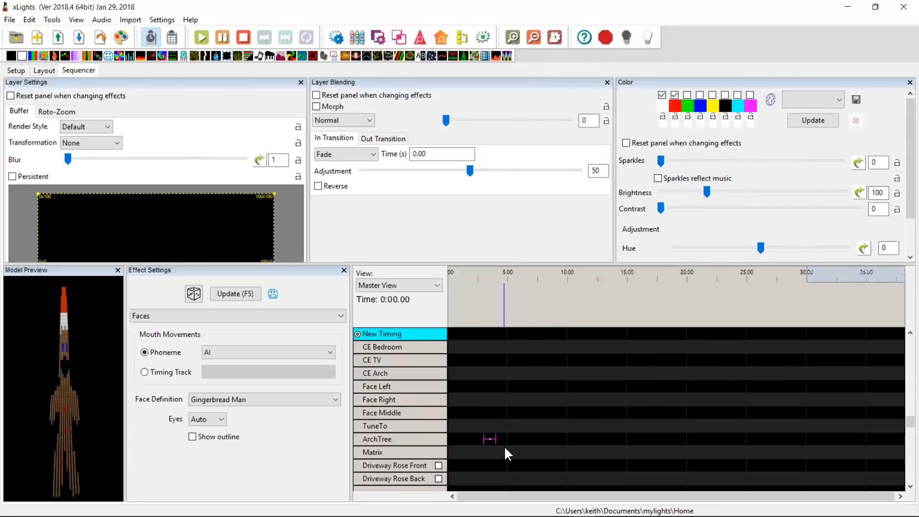
key(alt+tab)
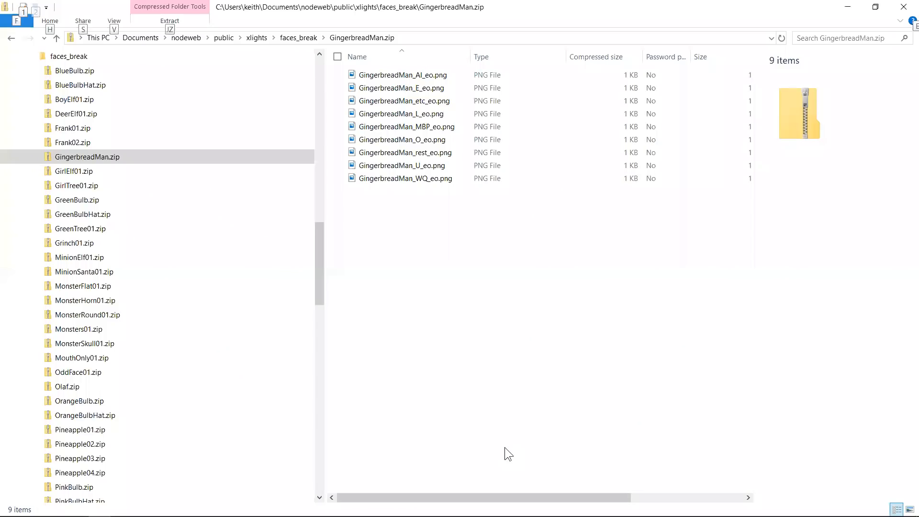
Step: Browse mylights > Home > DownloadedFaces to locate the nine GingerbreadMan mouth PNGs
scroll(up, 3)
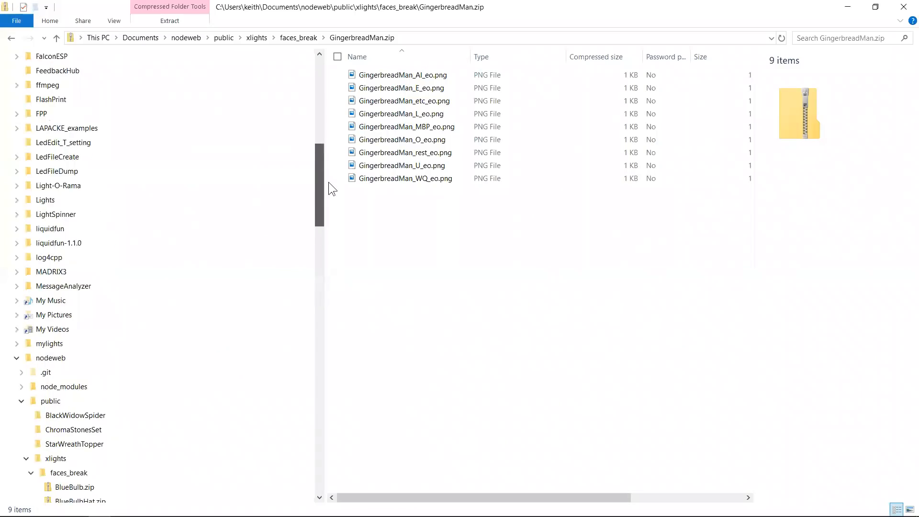
scroll(up, 3)
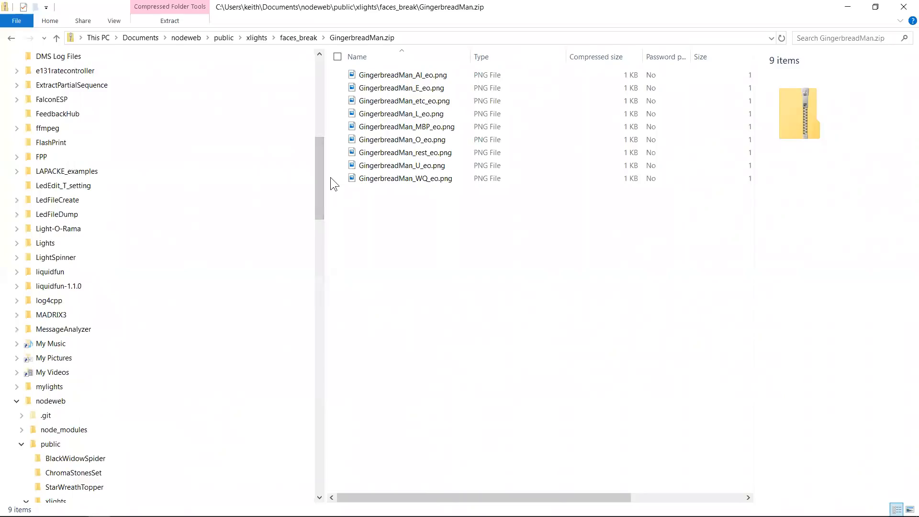
click(16, 386)
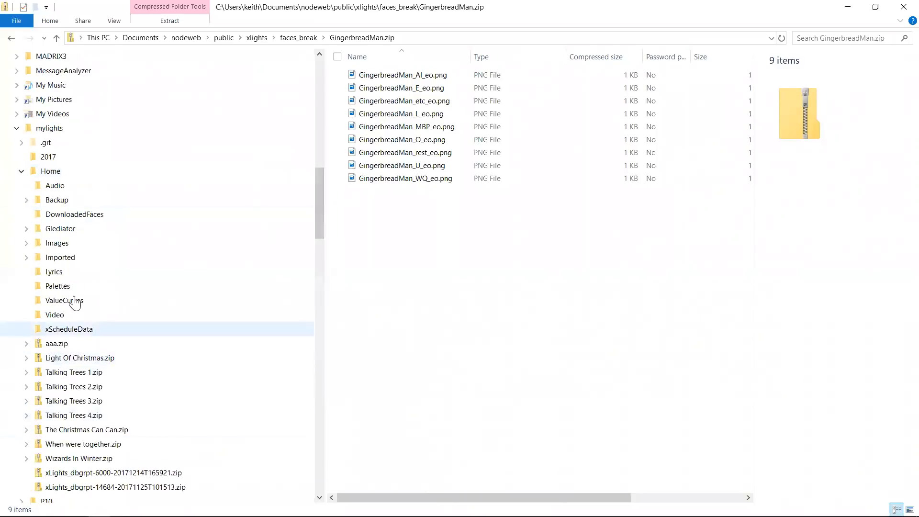
click(75, 214)
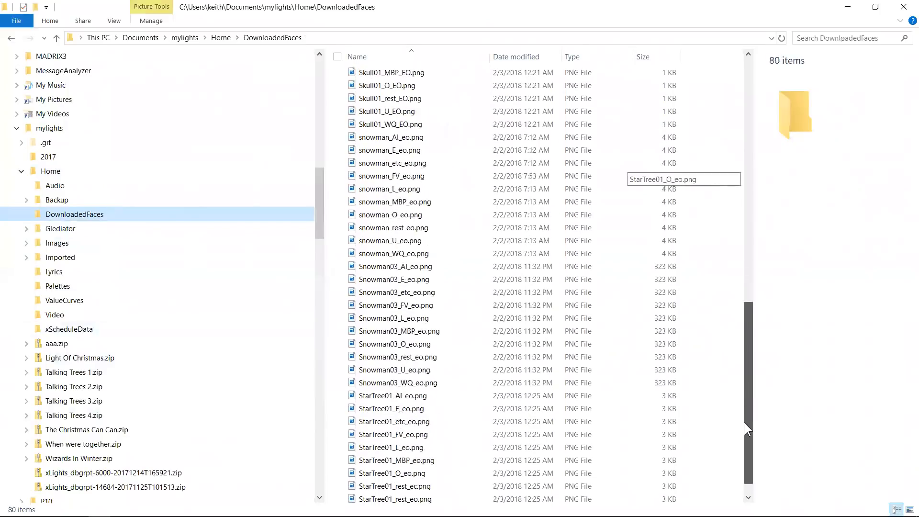
scroll(up, 3)
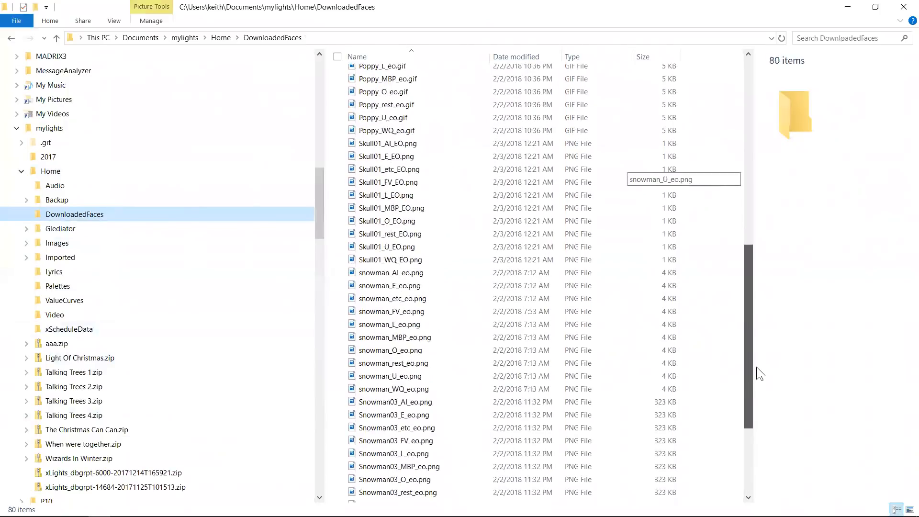
scroll(up, 3)
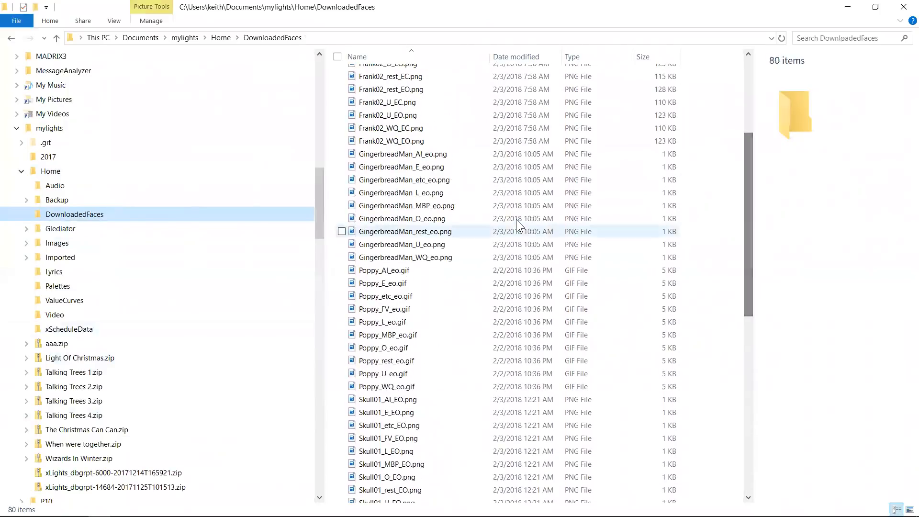
mouse_move(436, 254)
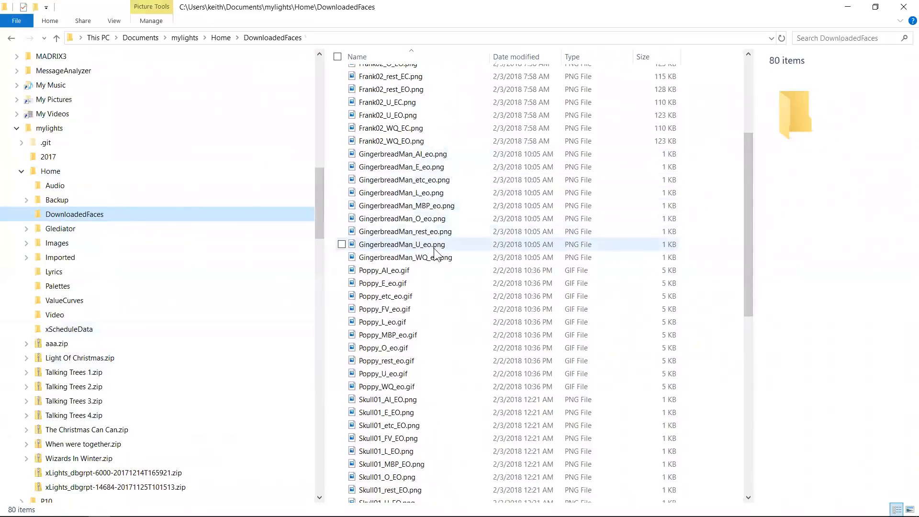
mouse_move(436, 261)
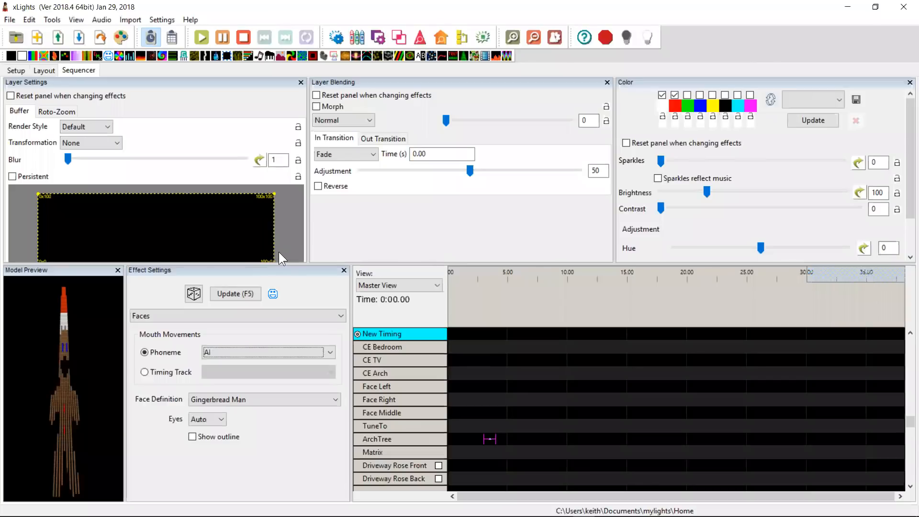
mouse_move(73, 347)
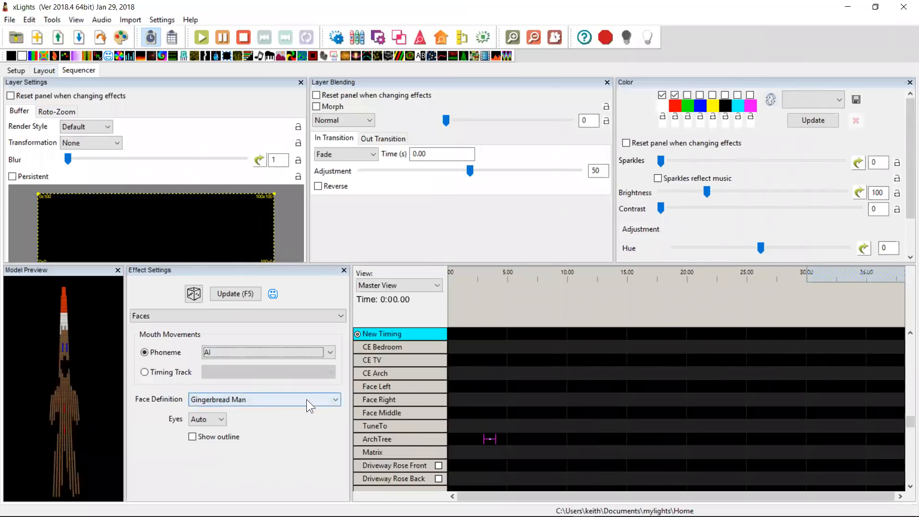
mouse_move(346, 416)
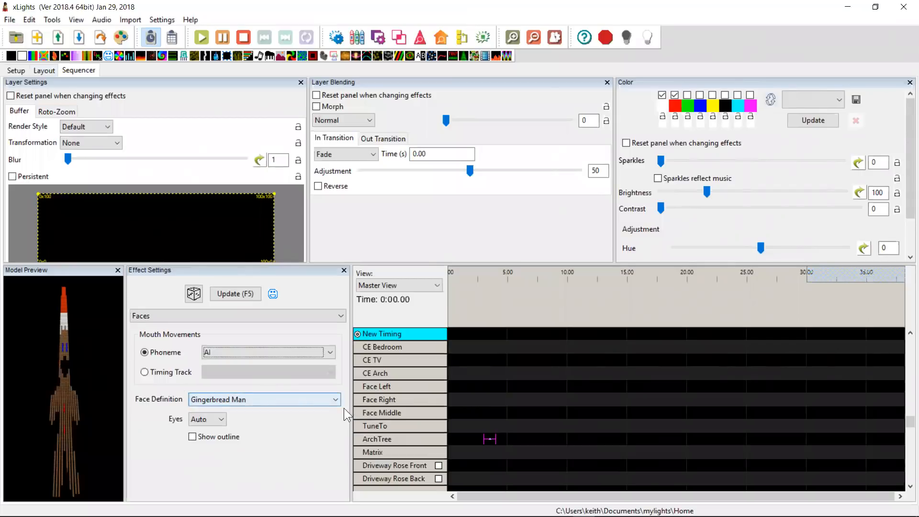
mouse_move(173, 396)
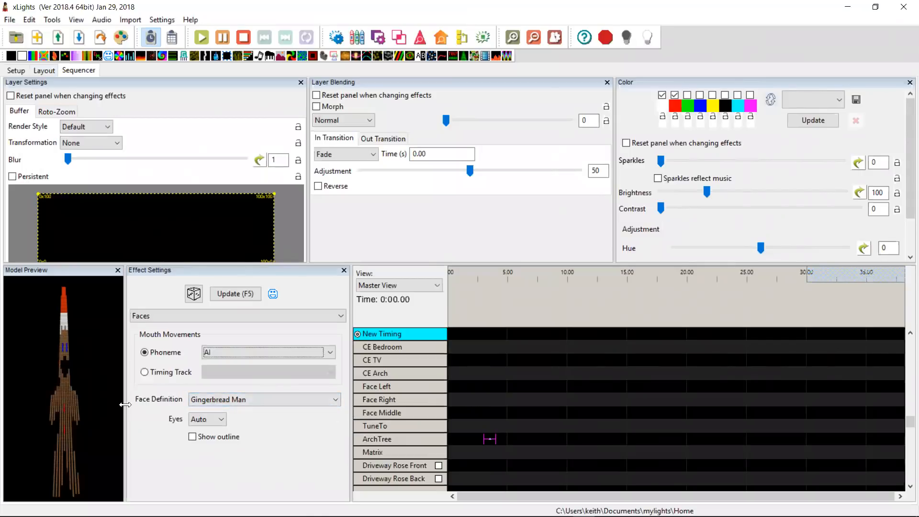
mouse_move(322, 437)
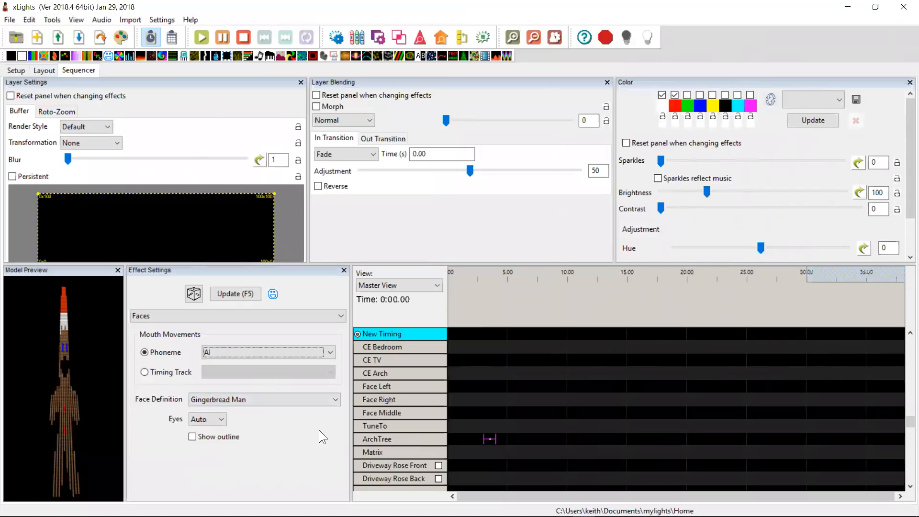